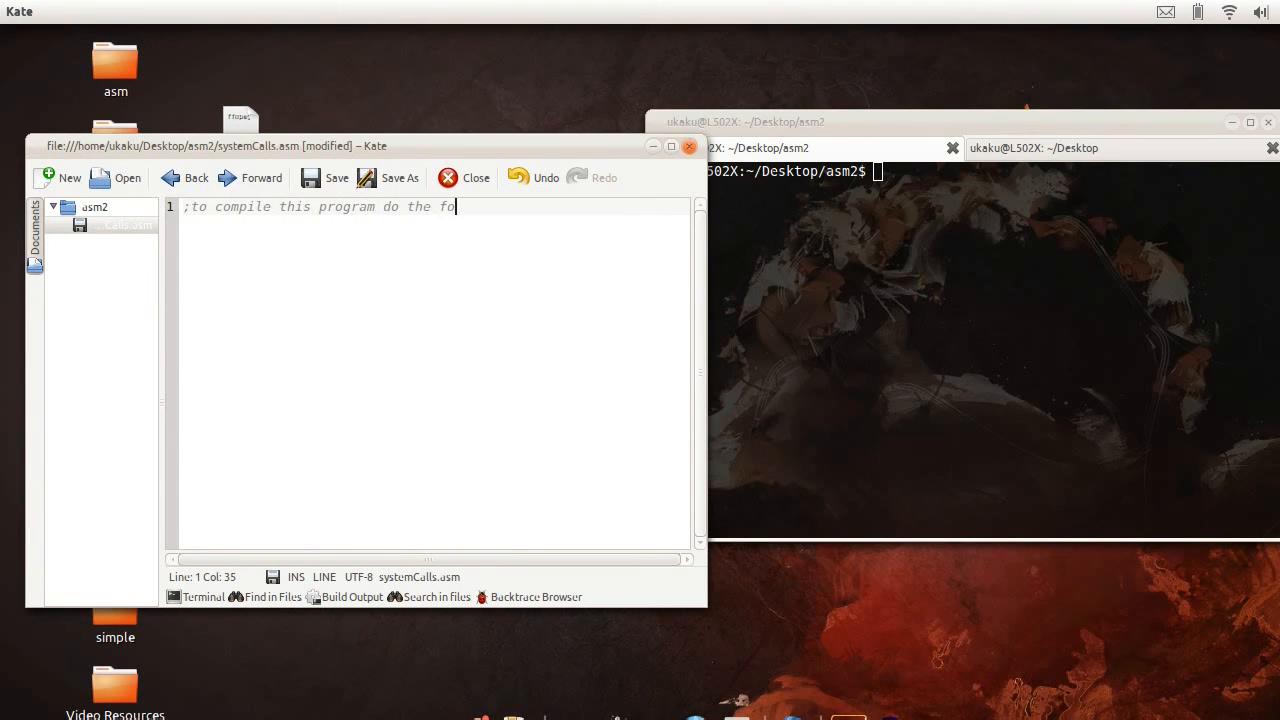
Step: Write the nasm -f elf -o asm.o and gcc compile-instruction comments at the top of systemCalls.asm
text(llowing)
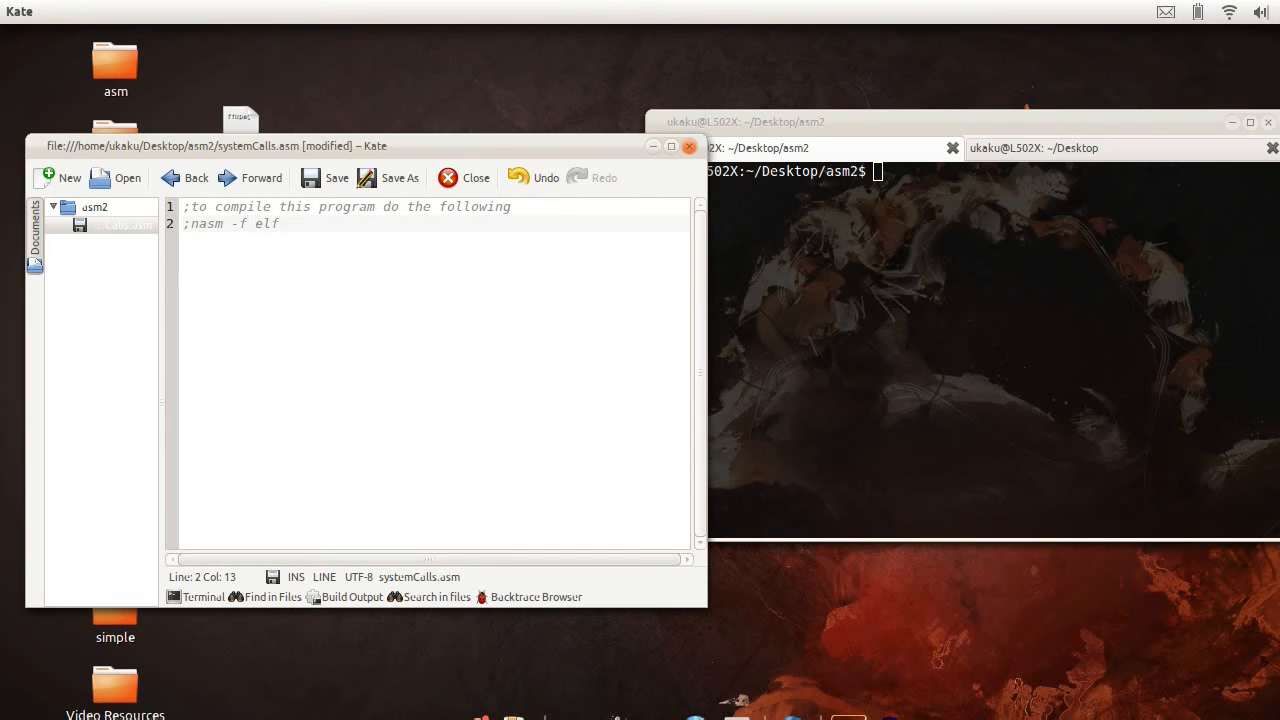
text(-o asm)
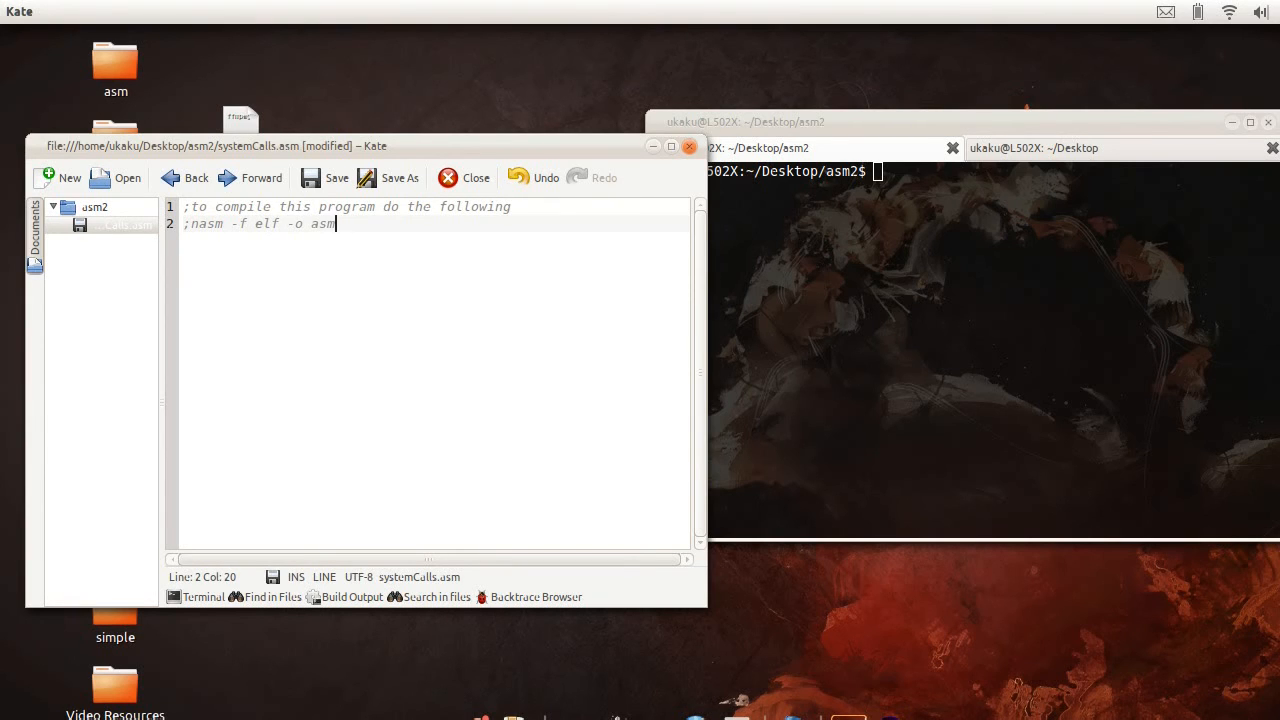
text(.o systemCalls.asm)
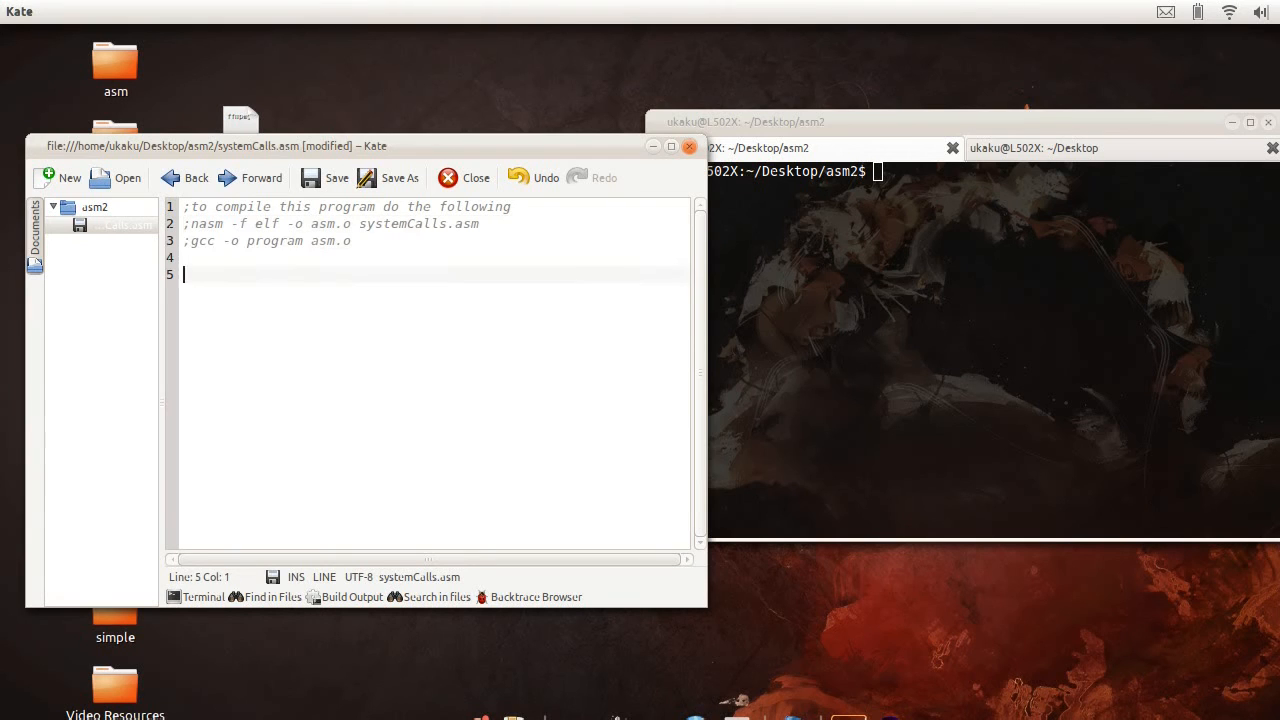
Step: Add SECTION .data/.bss/.text, global main, the main: label and push ebp stack setup
text(SECTION .)
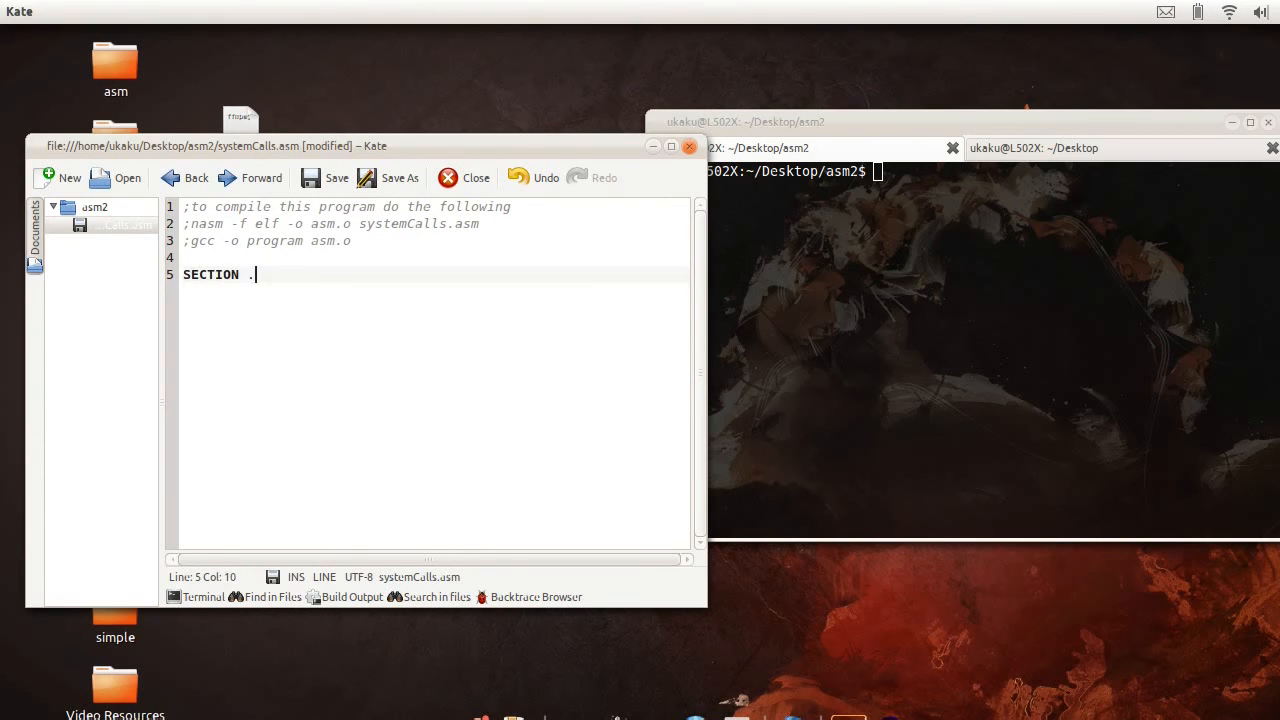
text(data)
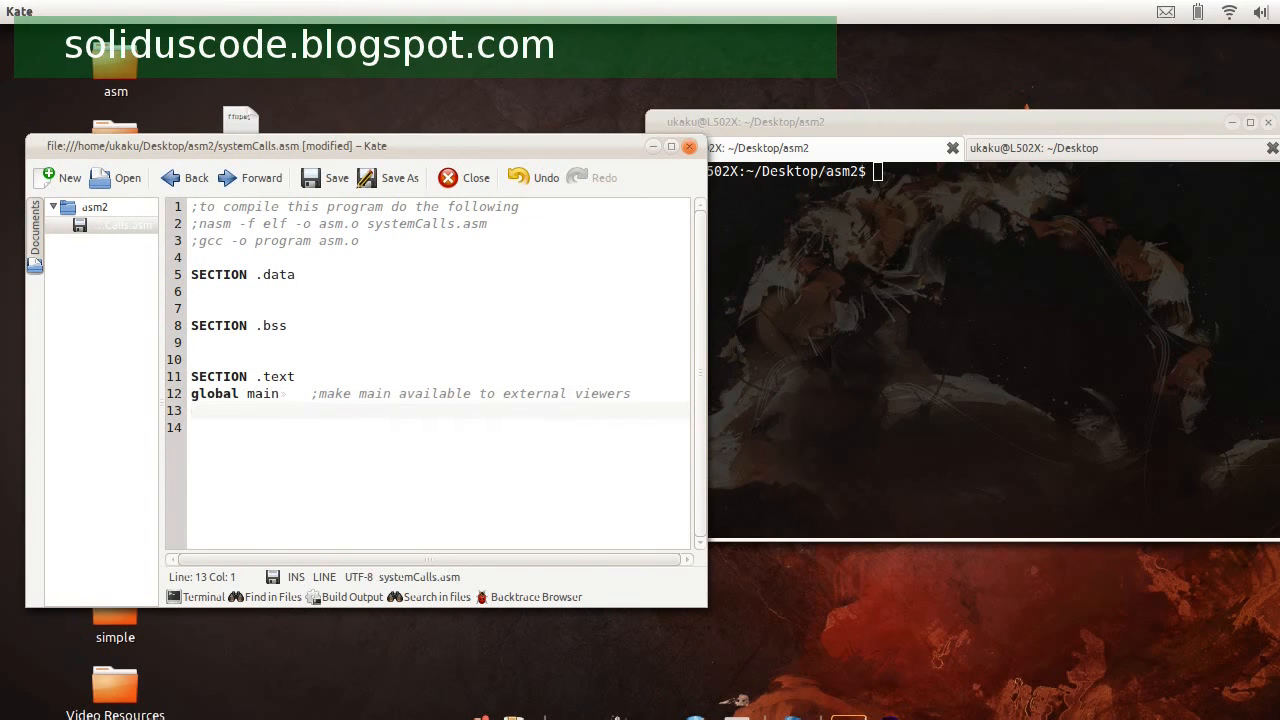
text(main:)
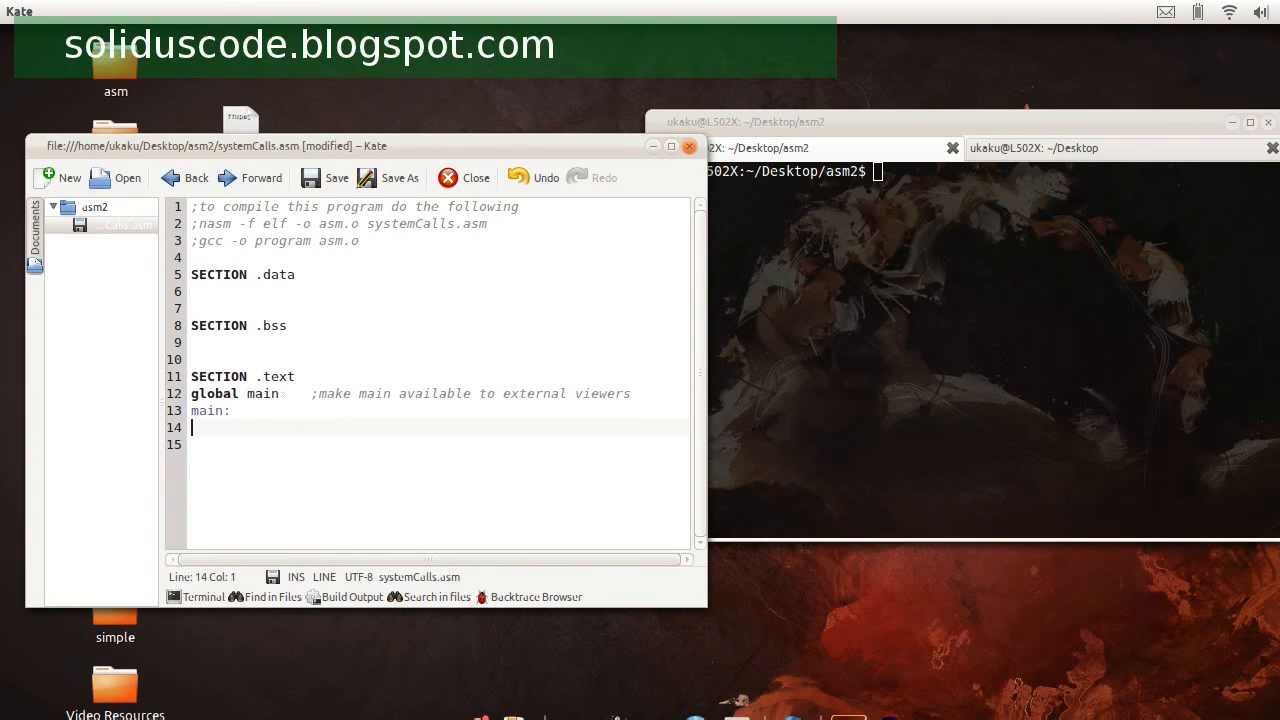
text(push ebp)
text(;)
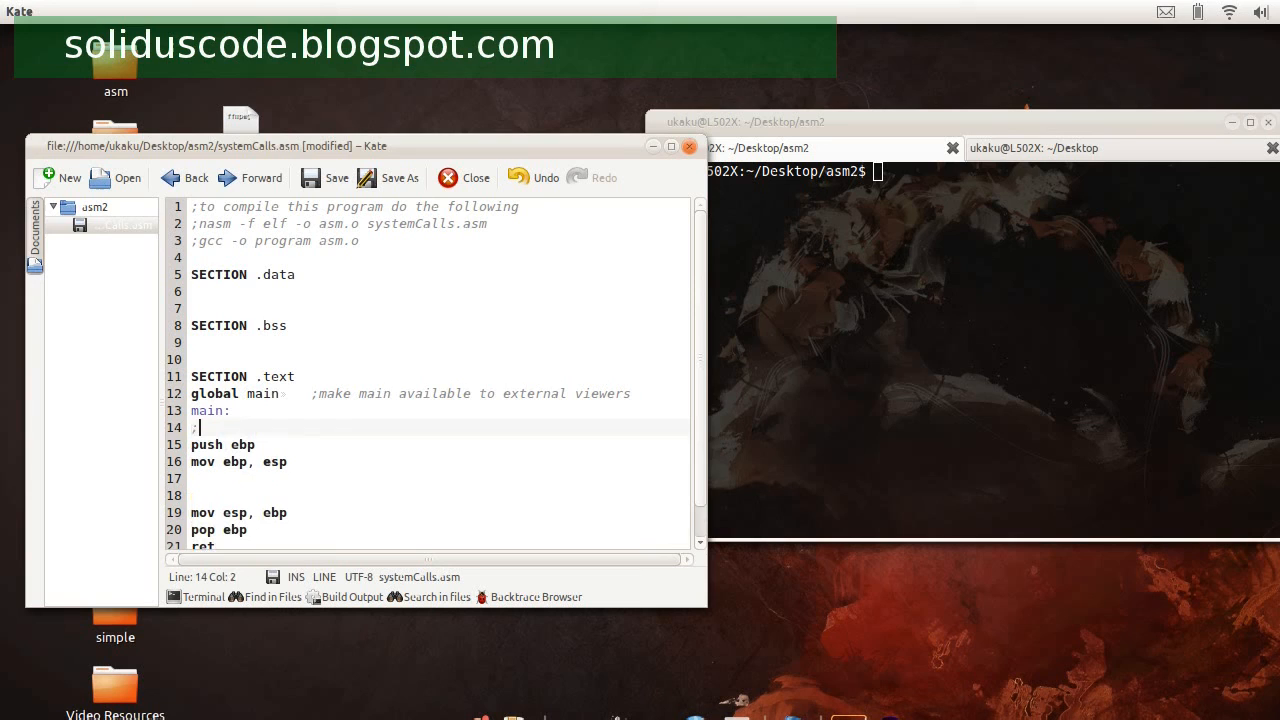
Step: Comment the stack setup, teardown ('destroy the stack') and the 'our code goes here' body
text(create main label and g)
text(;desc)
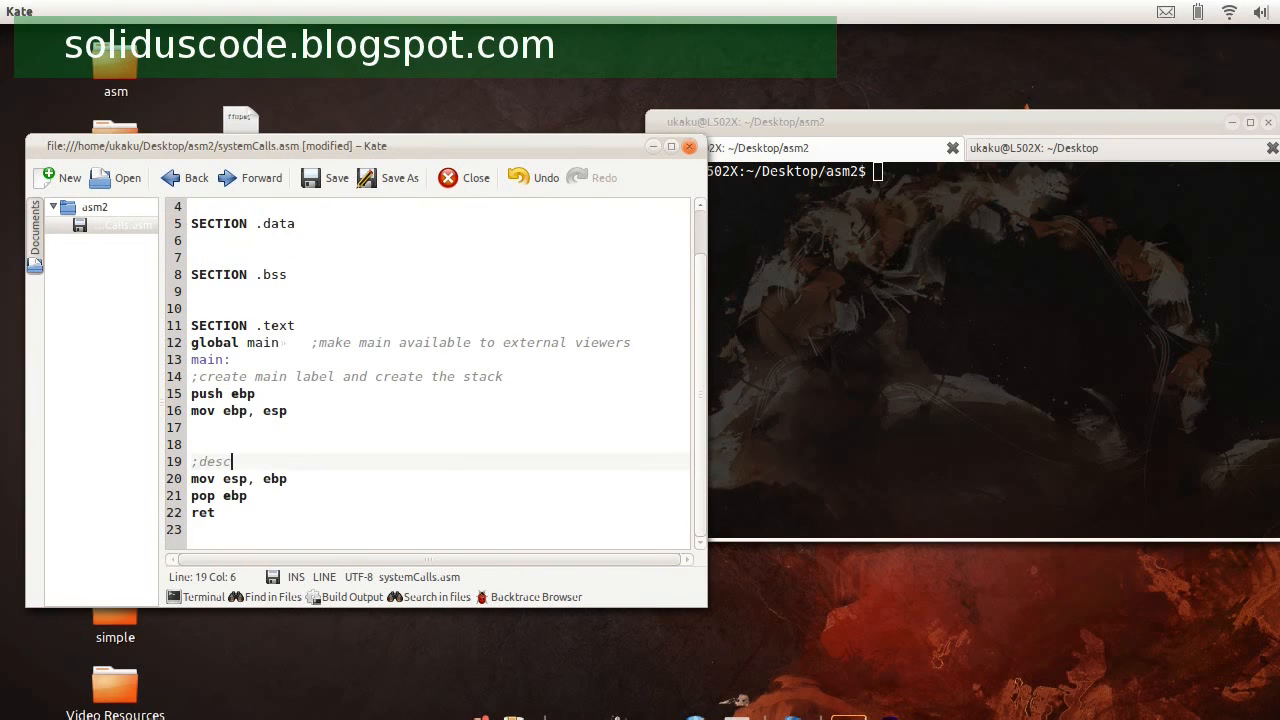
text(troy the stack)
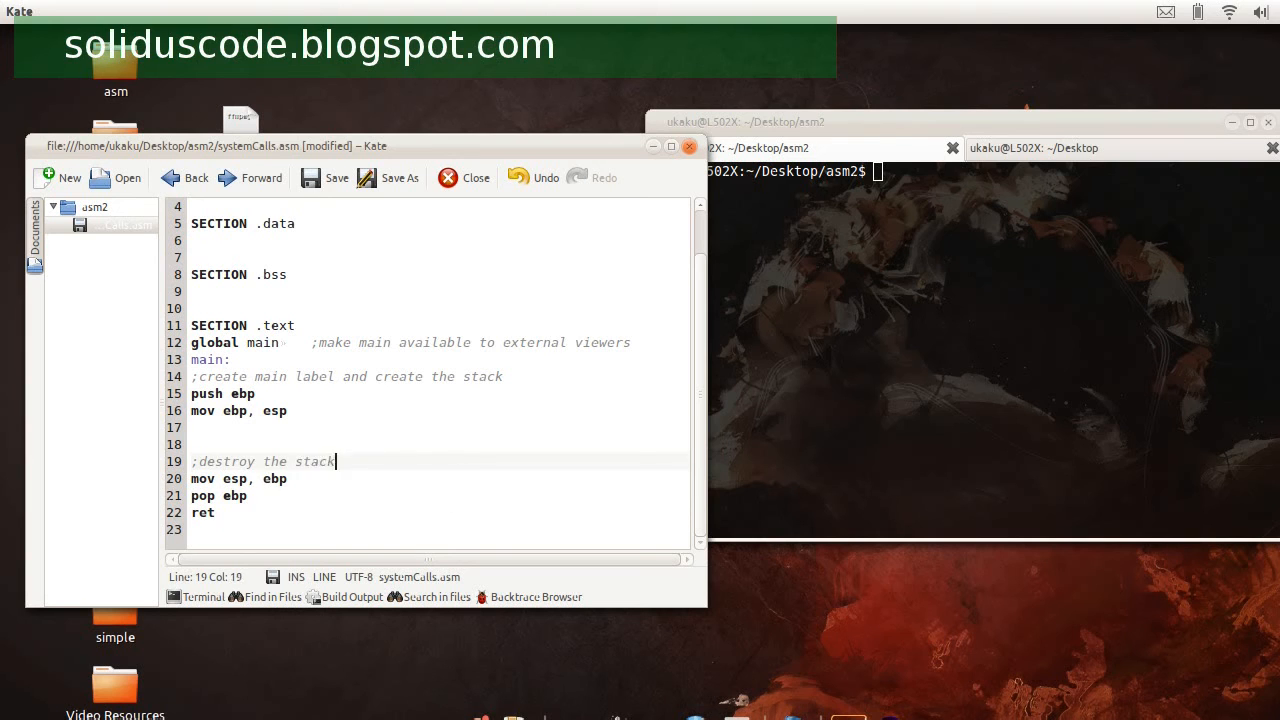
text(our code goes)
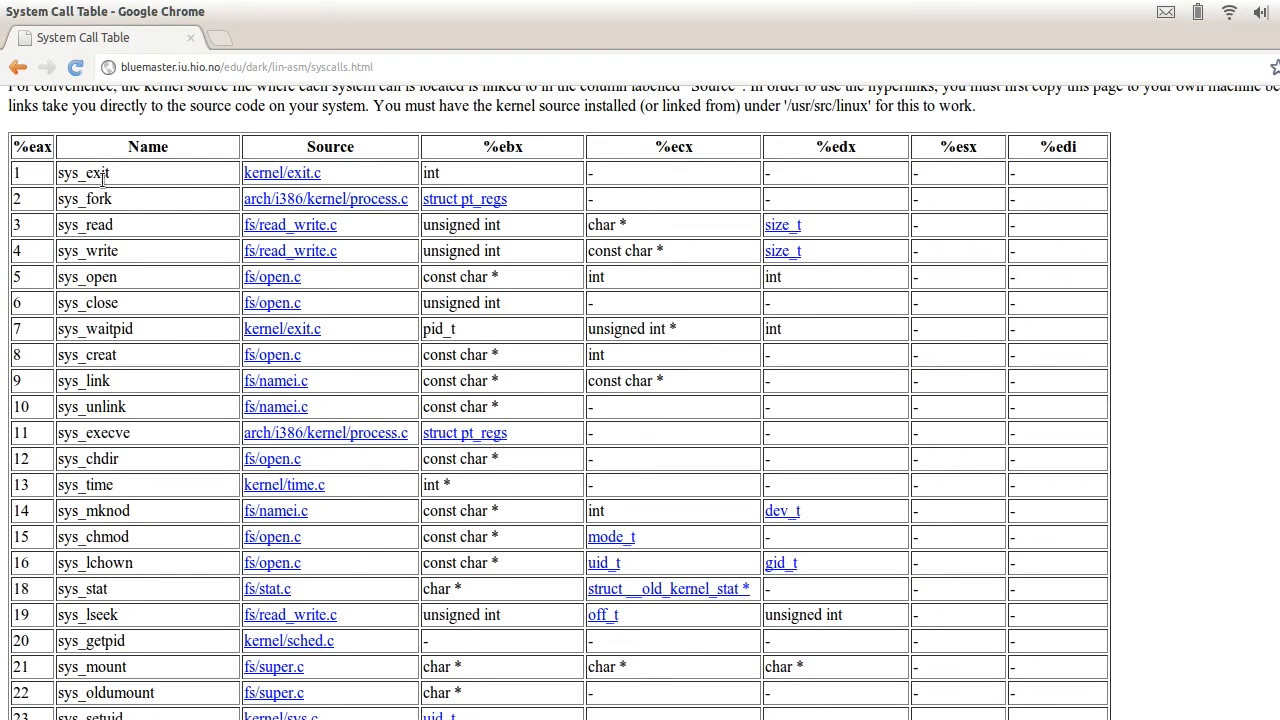
scroll(up, 3)
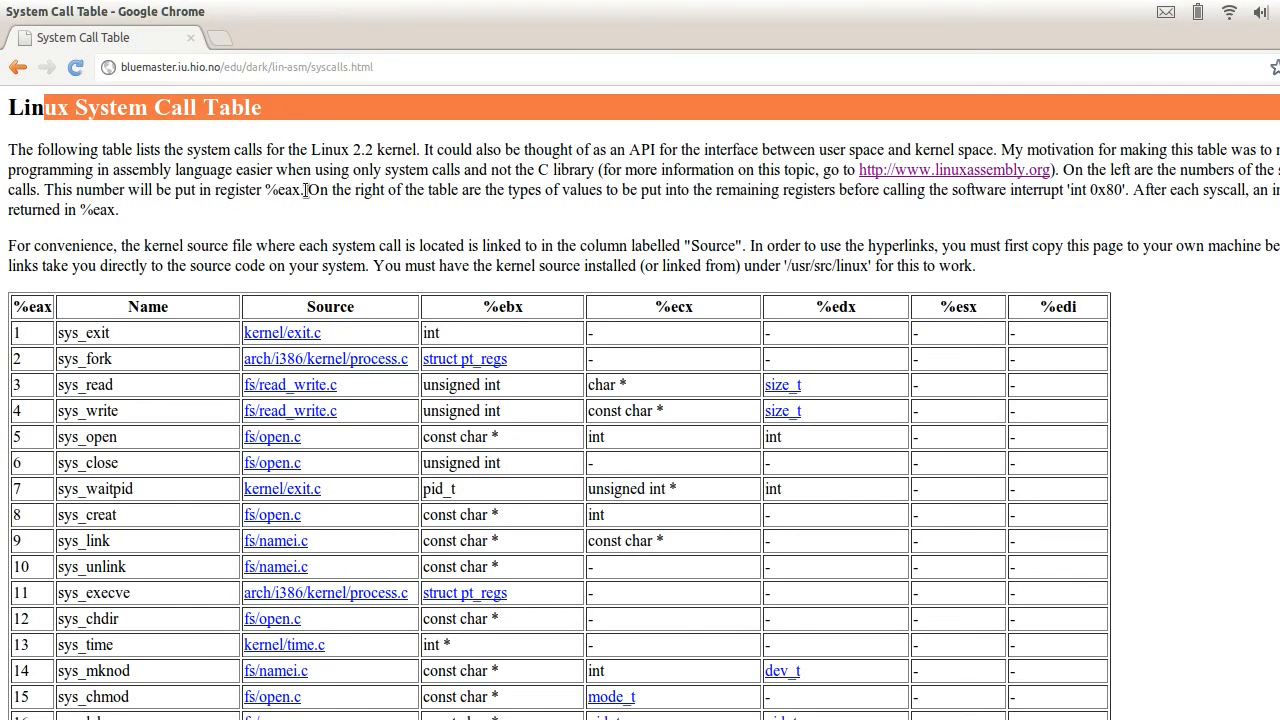
scroll(down, 3)
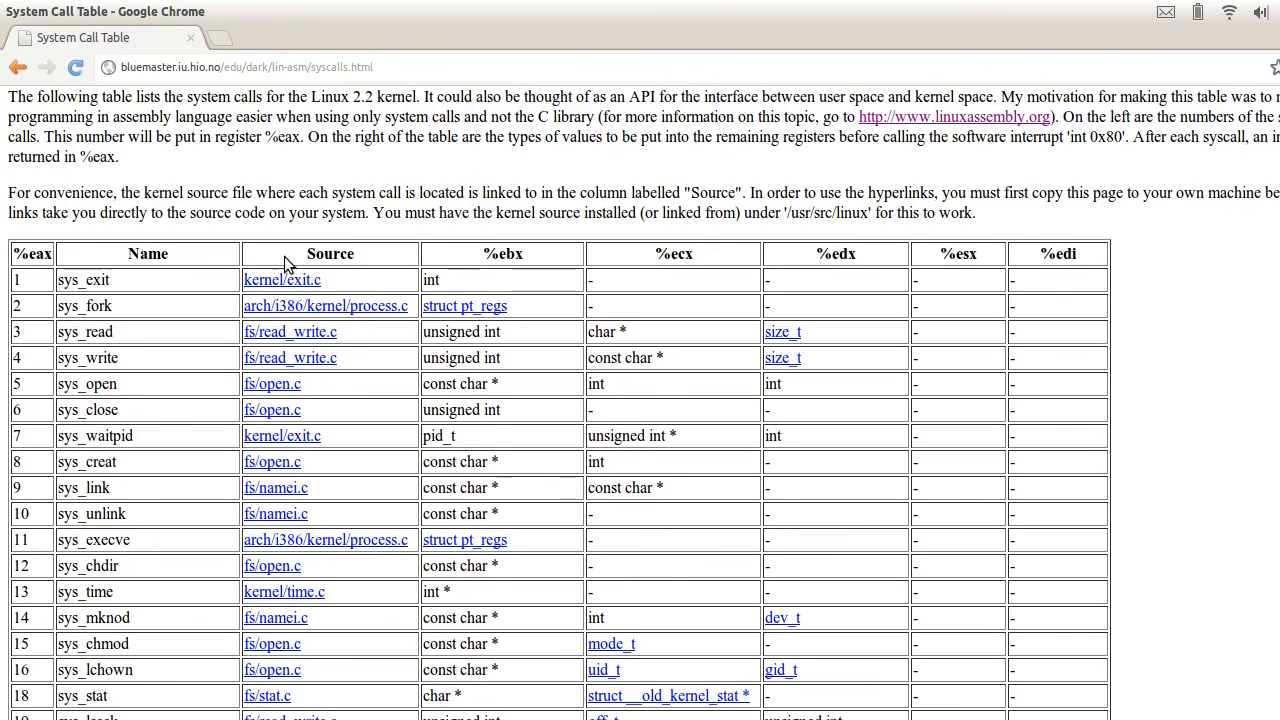
scroll(down, 3)
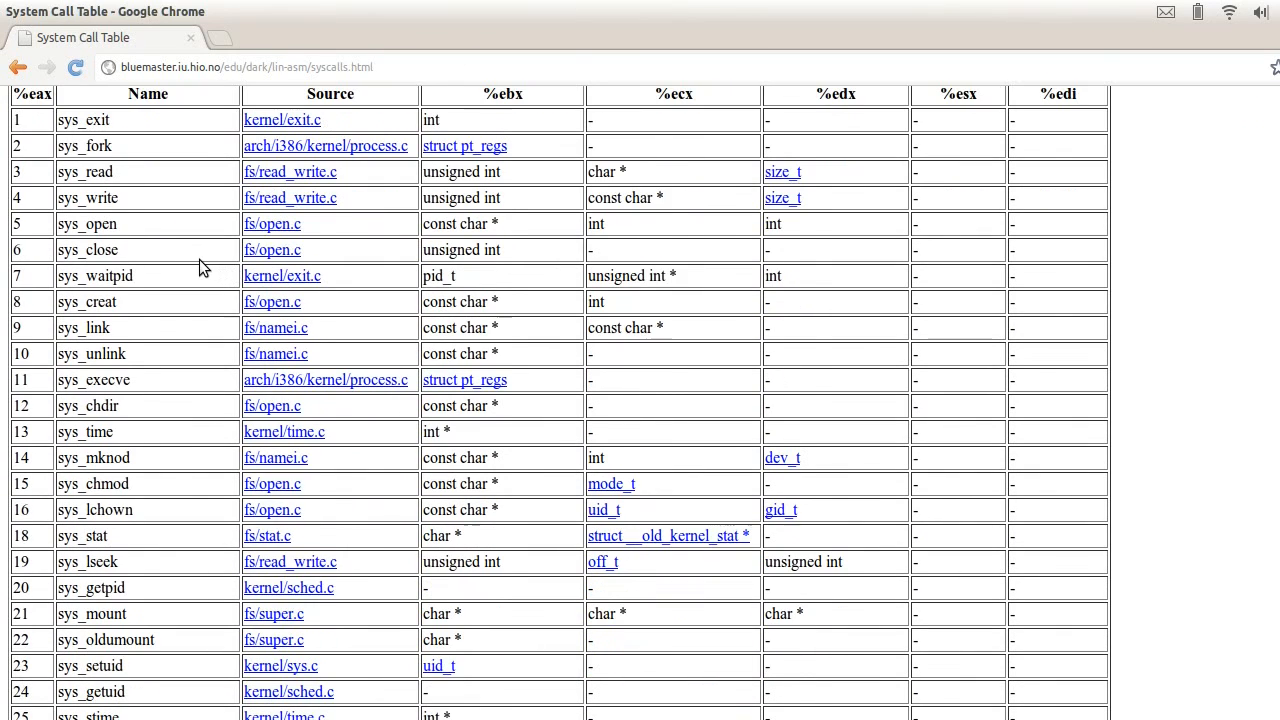
scroll(down, 3)
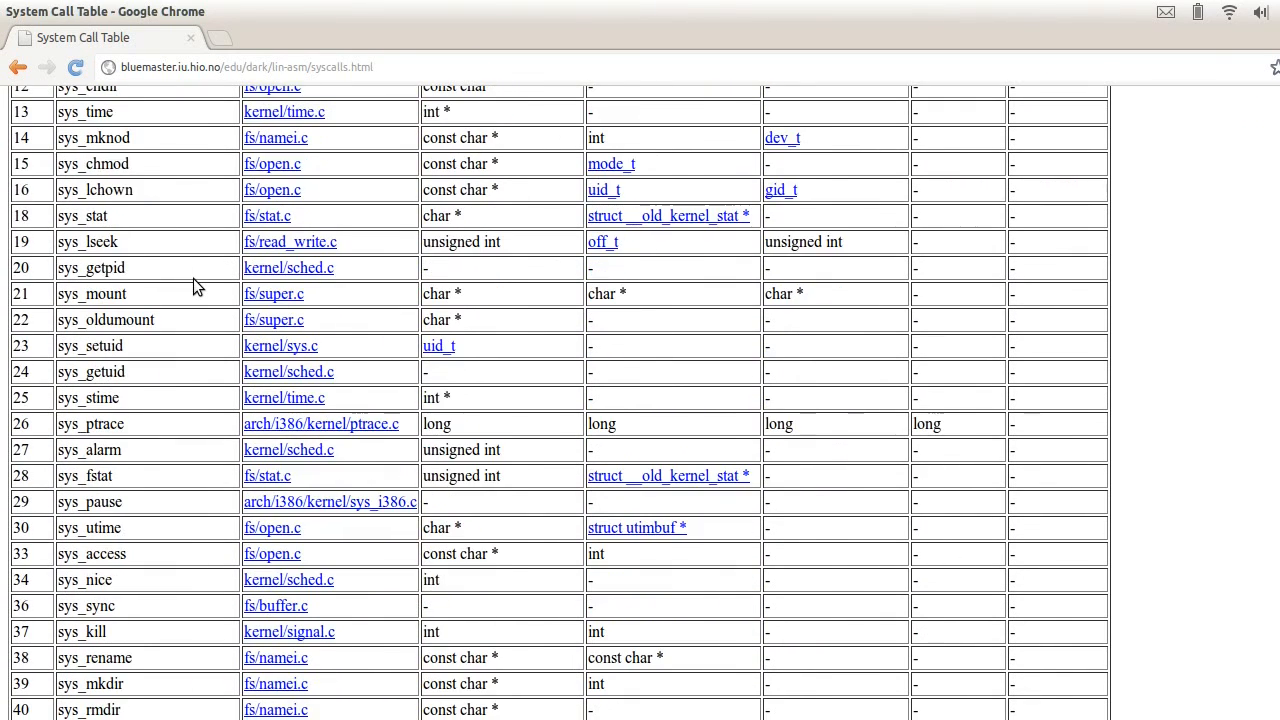
scroll(up, 3)
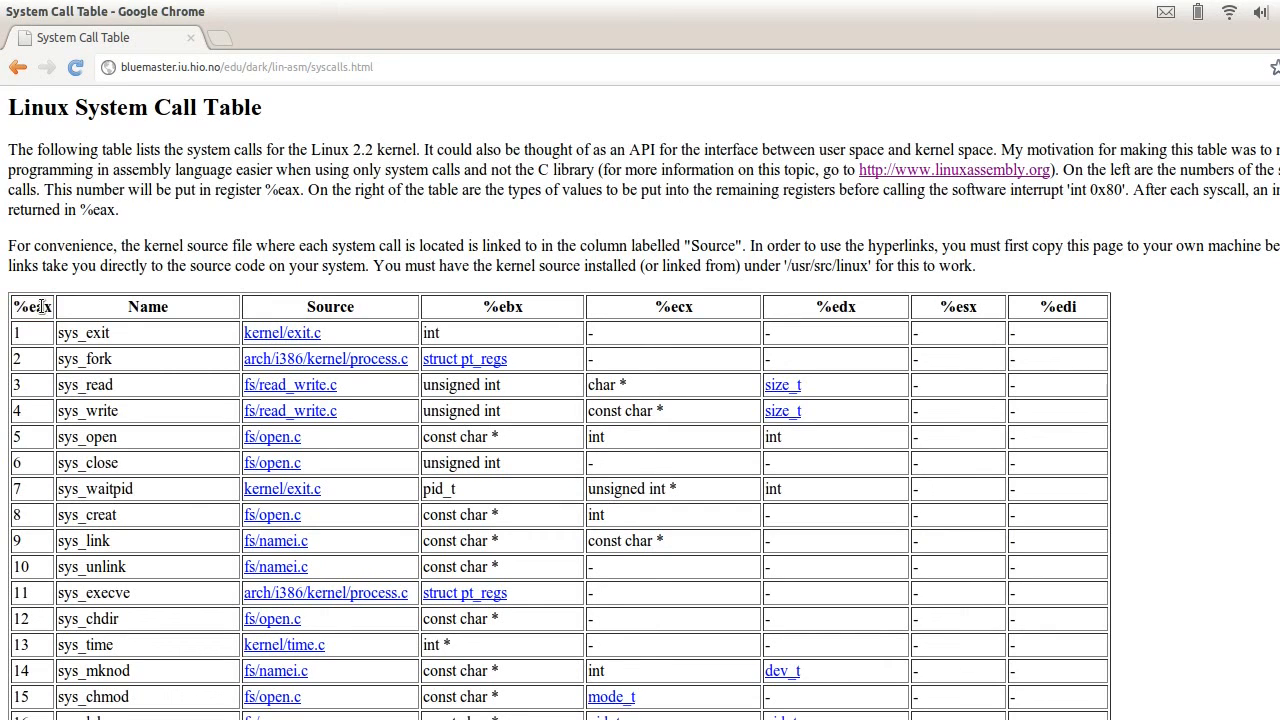
double_click(32, 306)
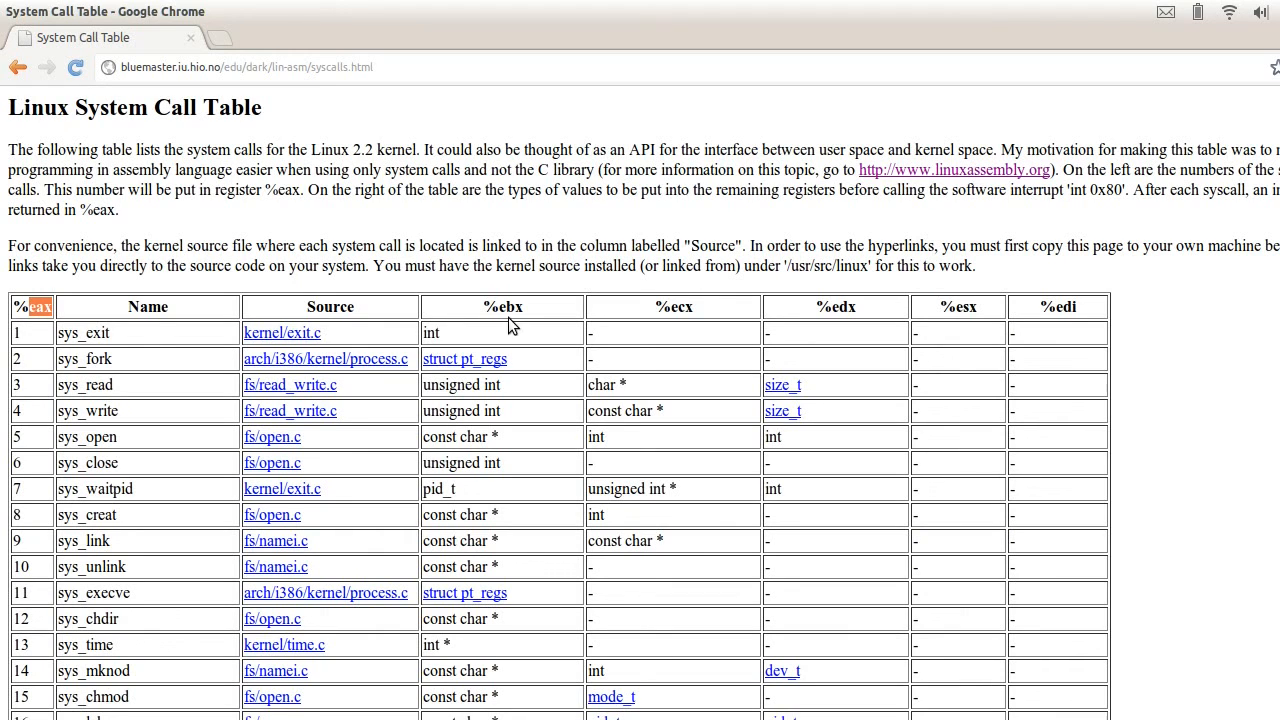
mouse_move(688, 308)
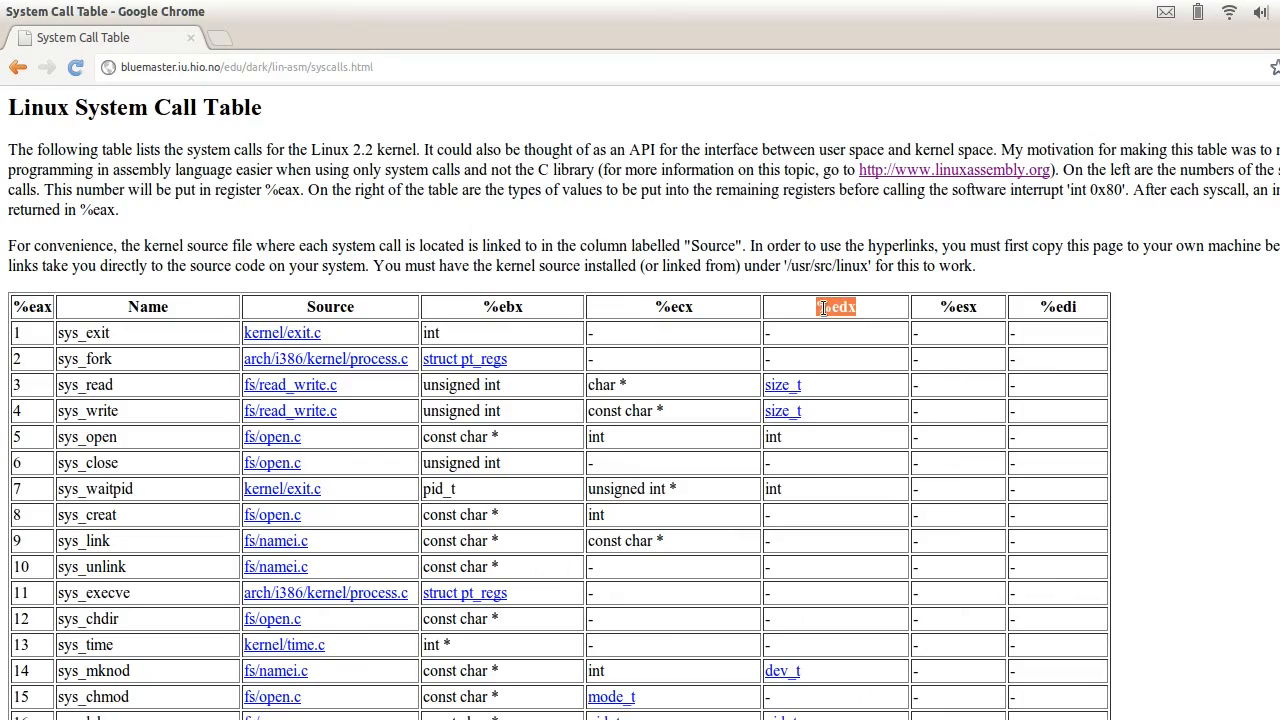
scroll(down, 3)
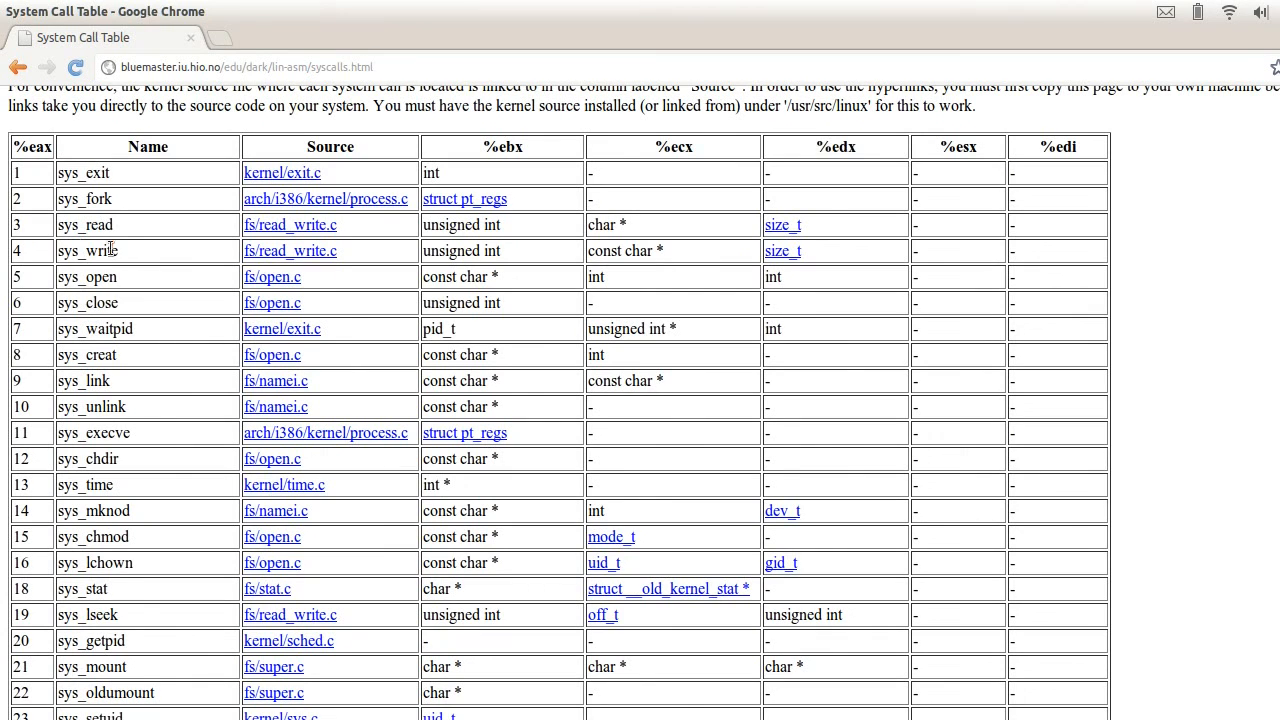
double_click(88, 252)
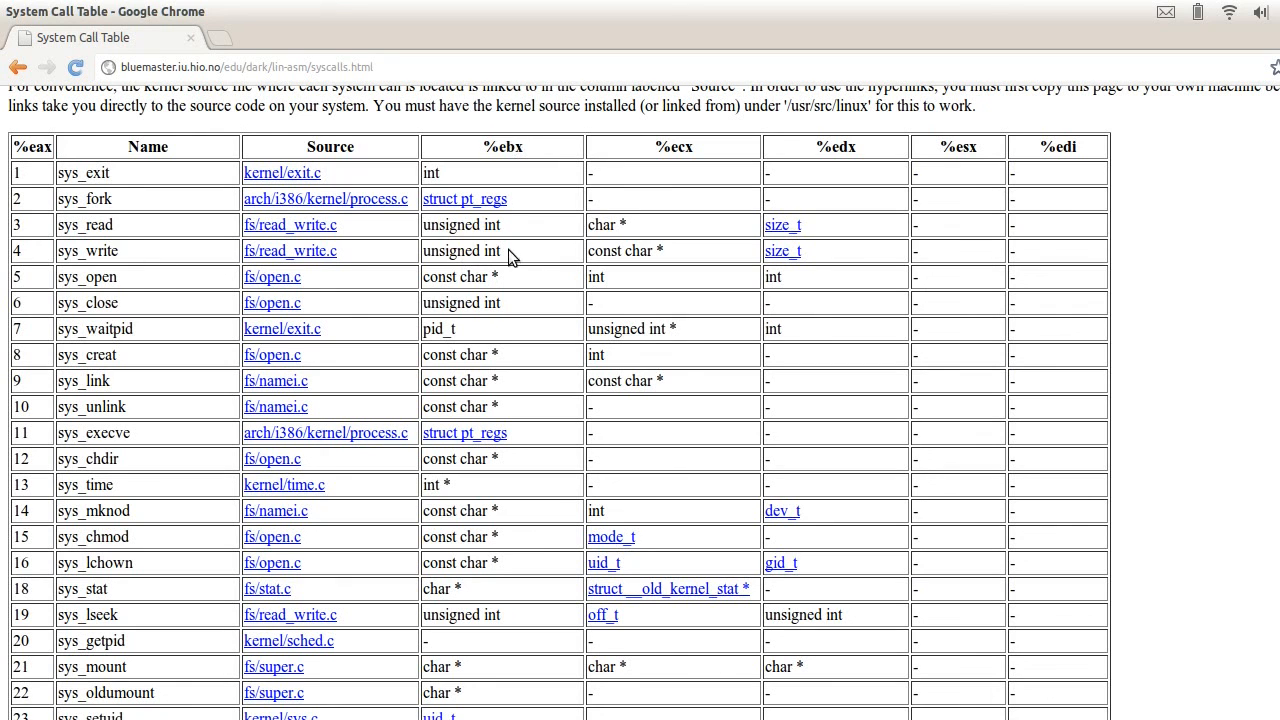
double_click(460, 252)
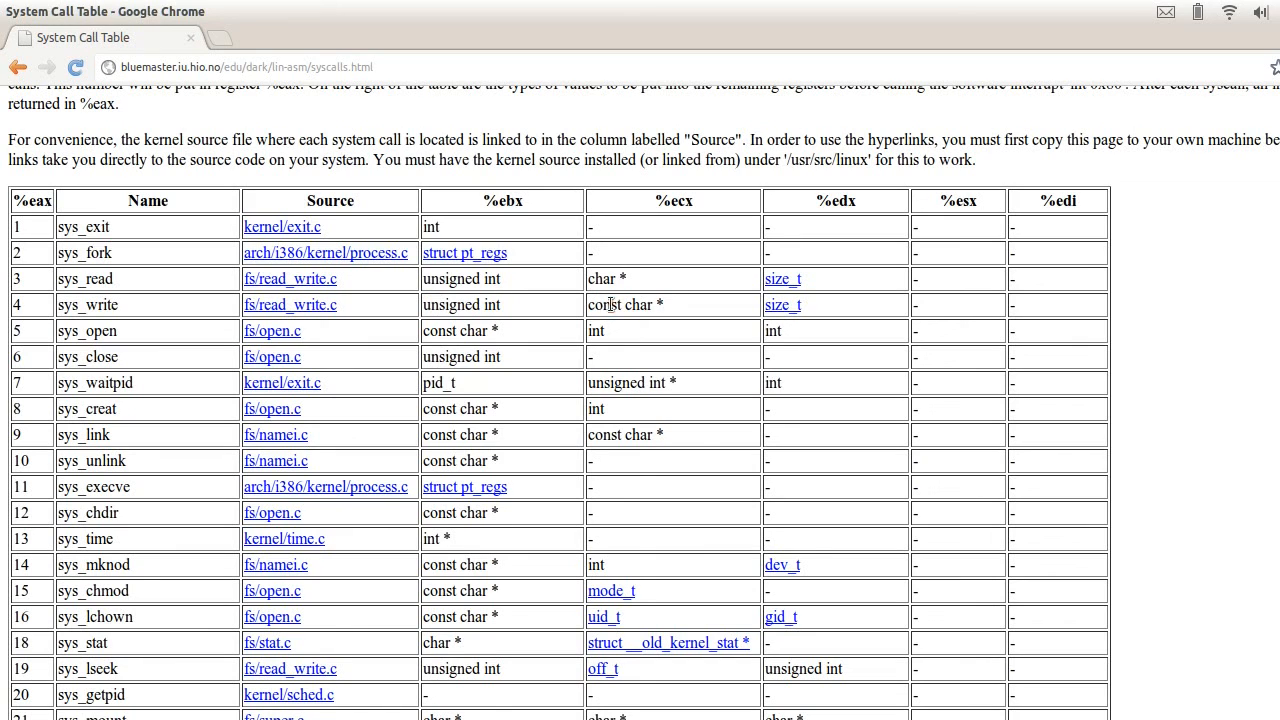
drag(608, 304, 664, 304)
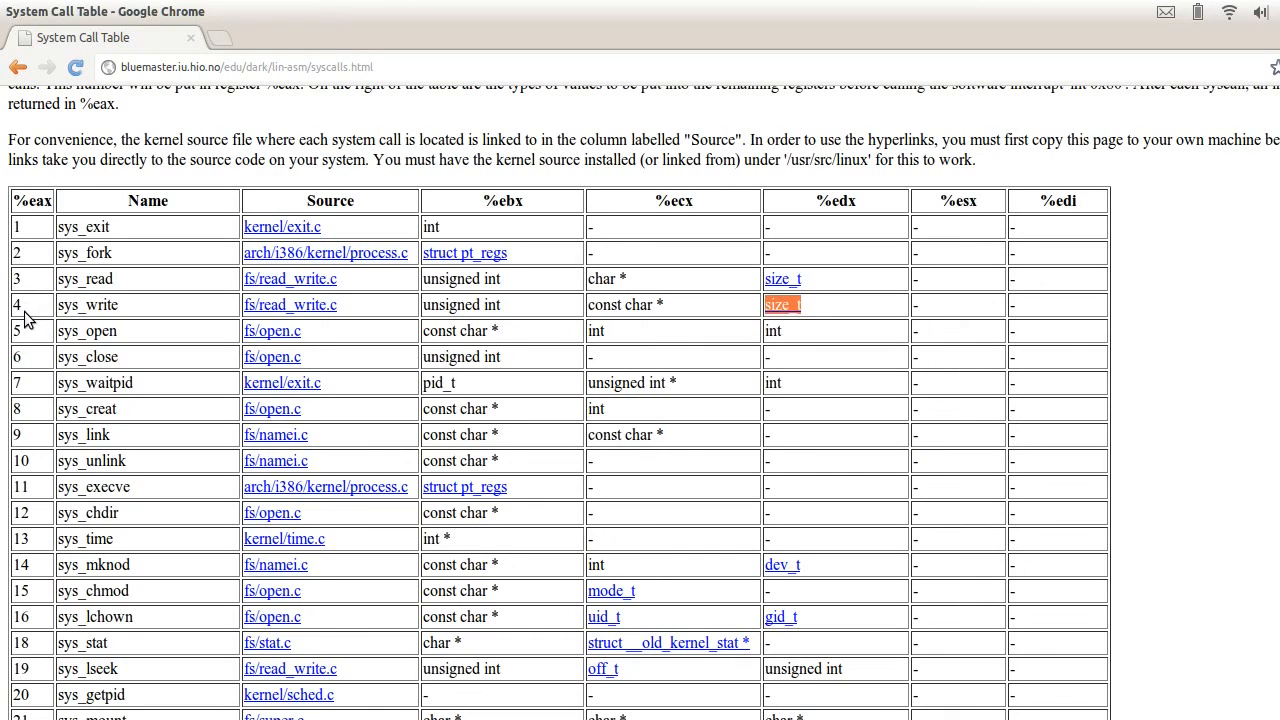
mouse_move(36, 330)
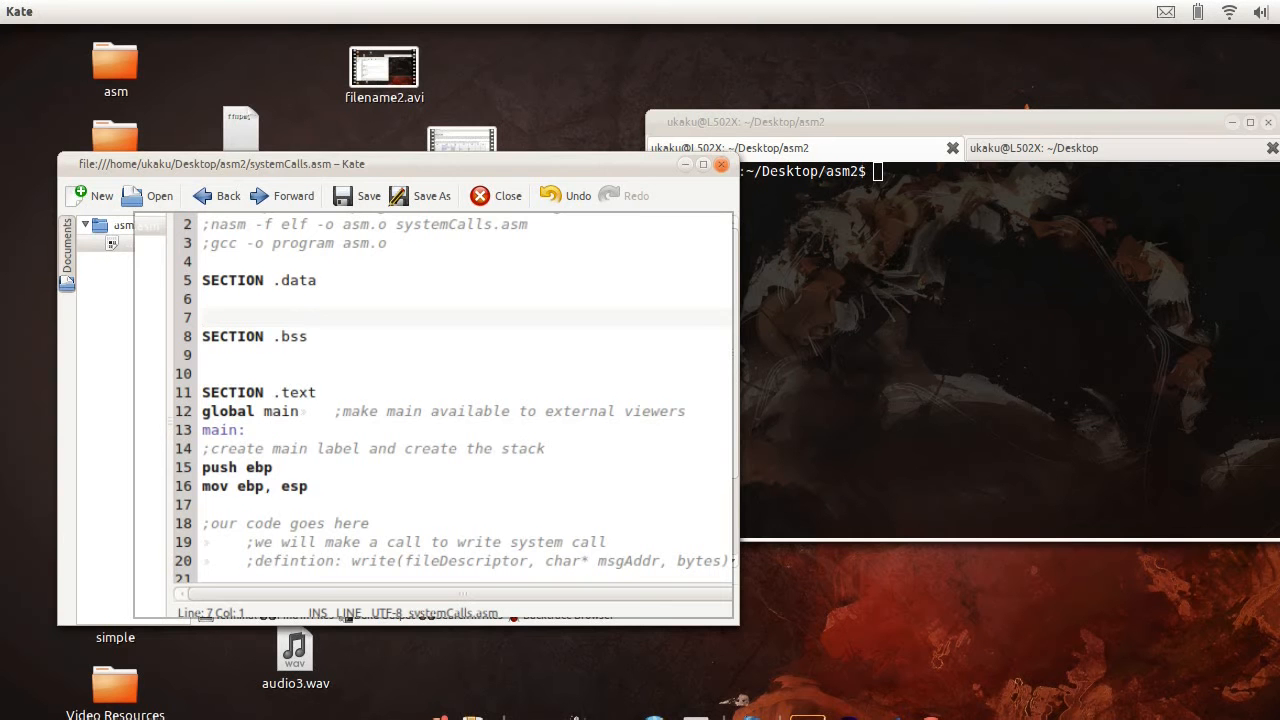
Step: Define msg: db "Assembly is freakin cool",10,0 and msgLen: db 26 in the data section
text(msg: db "Assembly is)
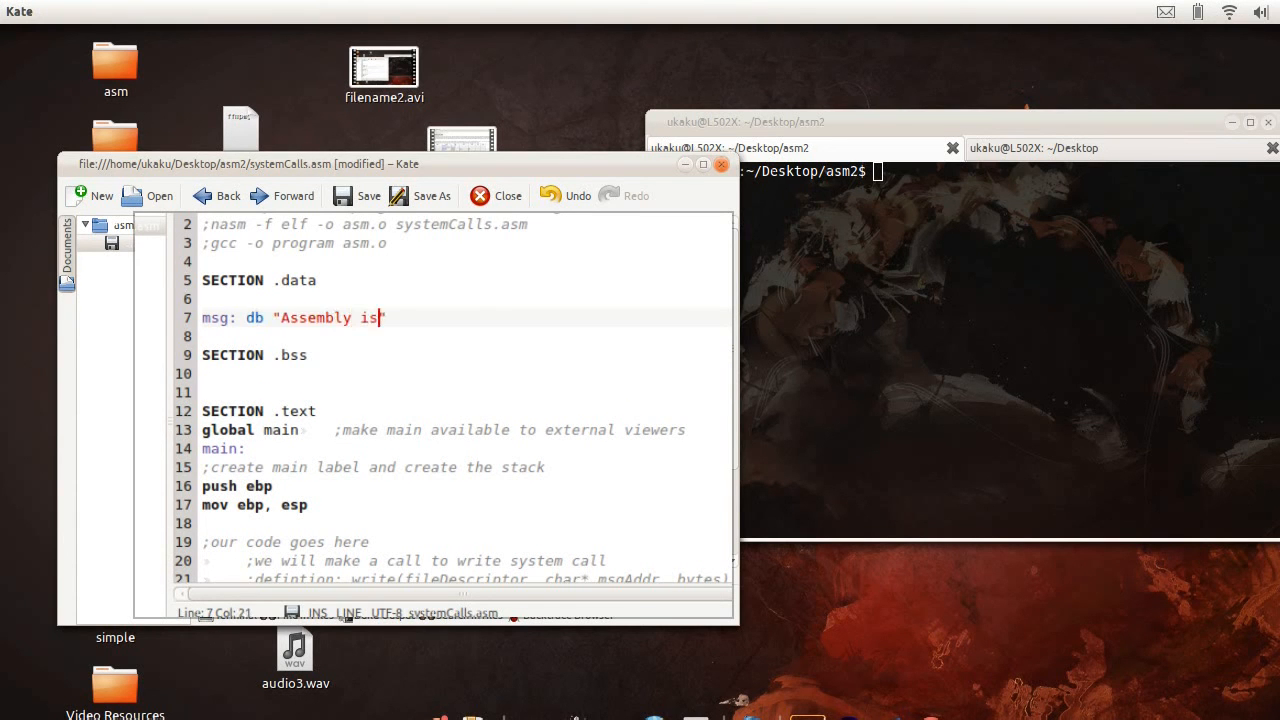
text(freakin cool",10,0)
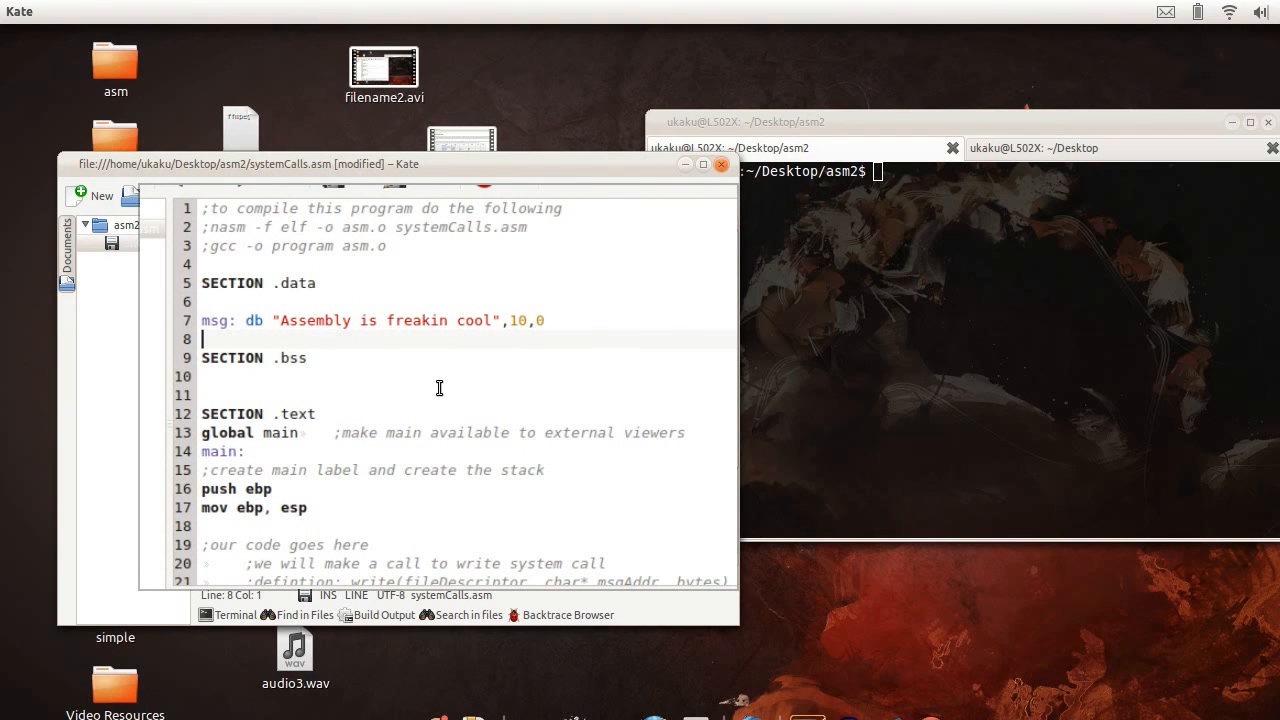
text(msg)
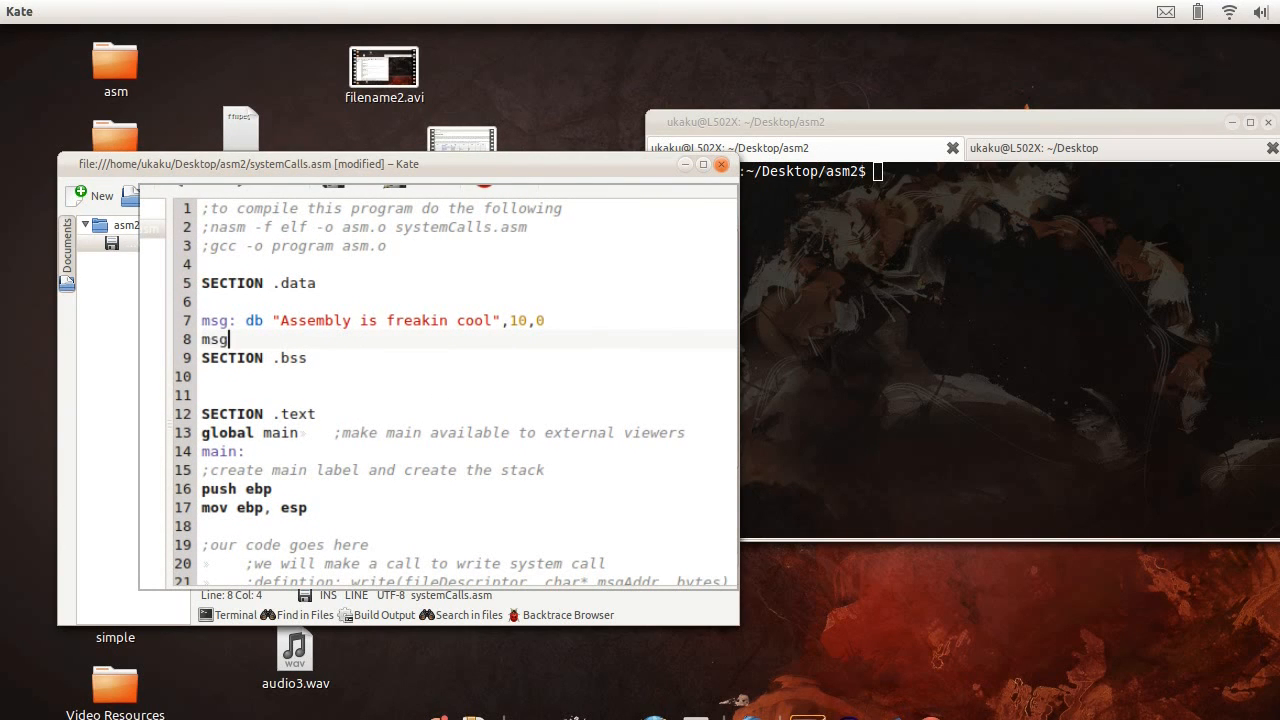
text(Len: db)
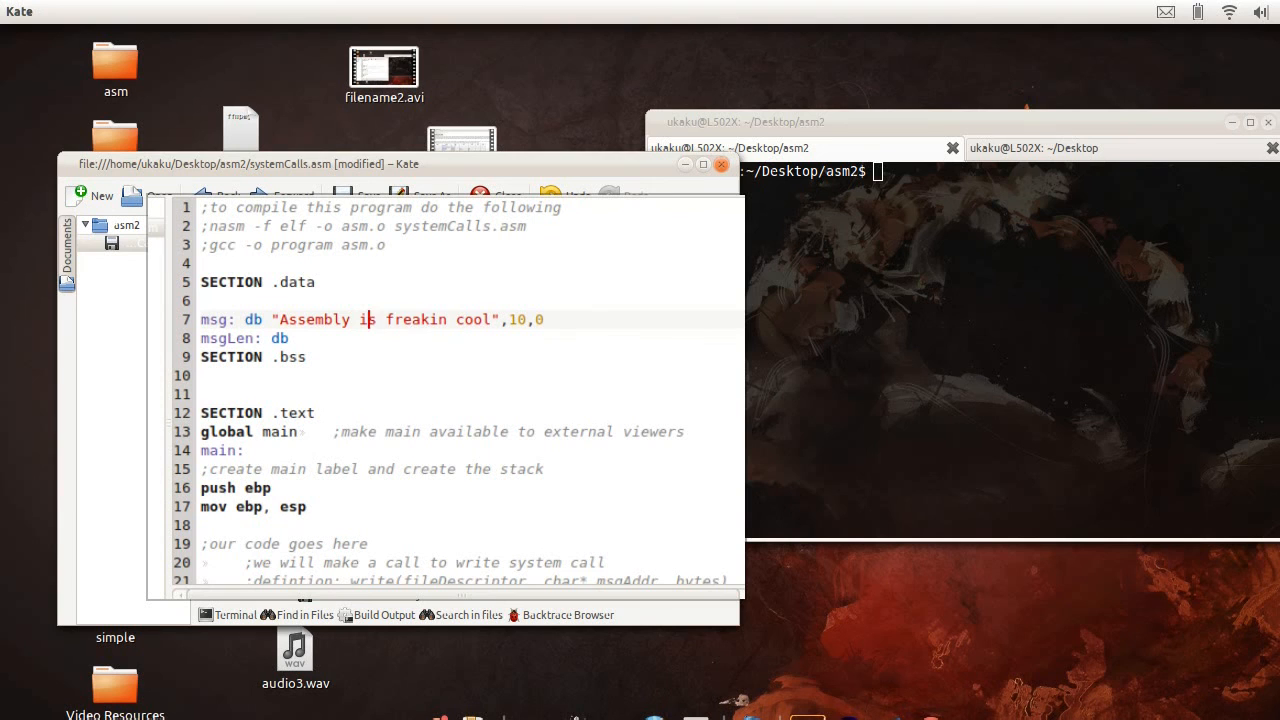
text(26)
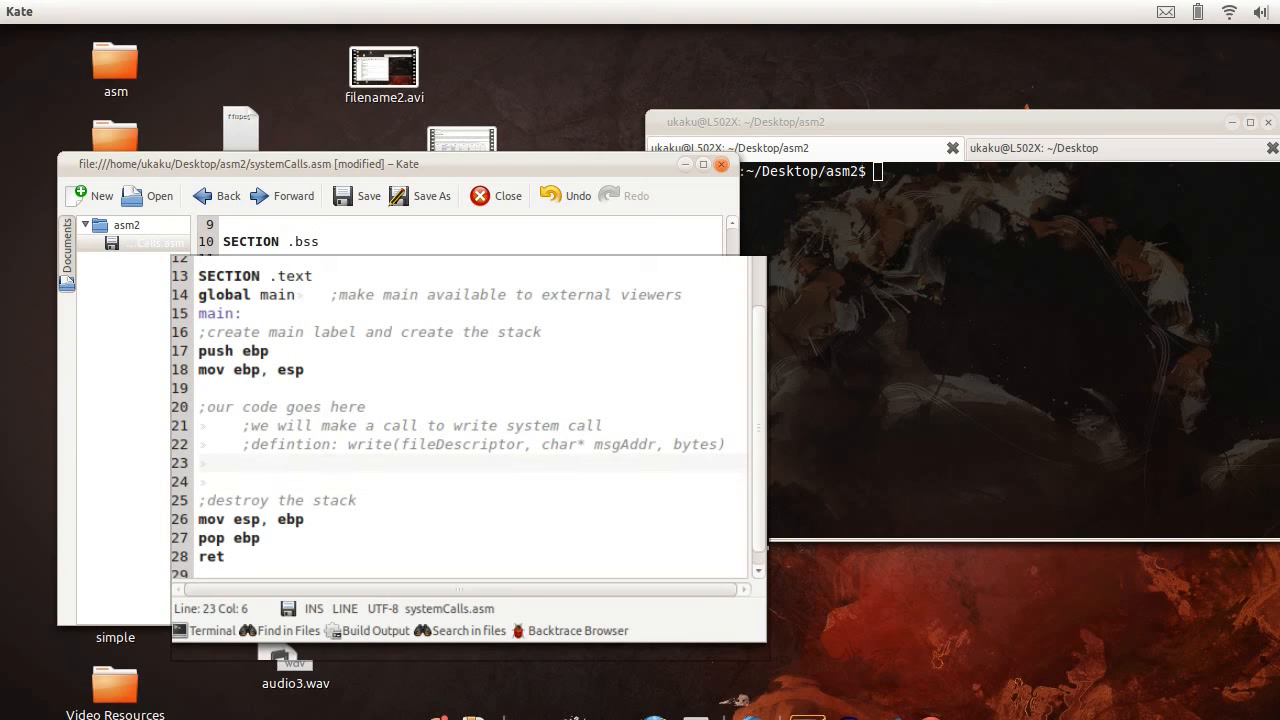
Step: Start the write call with mov eax, 4 under the write() comment
text(mov eax,)
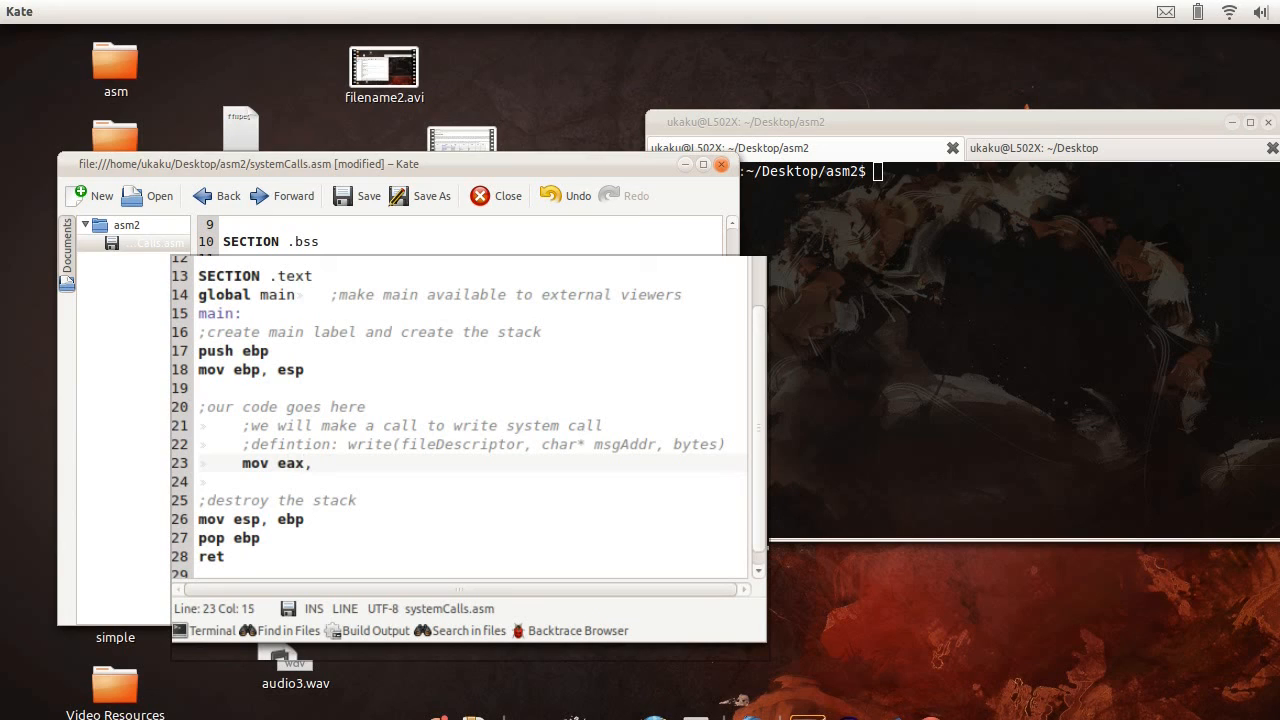
text(4)
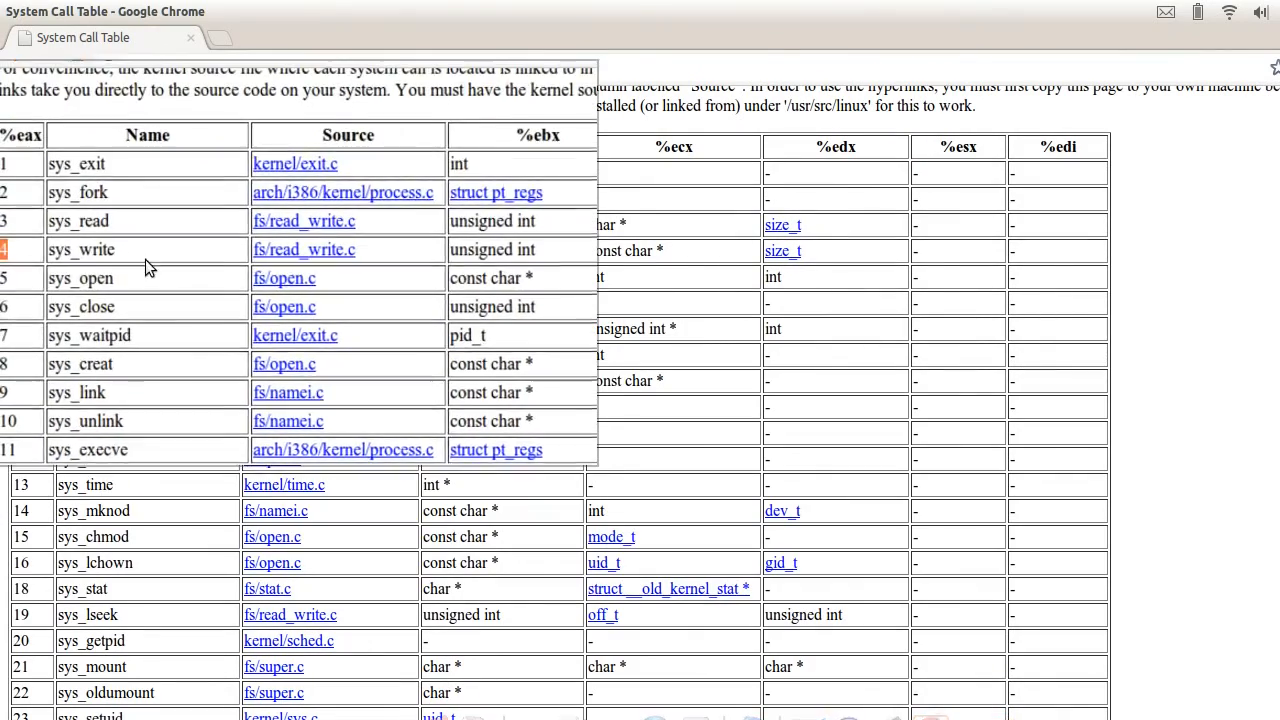
Step: Check sys_write's call number 4 in the Chrome System Call Table
double_click(84, 250)
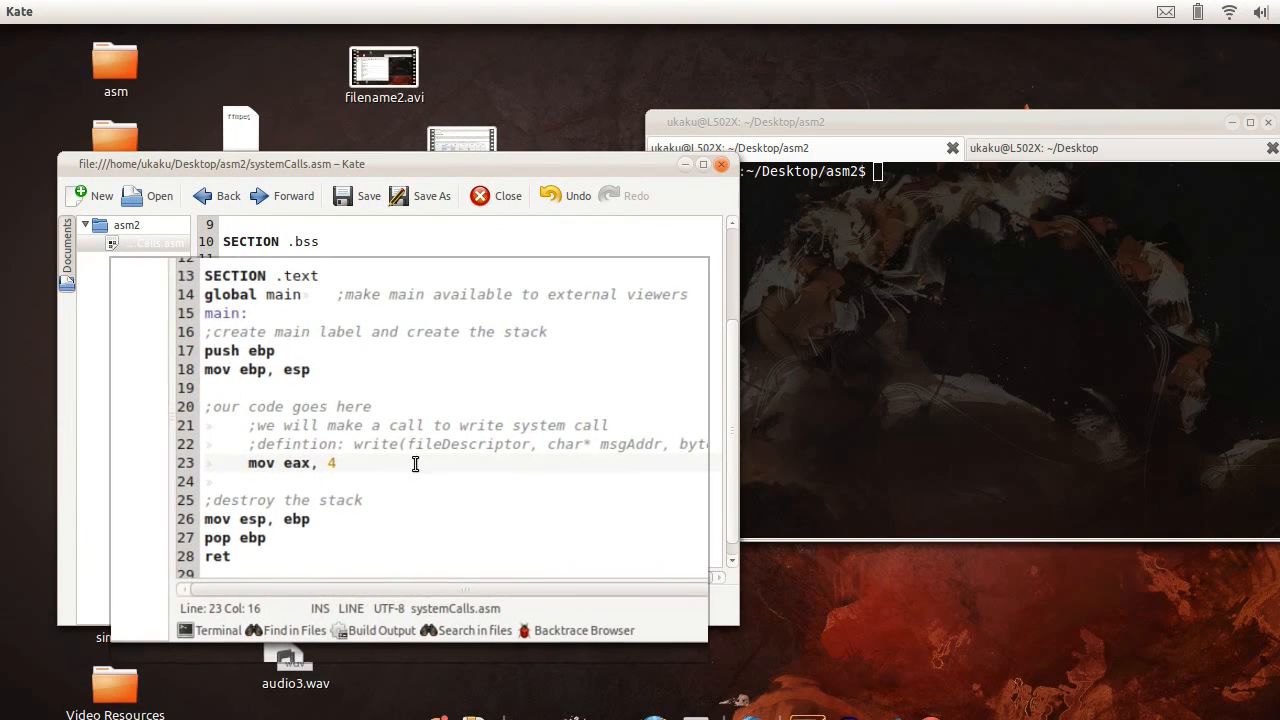
Step: Write mov ebx, 1 with the comment 1 = stdout, 0=stdin, 2=stderr
text(mo)
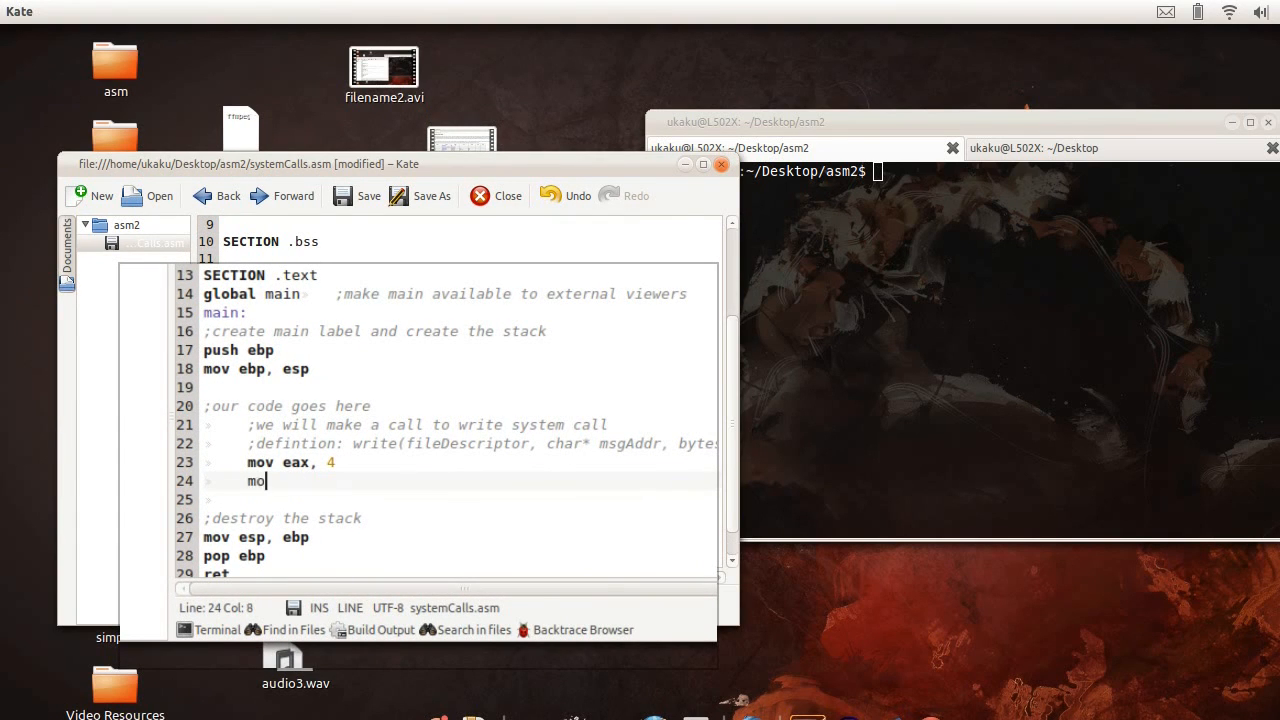
text(v ebx)
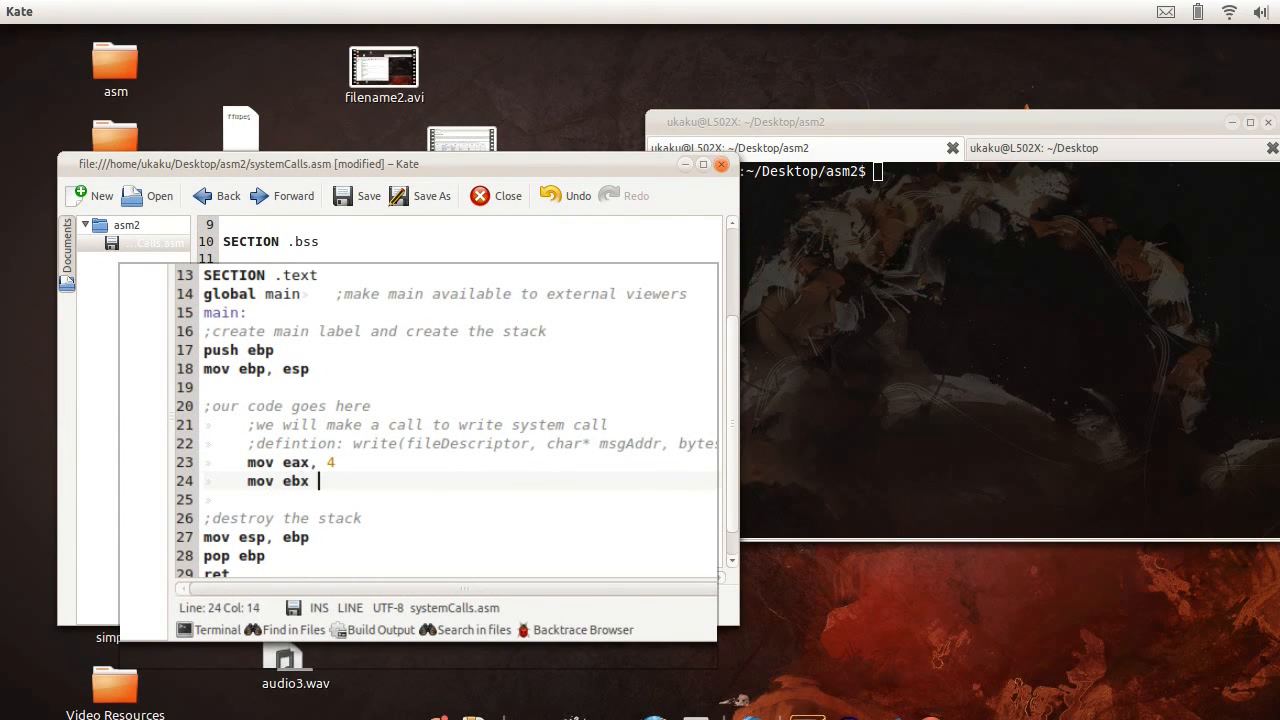
text(,)
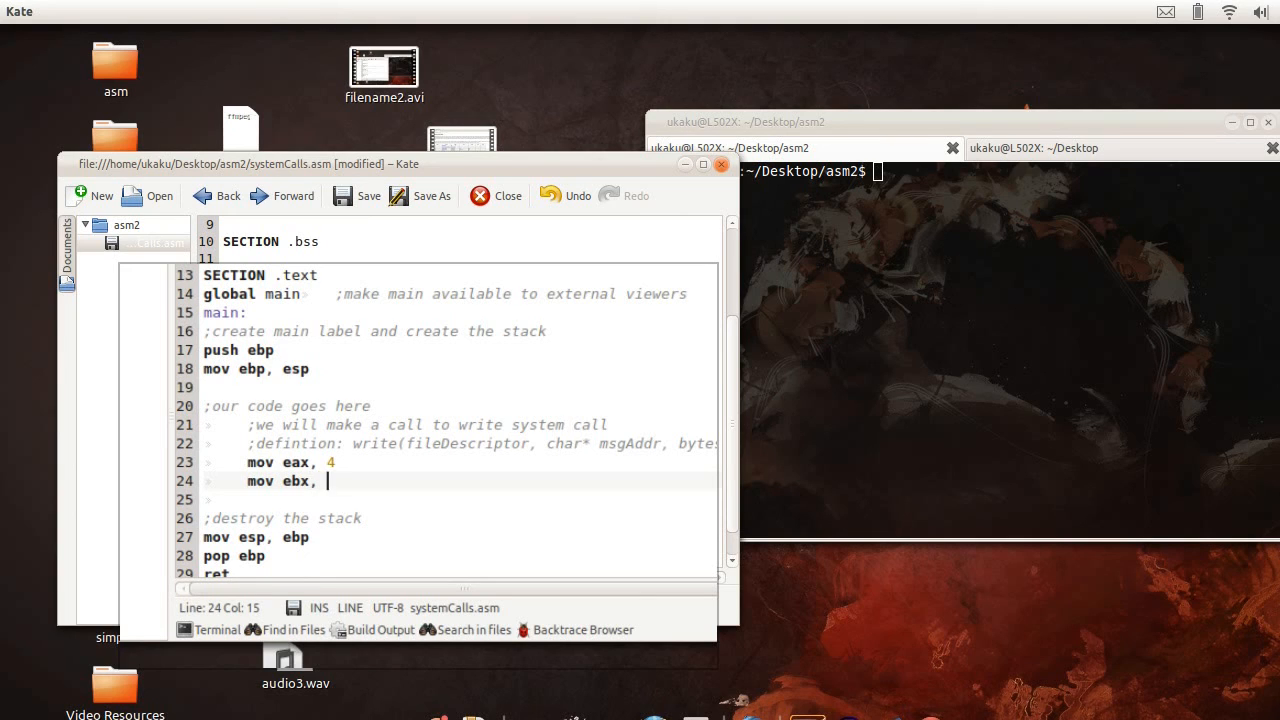
text(1   ;1)
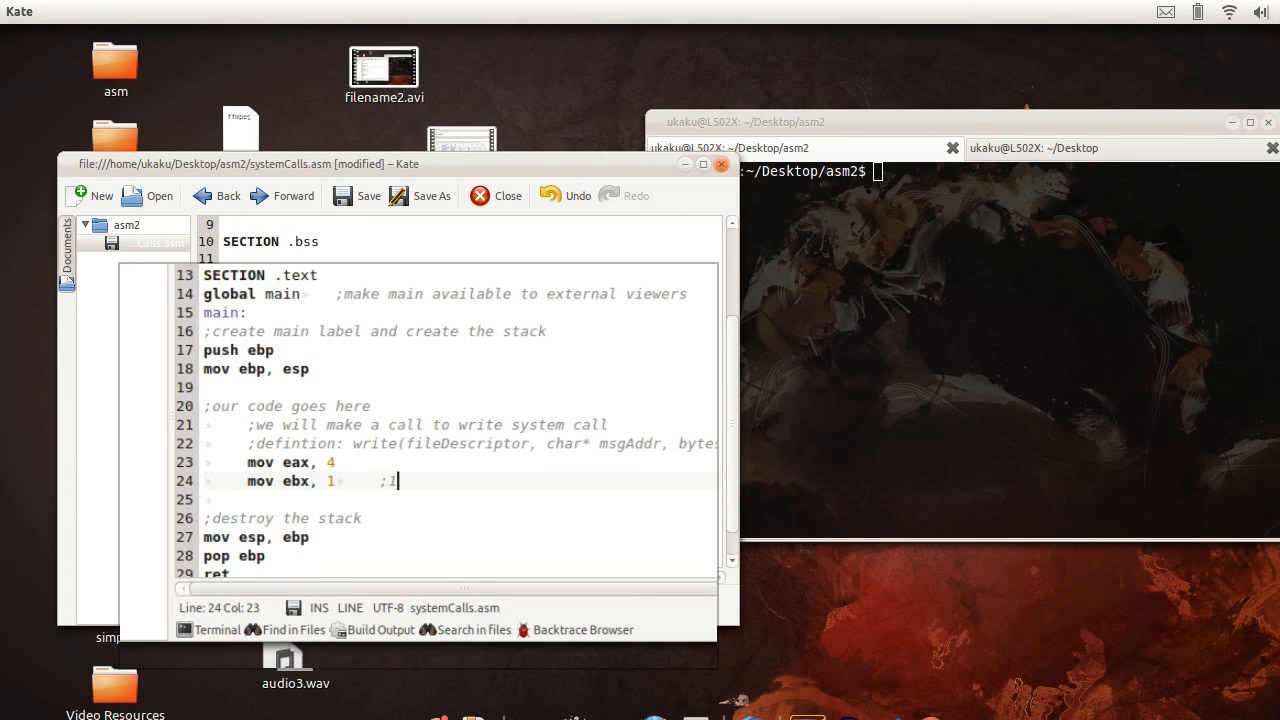
text(= stdout)
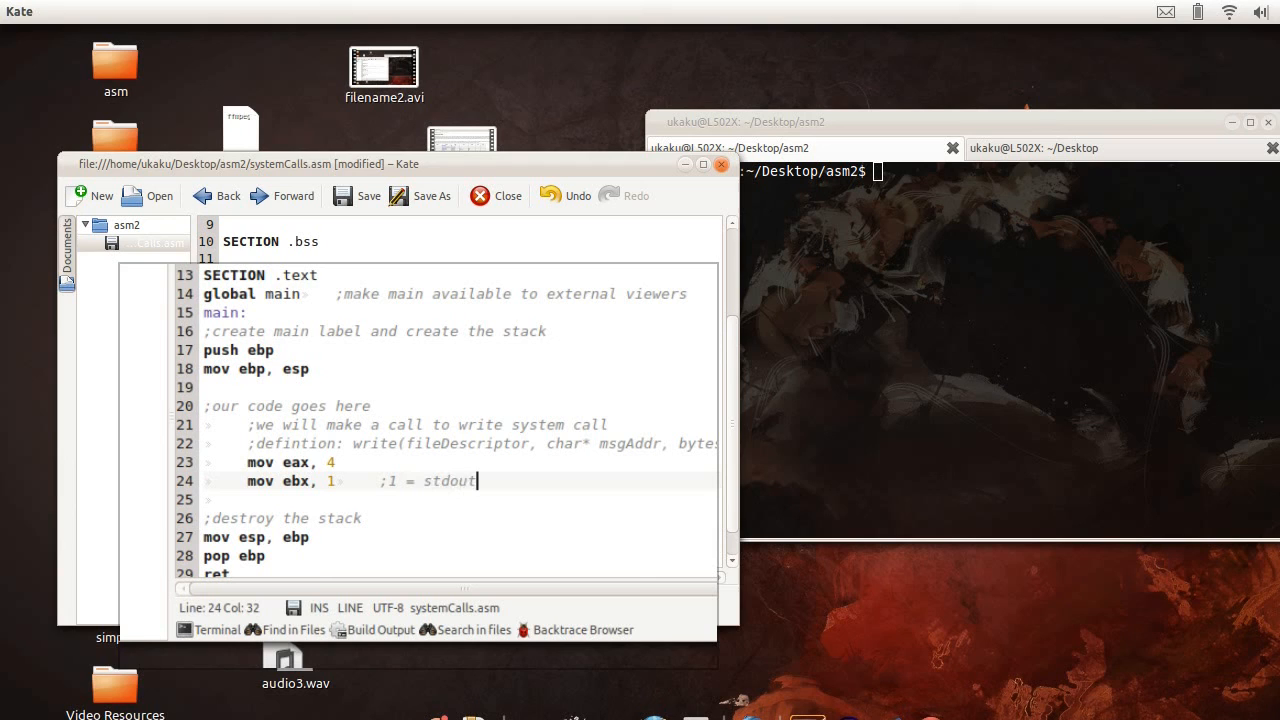
text(, 0)
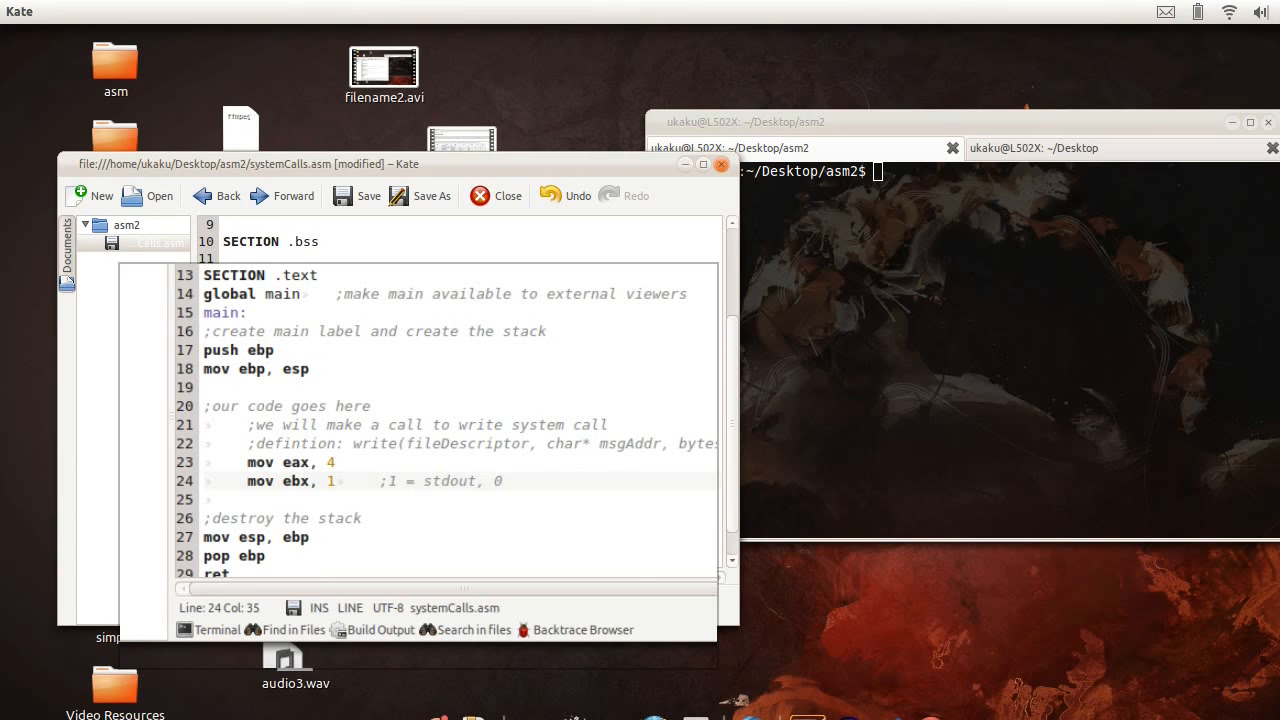
text(0=std)
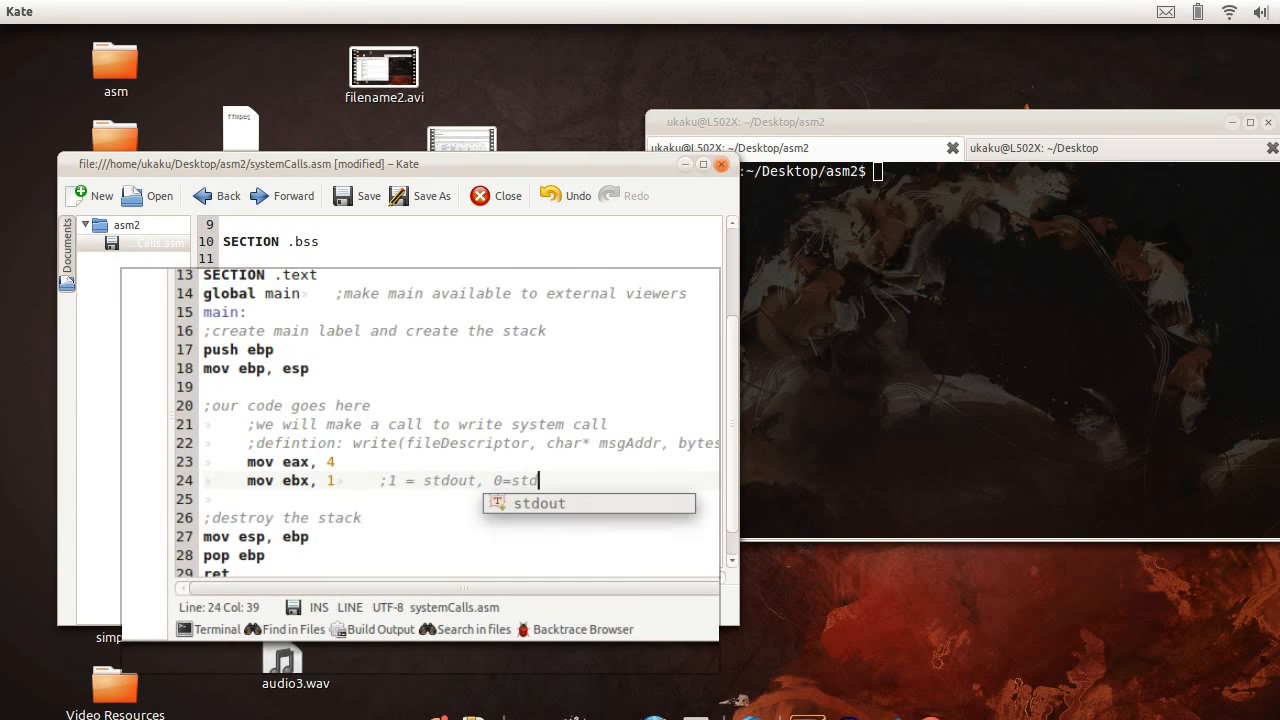
text(in)
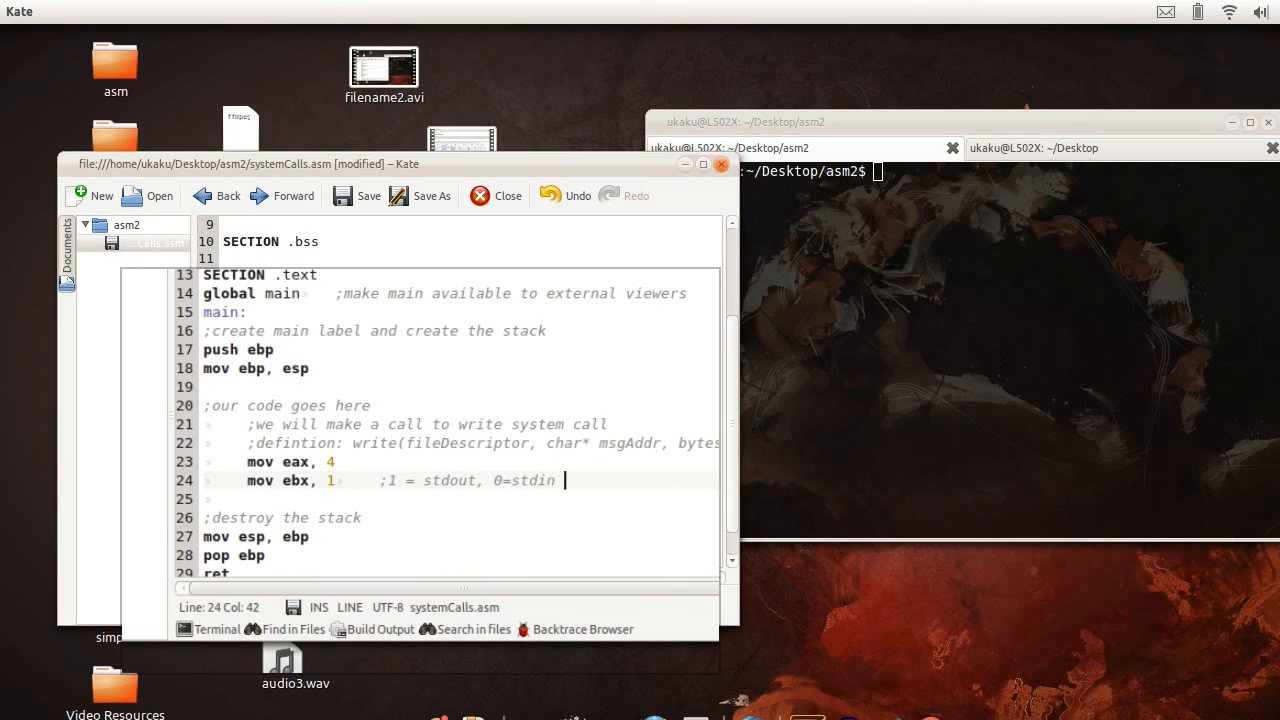
text(, 3)
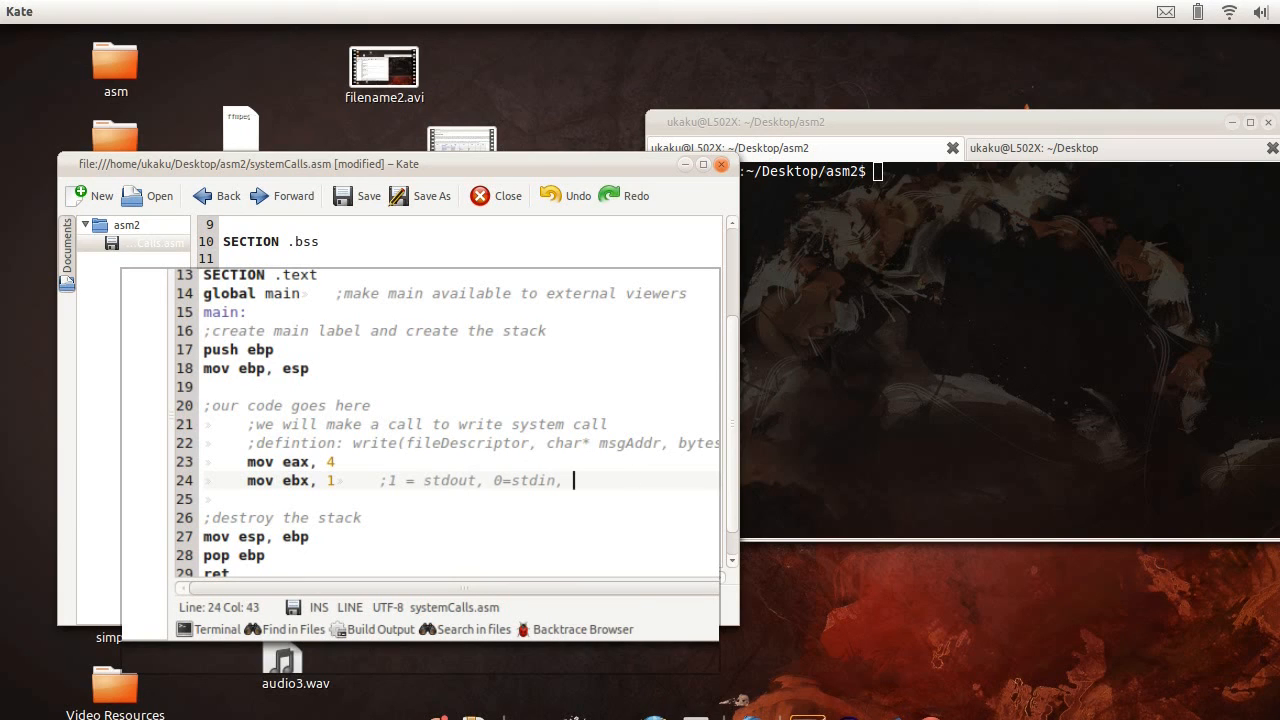
text(2=st)
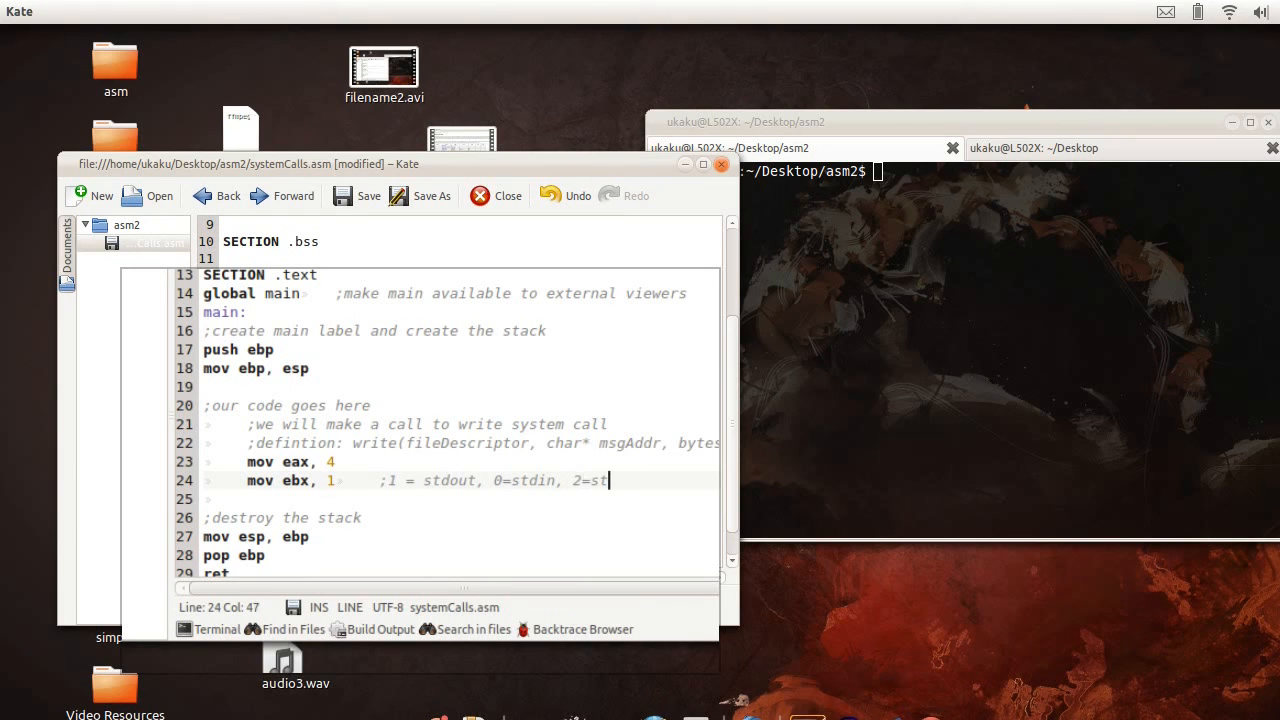
text(derr)
click(444, 498)
text(mov)
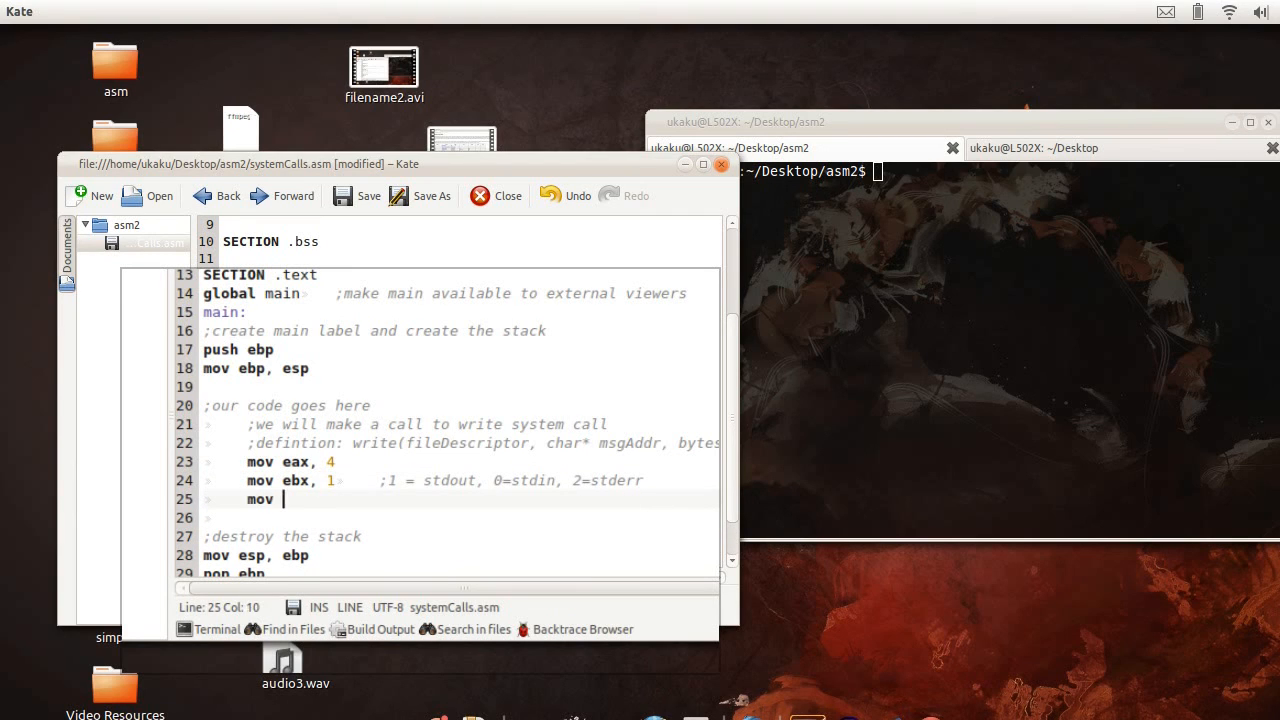
Step: Load ecx with msg and edx with [msgLen] for the write call
text(ecx,)
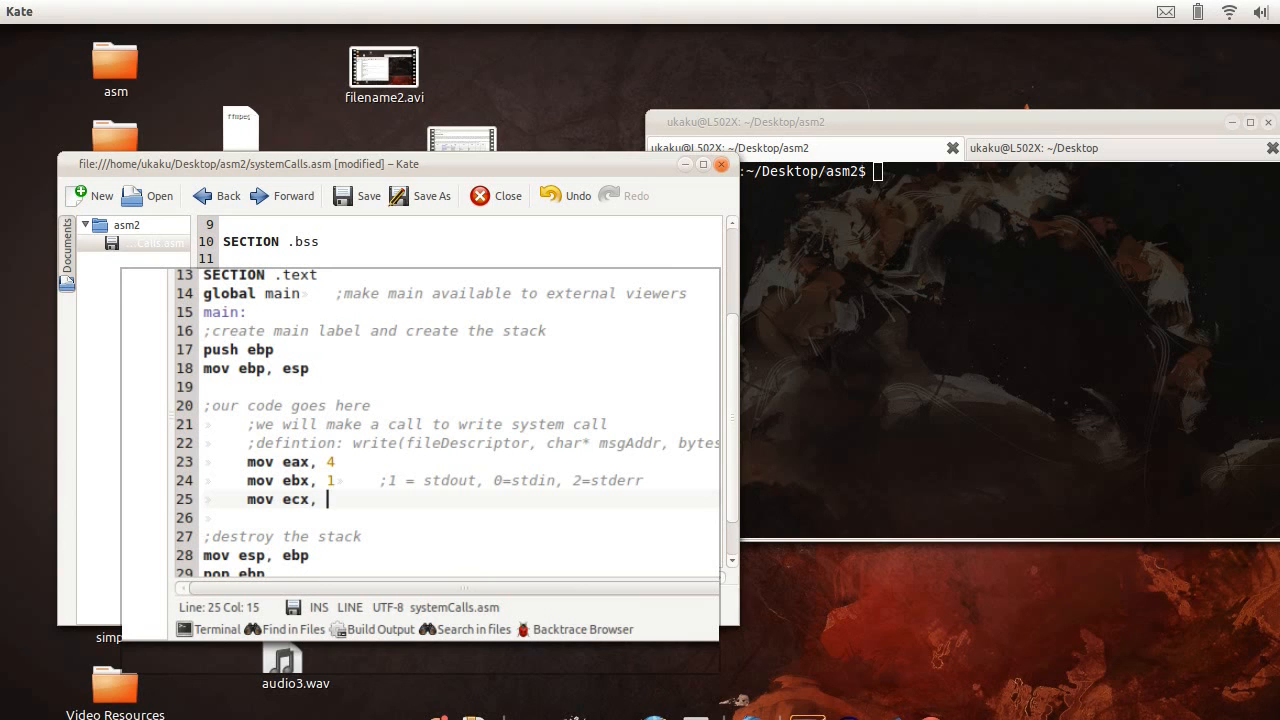
text(msg)
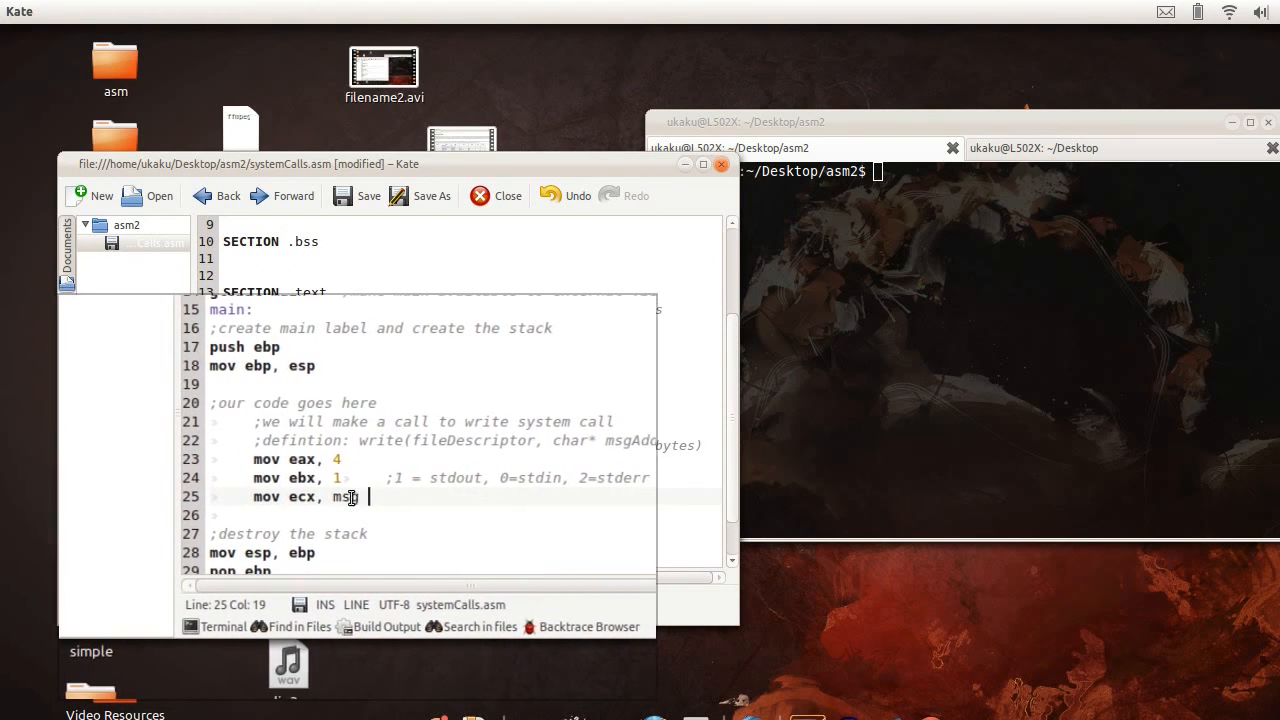
double_click(344, 496)
text(mov)
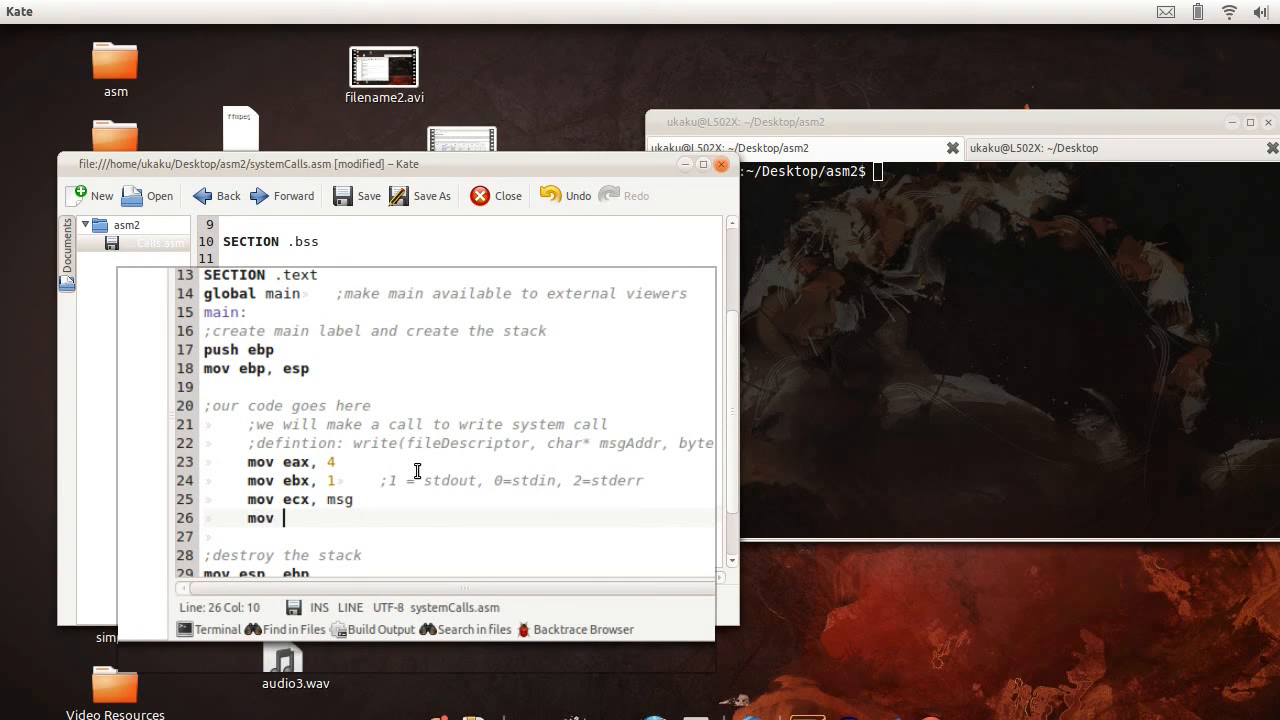
text(edx,)
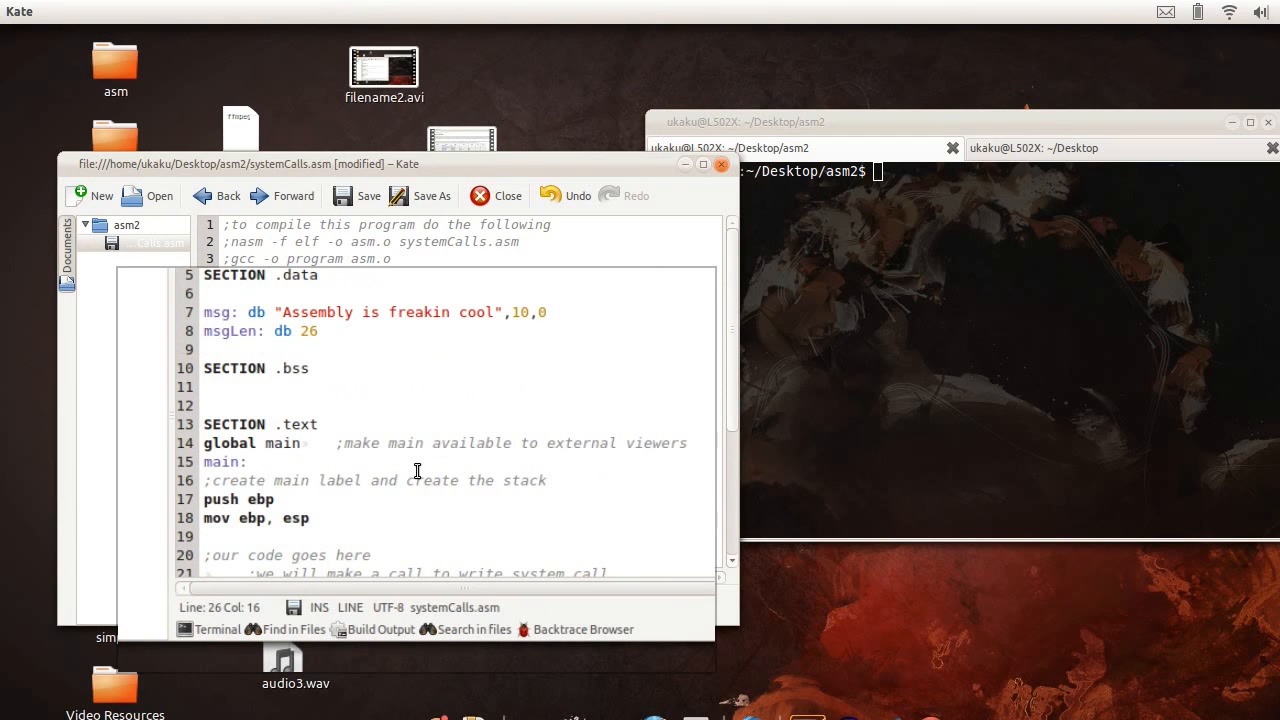
text(msg)
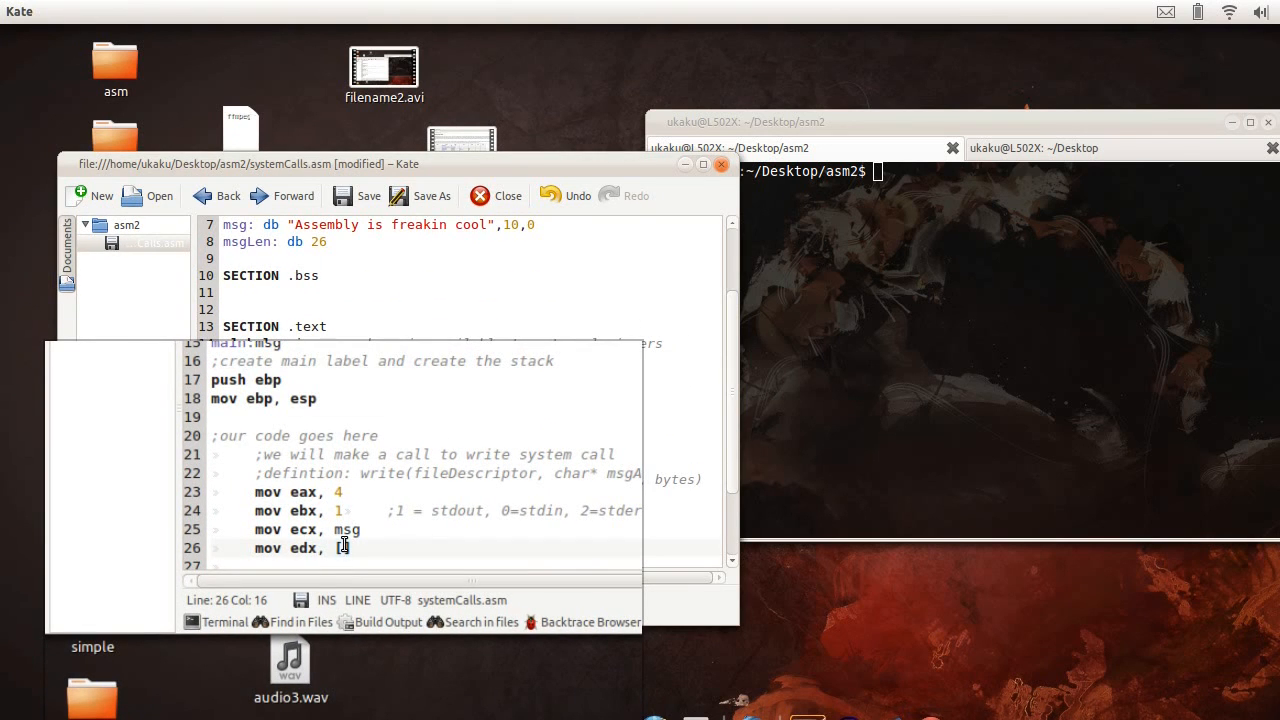
text(msglen])
click(410, 564)
text(;)
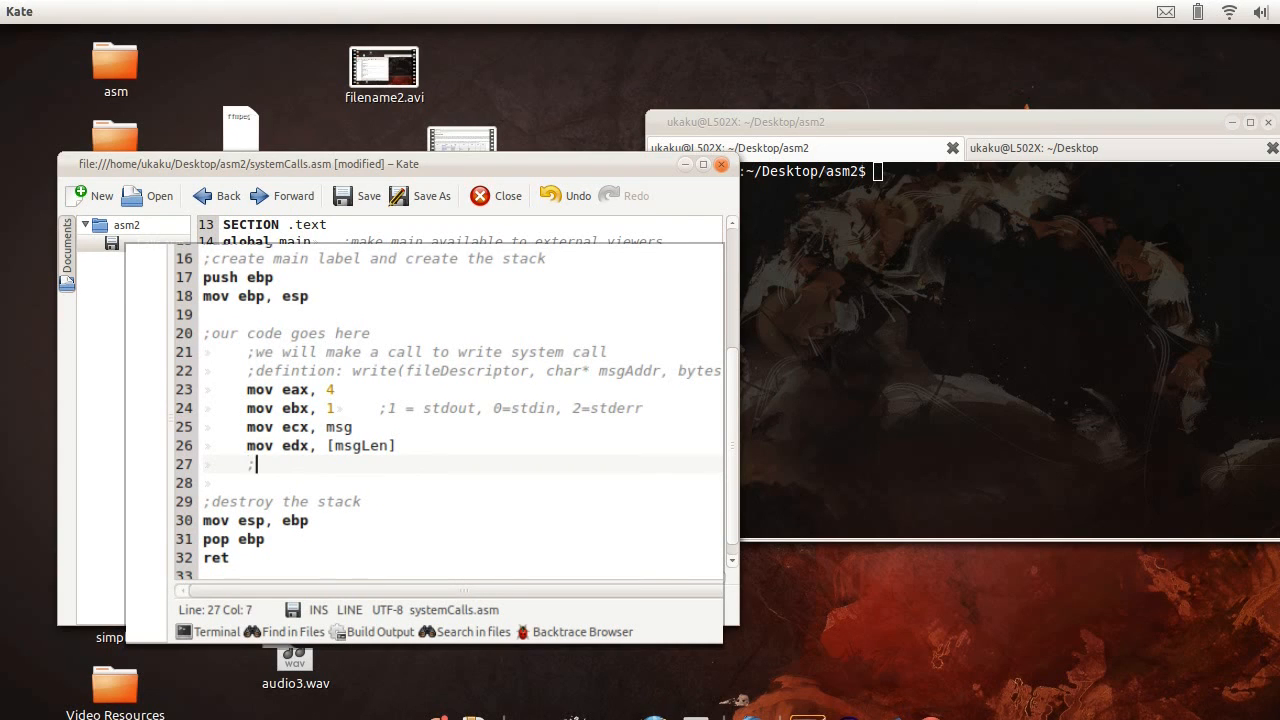
Step: Add a 'now the interrupt' comment and the int 0x80 call ending the write setup
text(now the int)
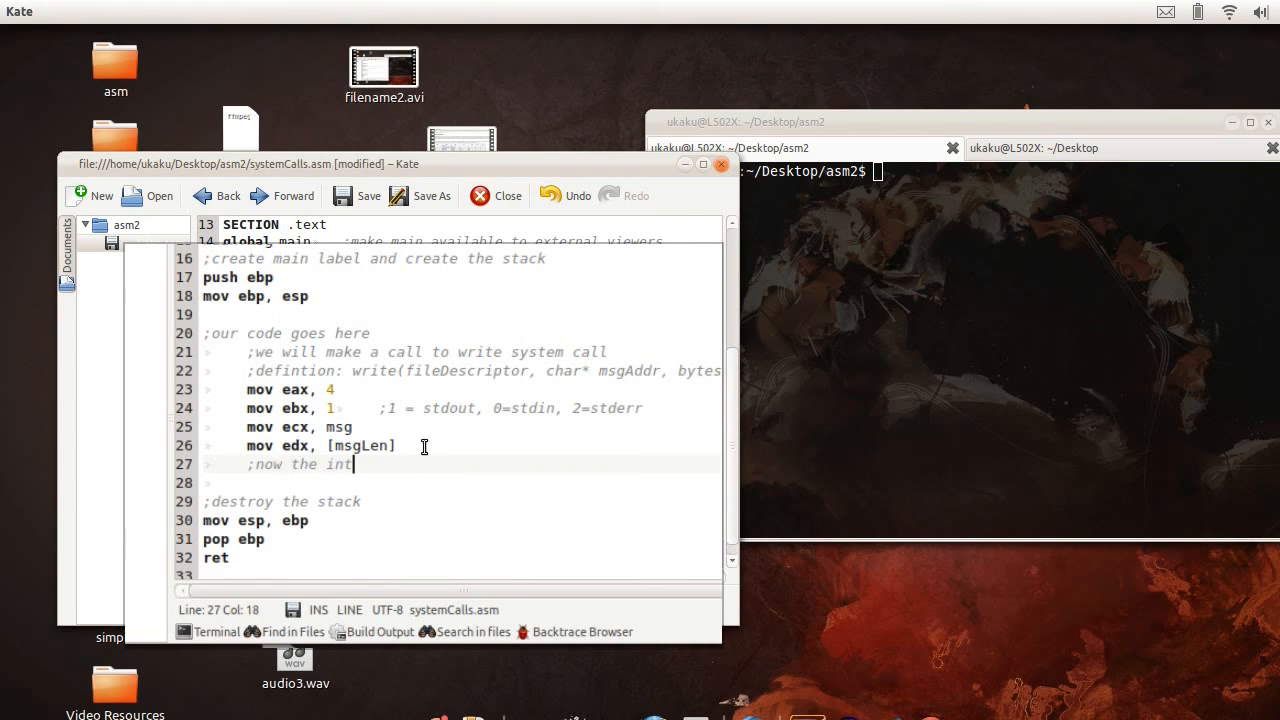
click(396, 444)
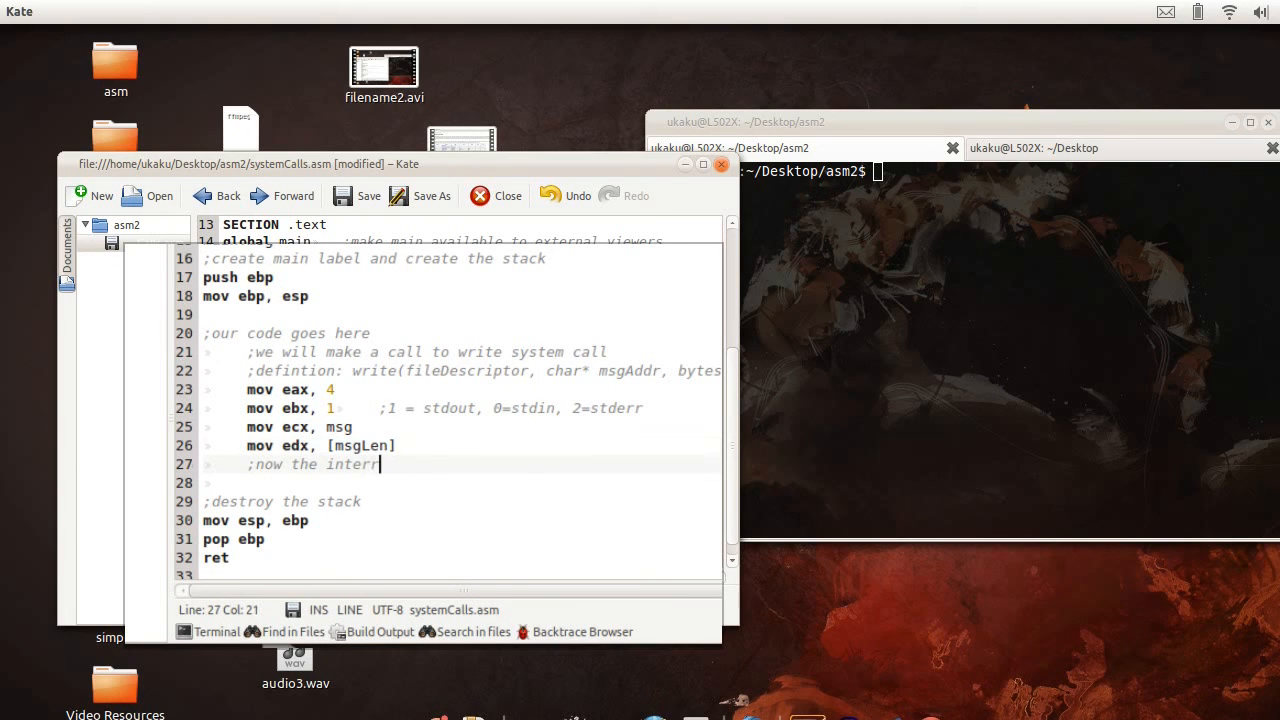
text(upt)
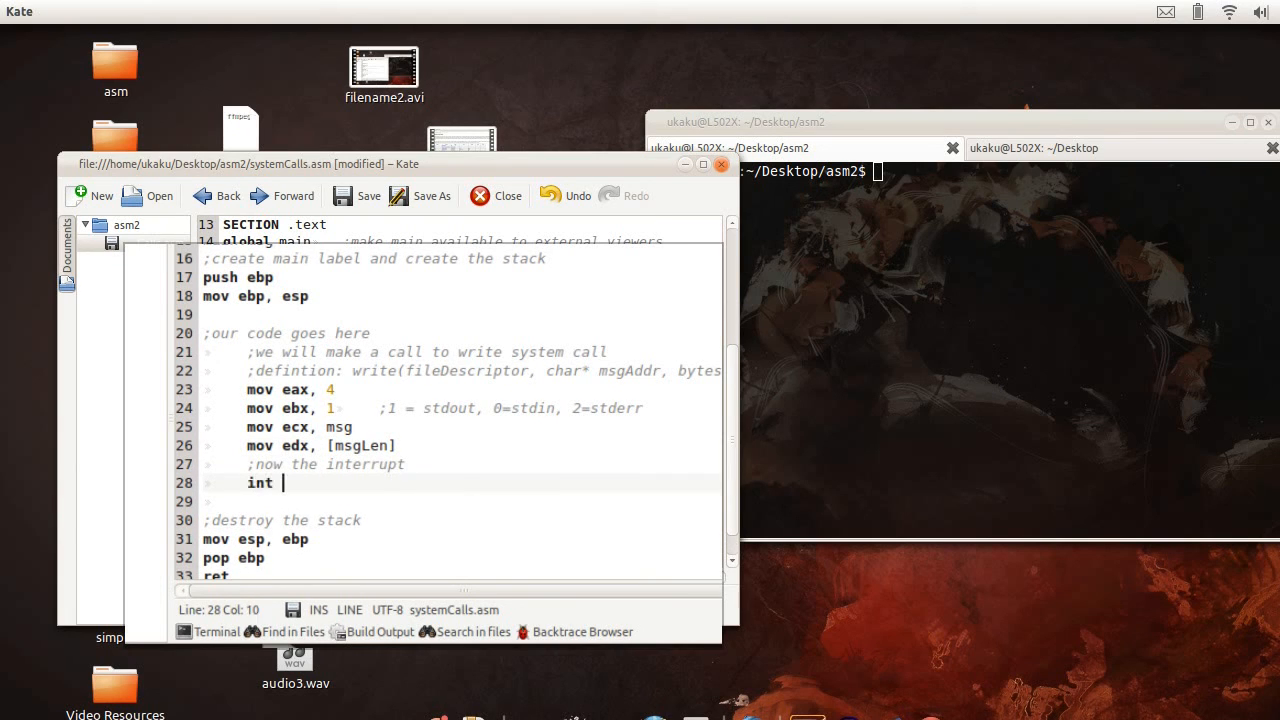
text(0x)
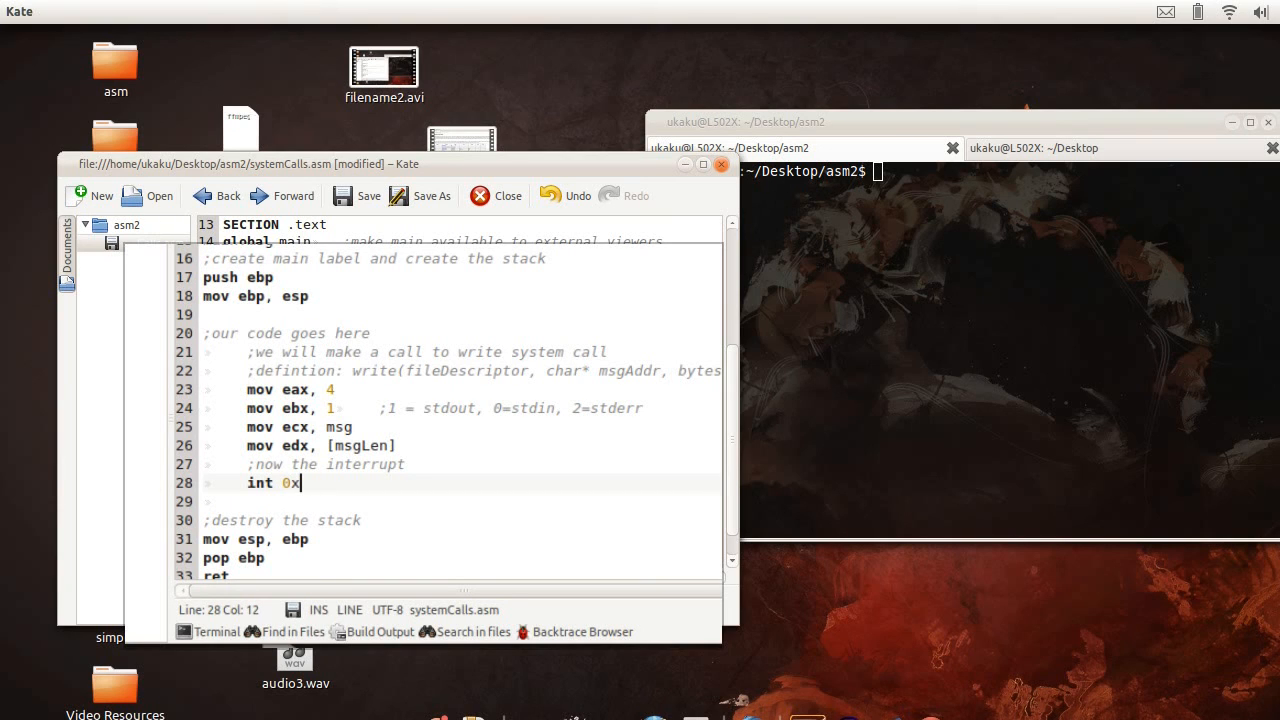
text(80)
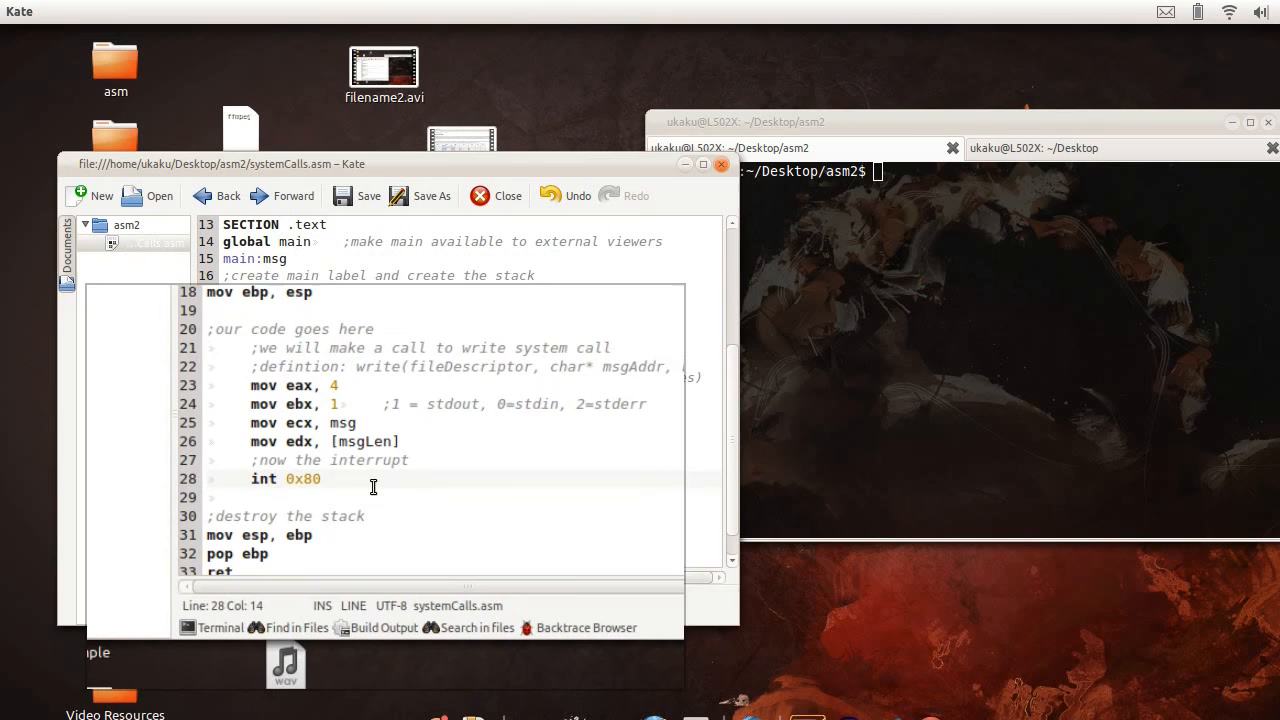
double_click(264, 478)
text(nasm -f elf -o asm.o)
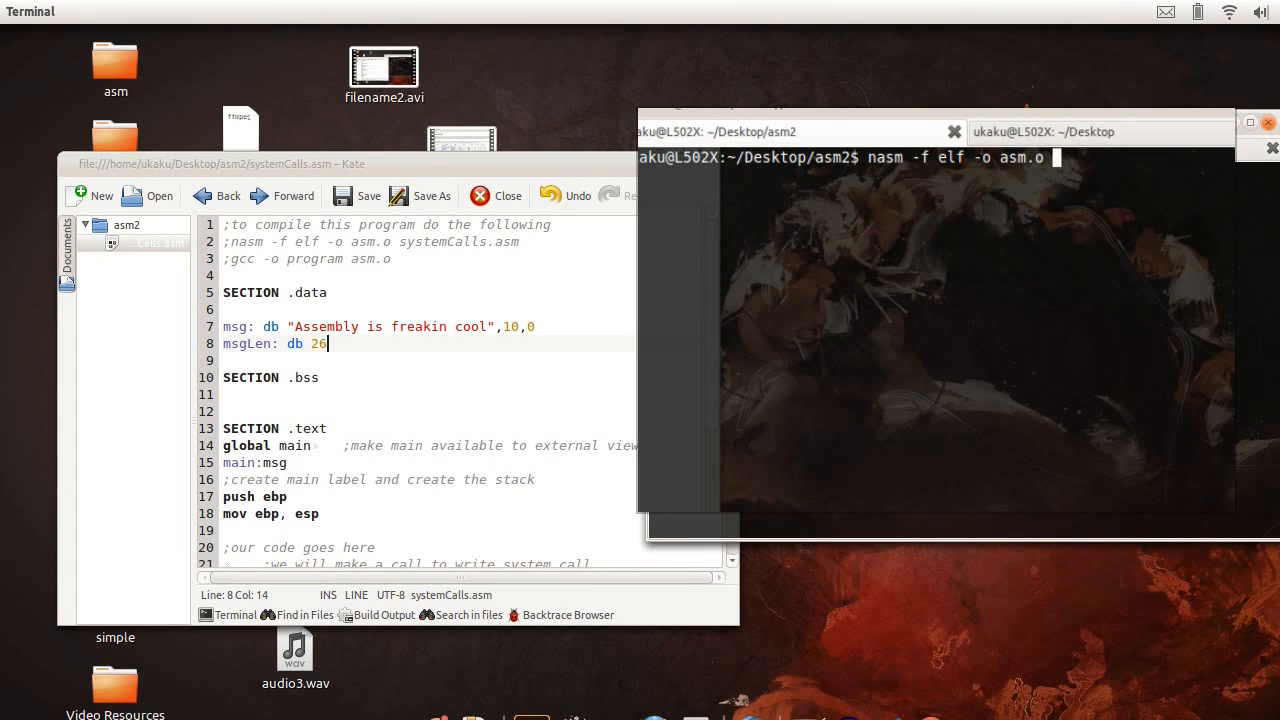
Step: Assemble with nasm -f elf -o asm.o systemCalls.asm and remove the stray msg after main:
text(systemCalls.)
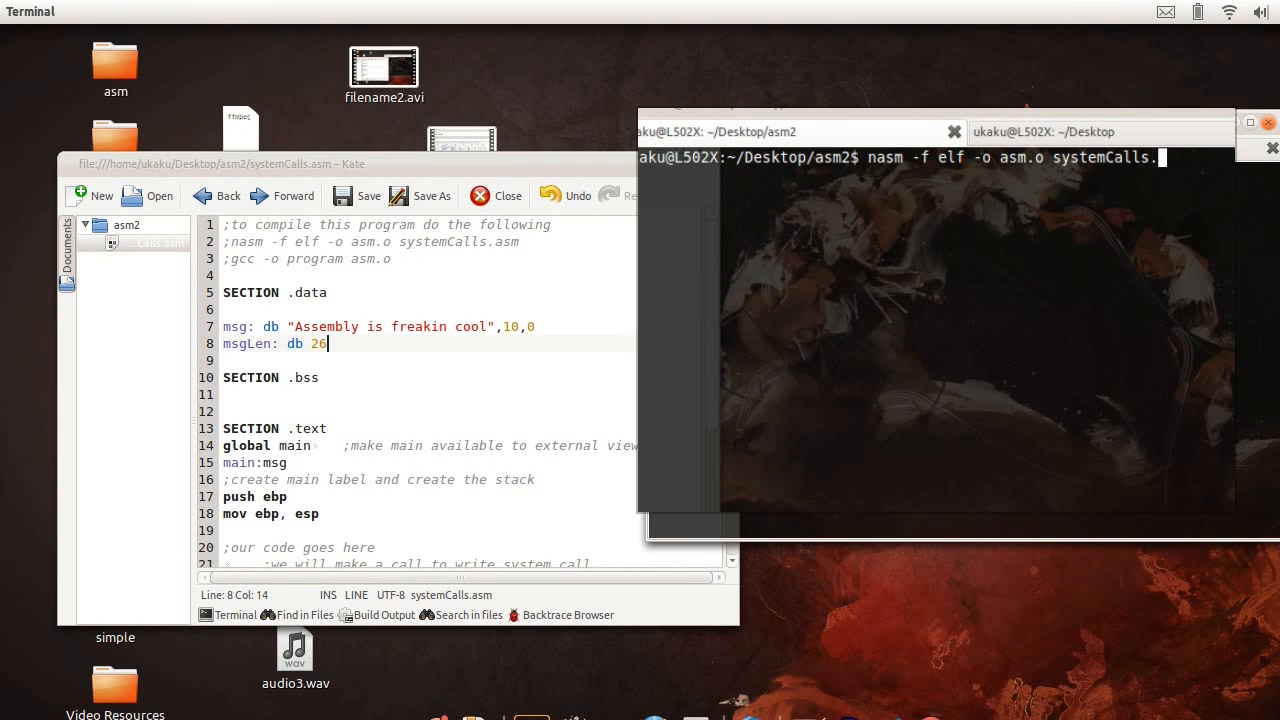
key(Return)
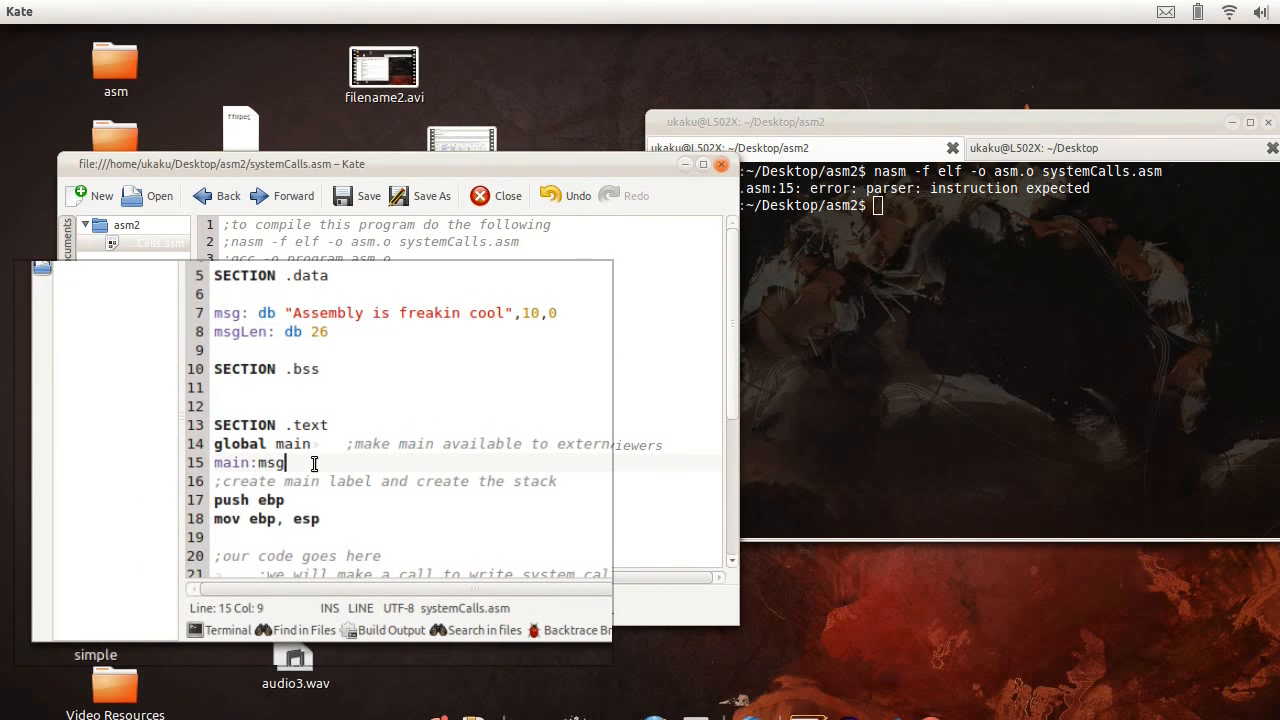
key(BackSpace)
text(gcc -o program asm)
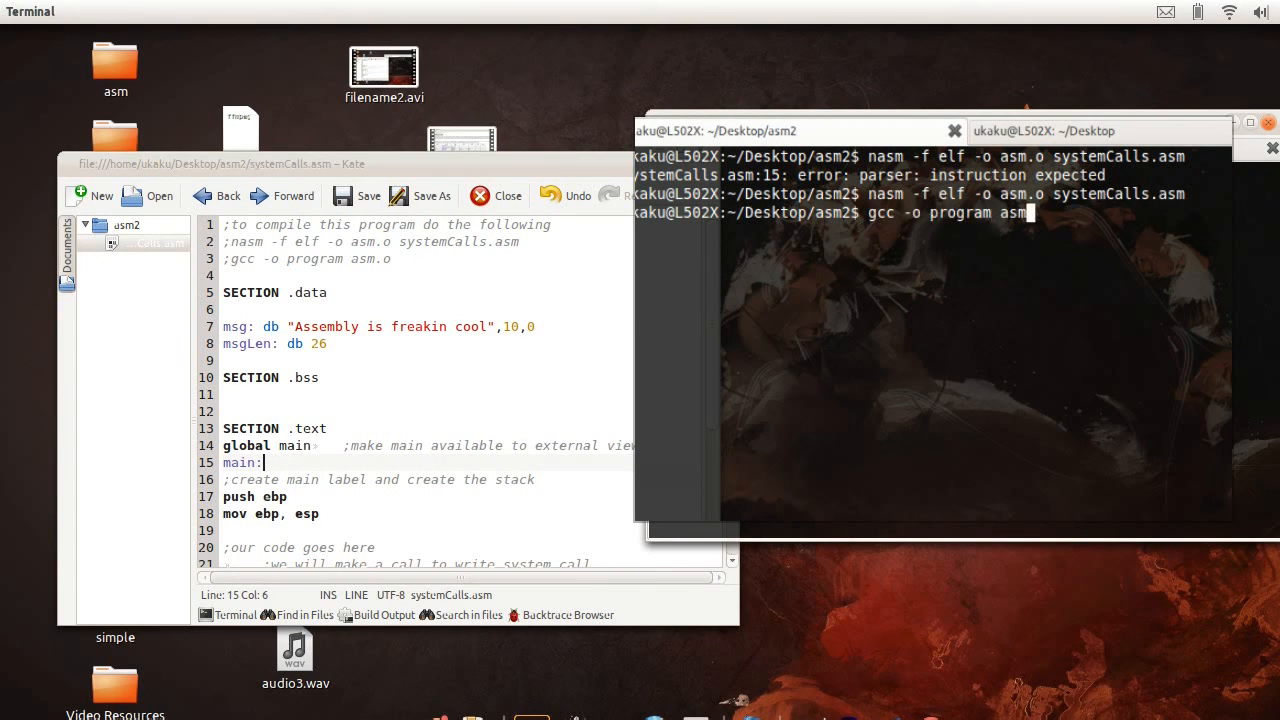
Step: List the folder with ls and run ./program, printing Assembly is freakin cool
text(ls)
text(./)
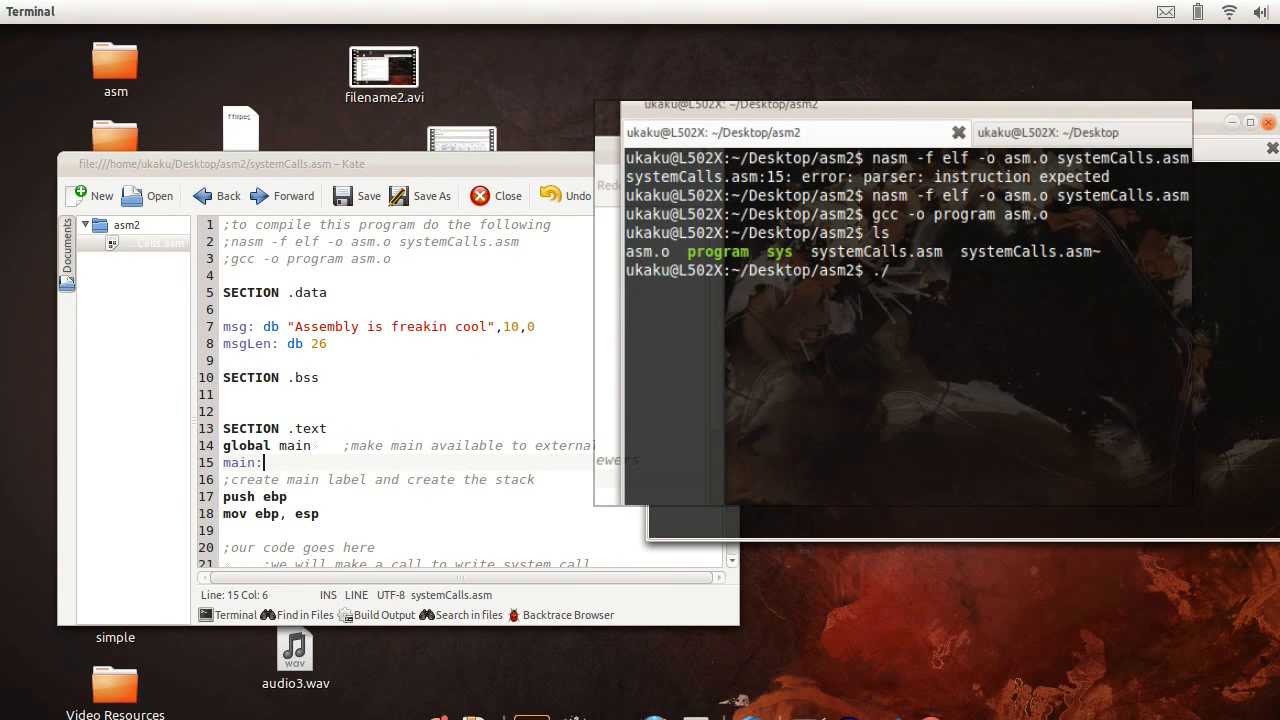
text(program)
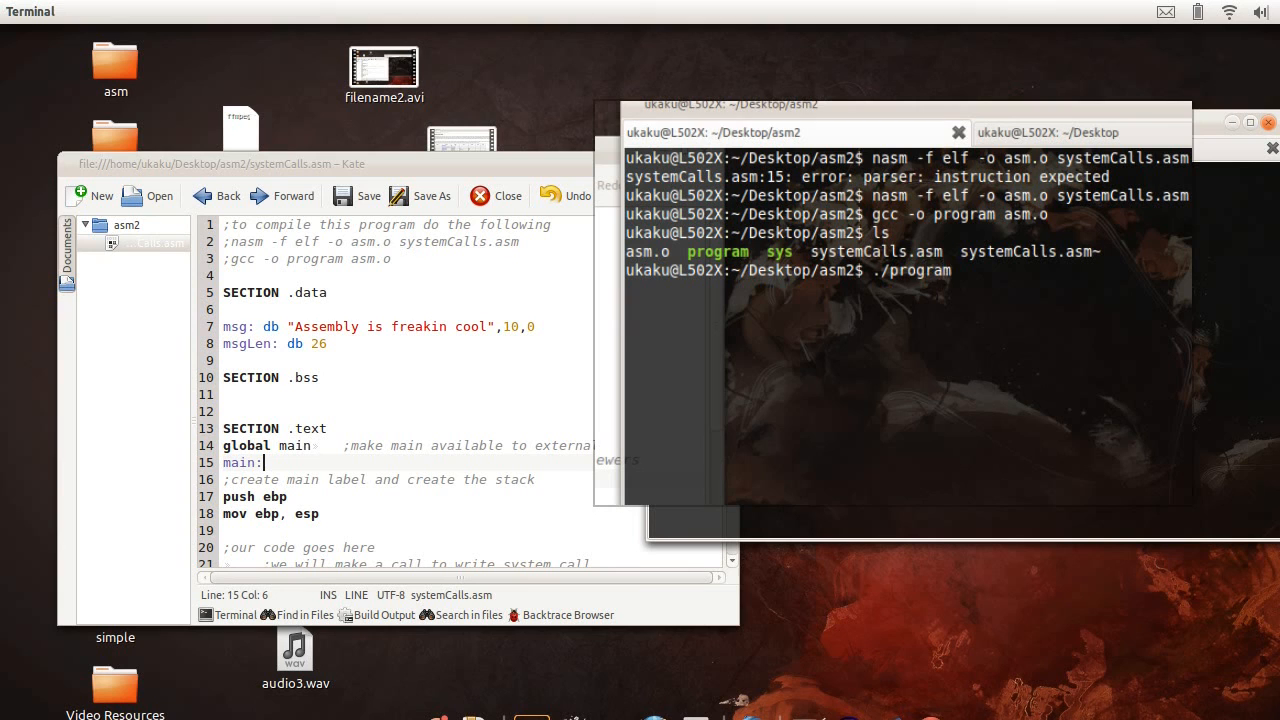
key(Return)
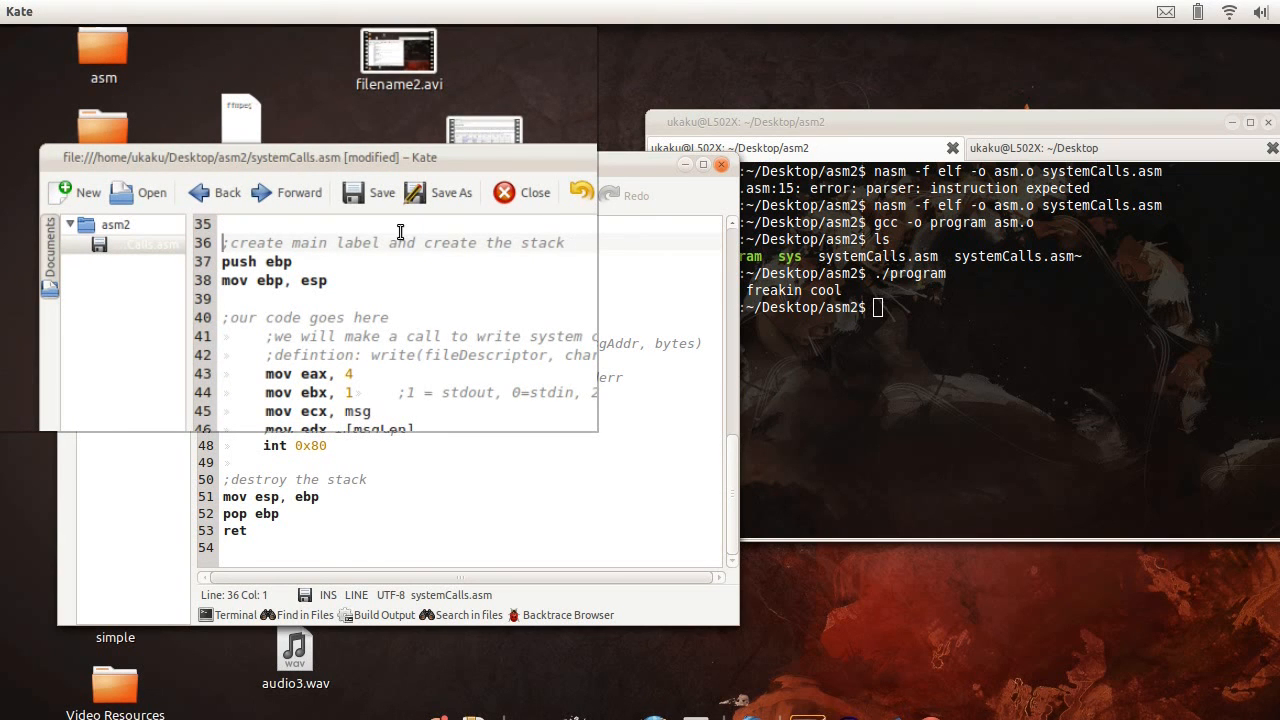
Step: Rename the pasted routine's comment line to the write: label
drag(230, 242, 564, 242)
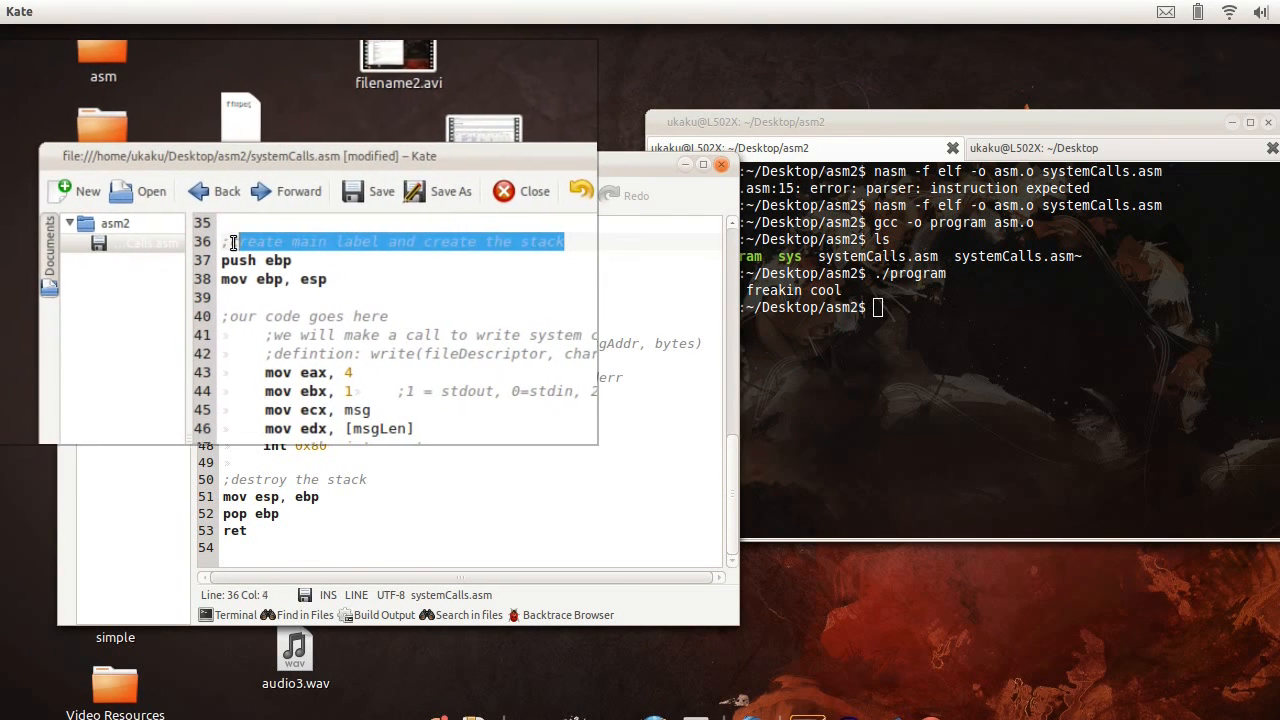
text(wri)
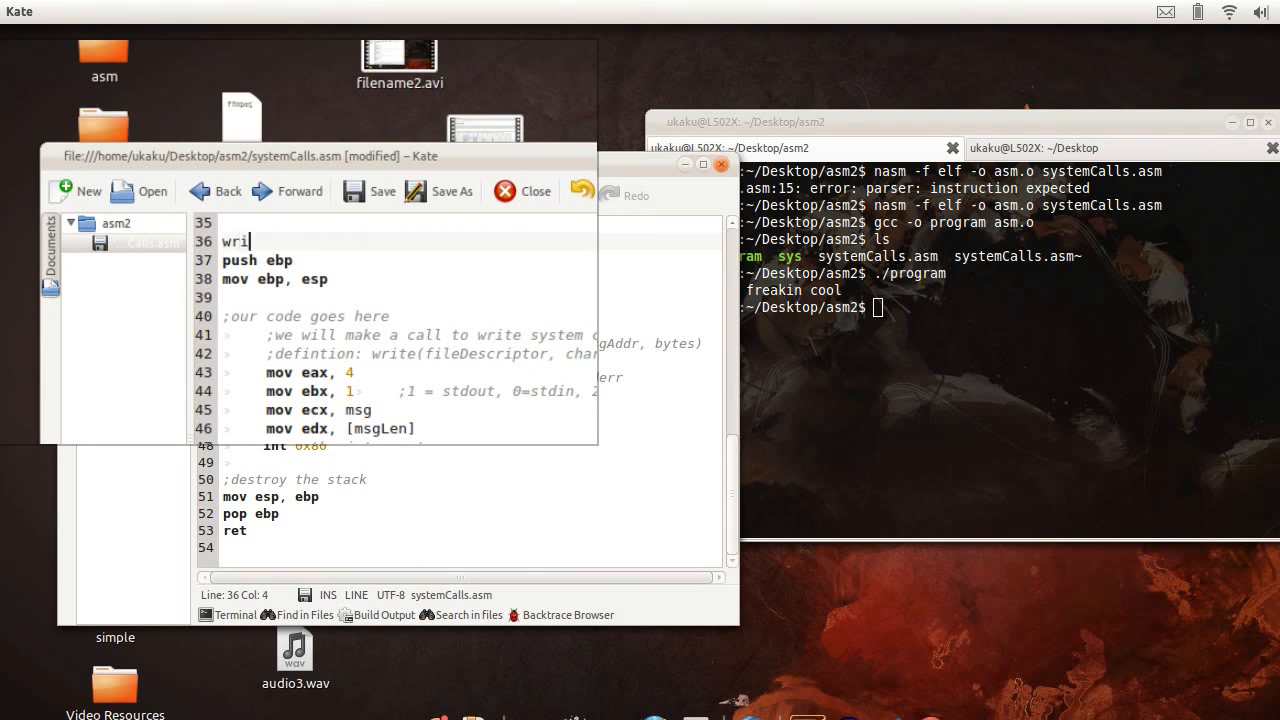
text(te:)
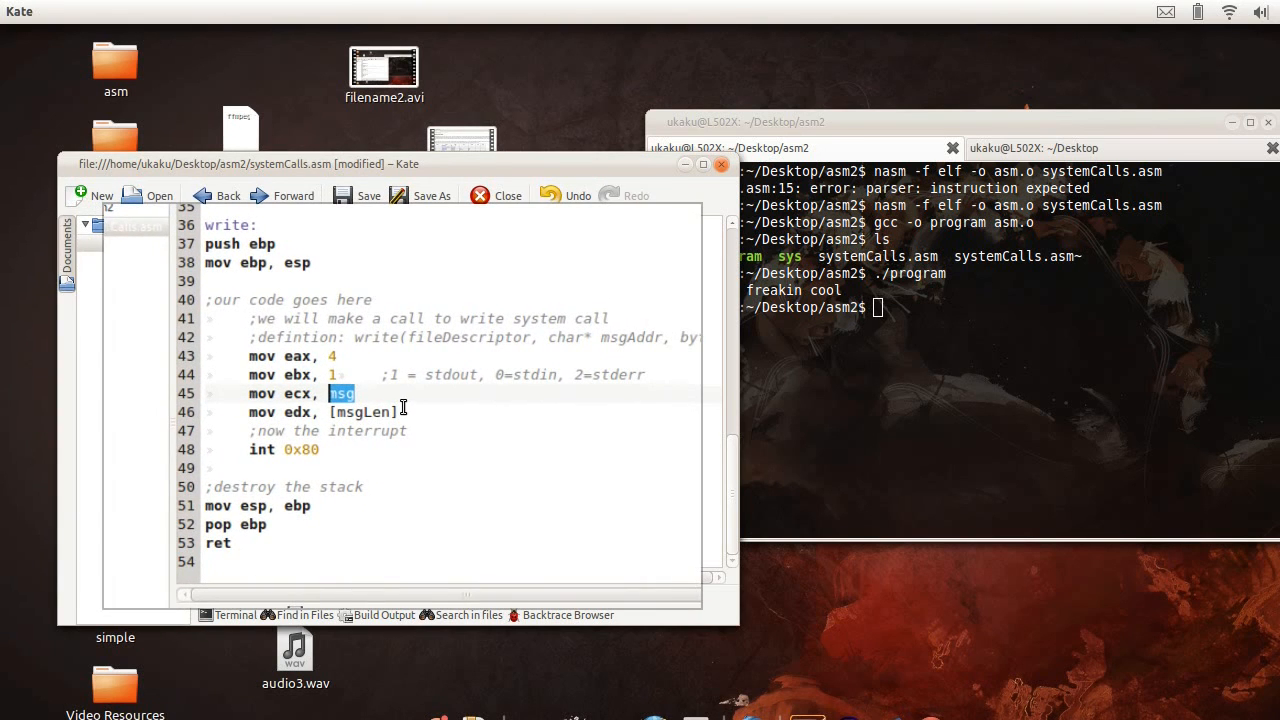
Step: Change the write routine to load ecx from [ebp + 8] and edx from [ebp + 12]
text(ebp])
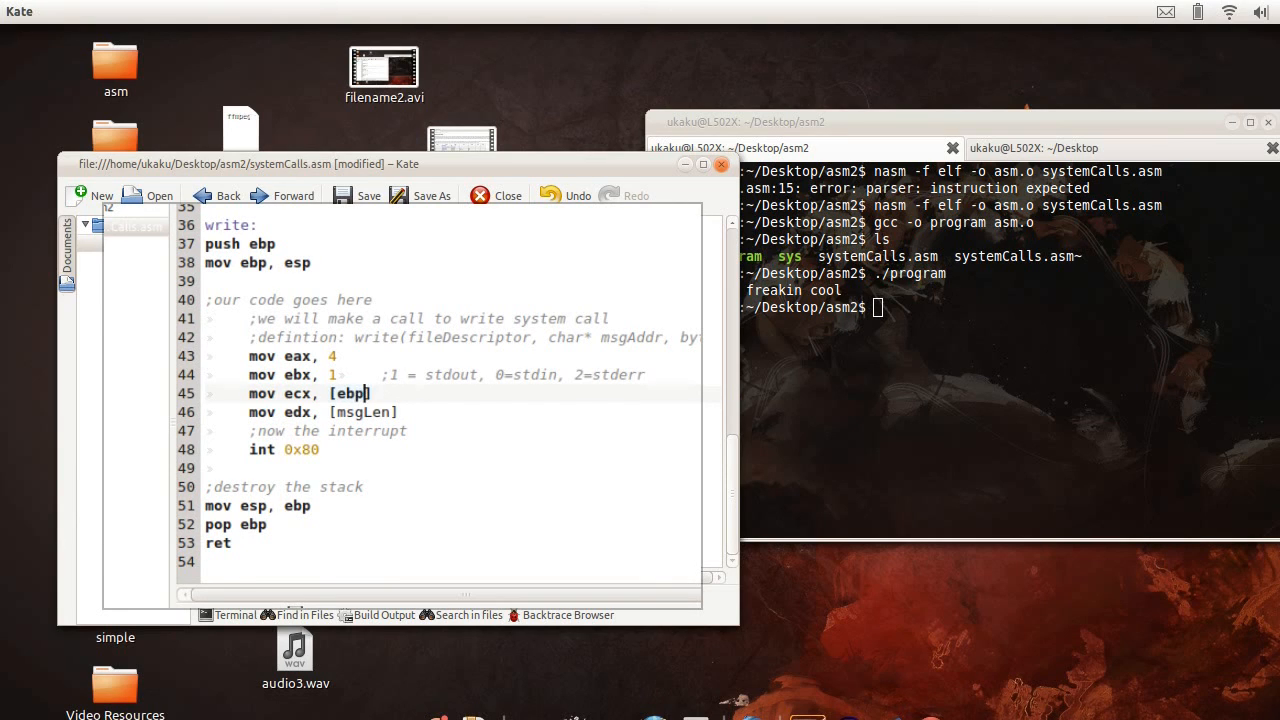
text(-8)
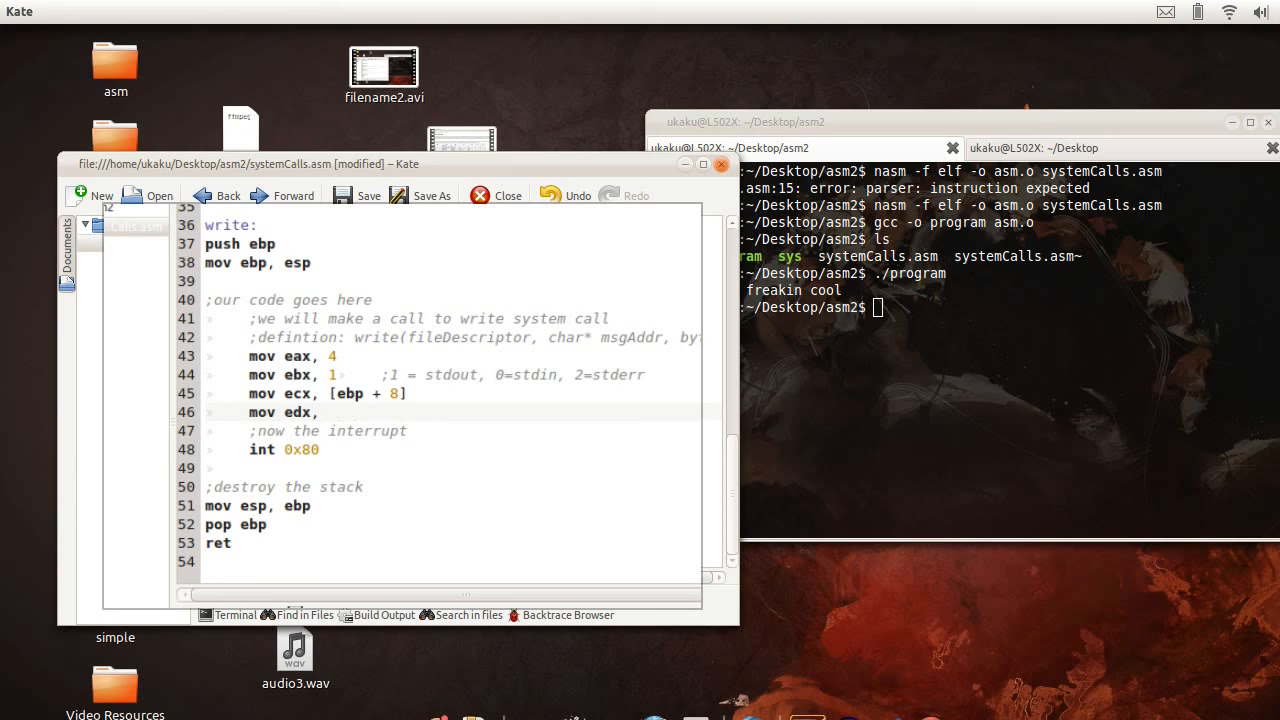
text([ebp)
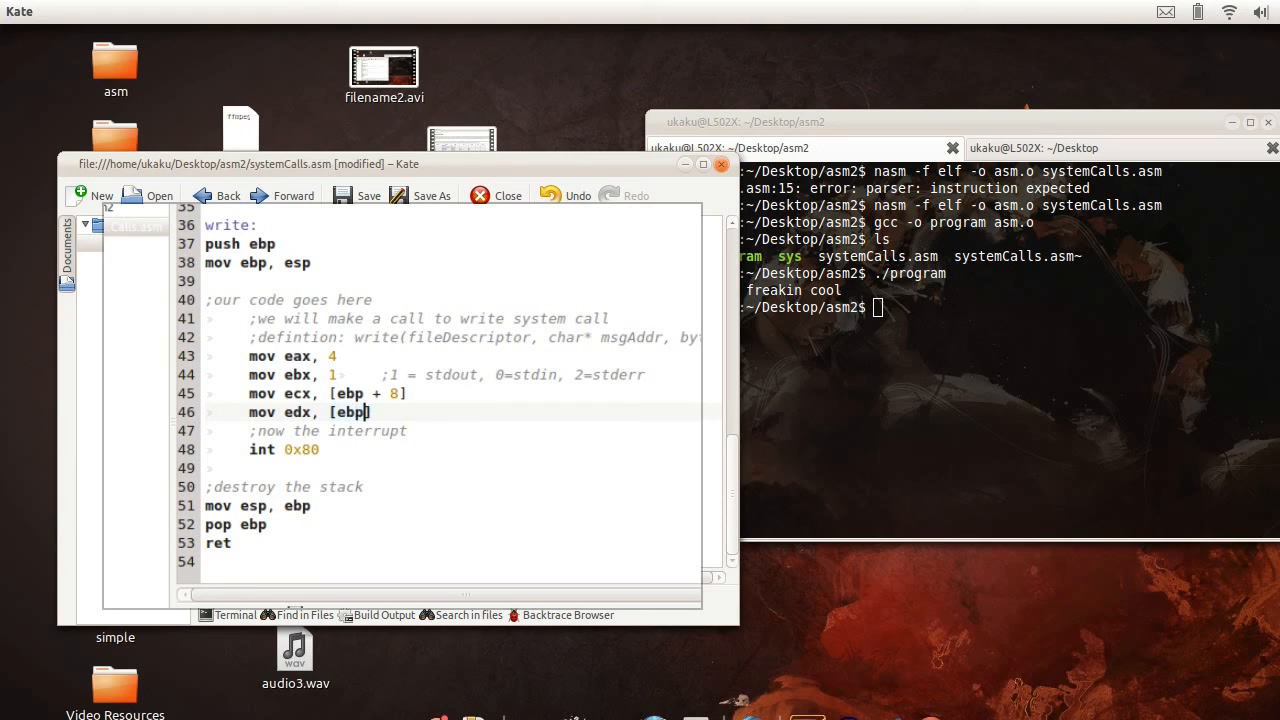
text(+ 12)
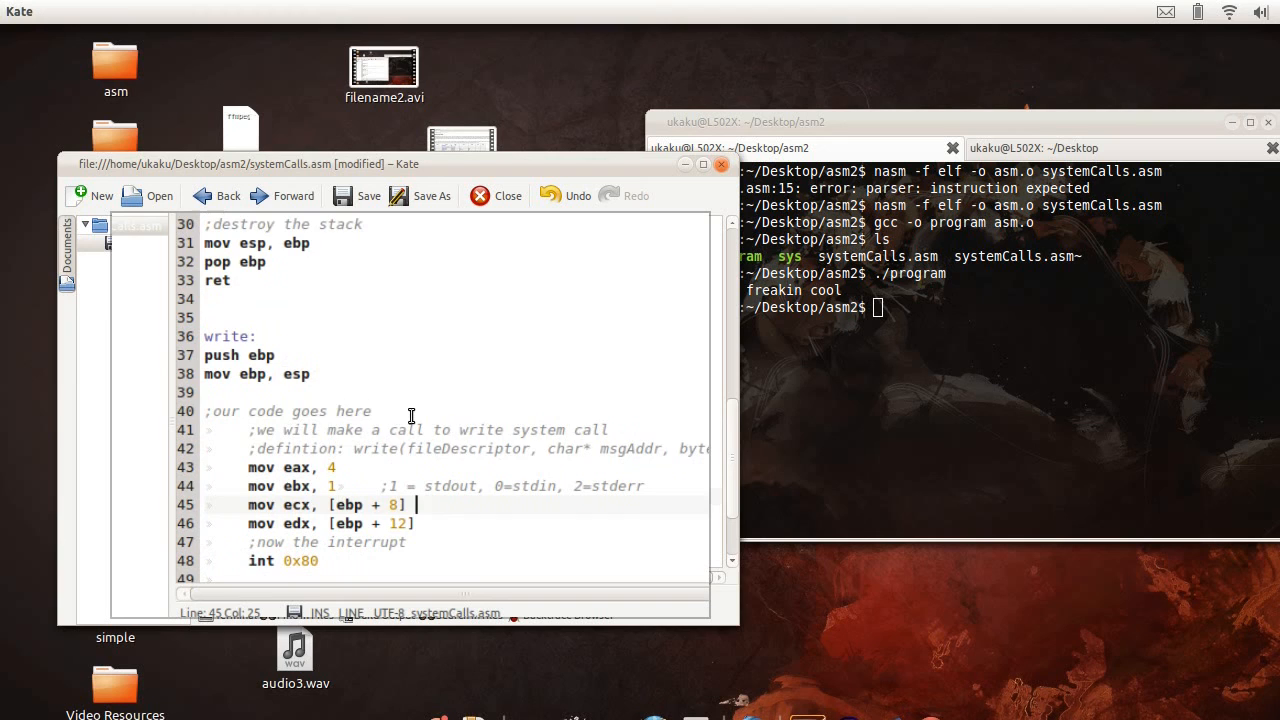
Step: Replace main's body with push [msgLen] and push msg
scroll(down, 3)
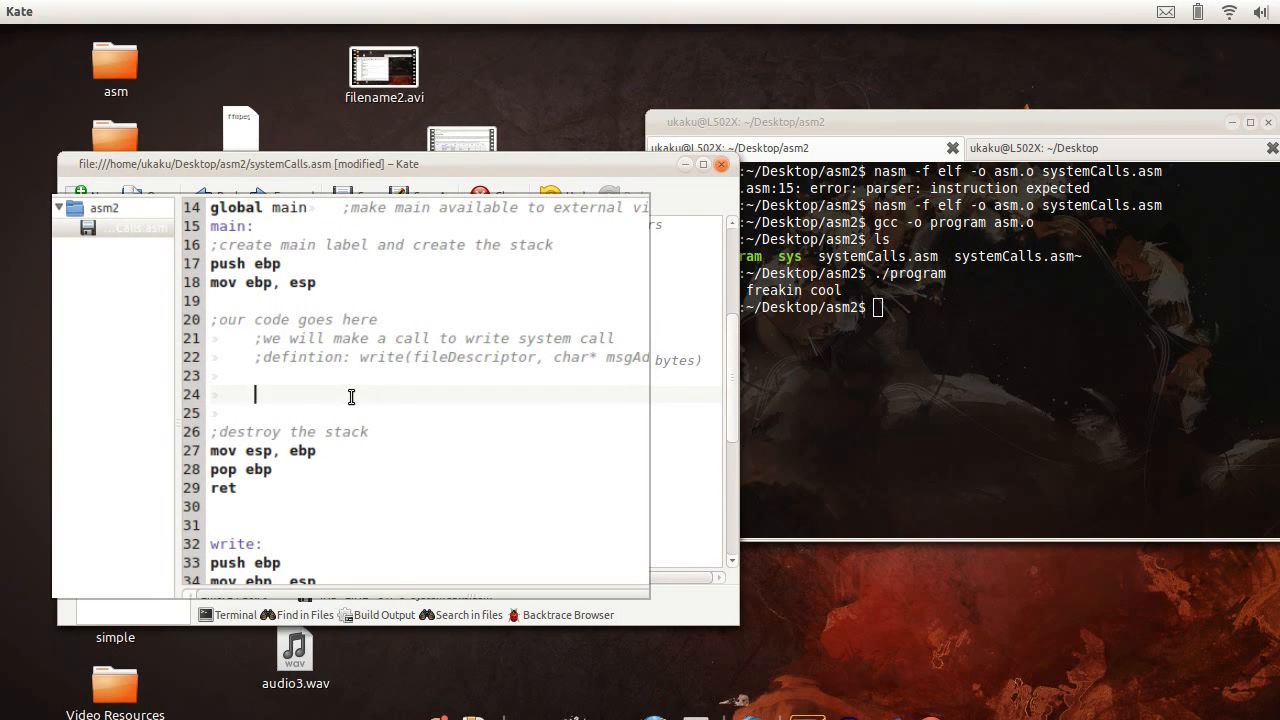
text(push)
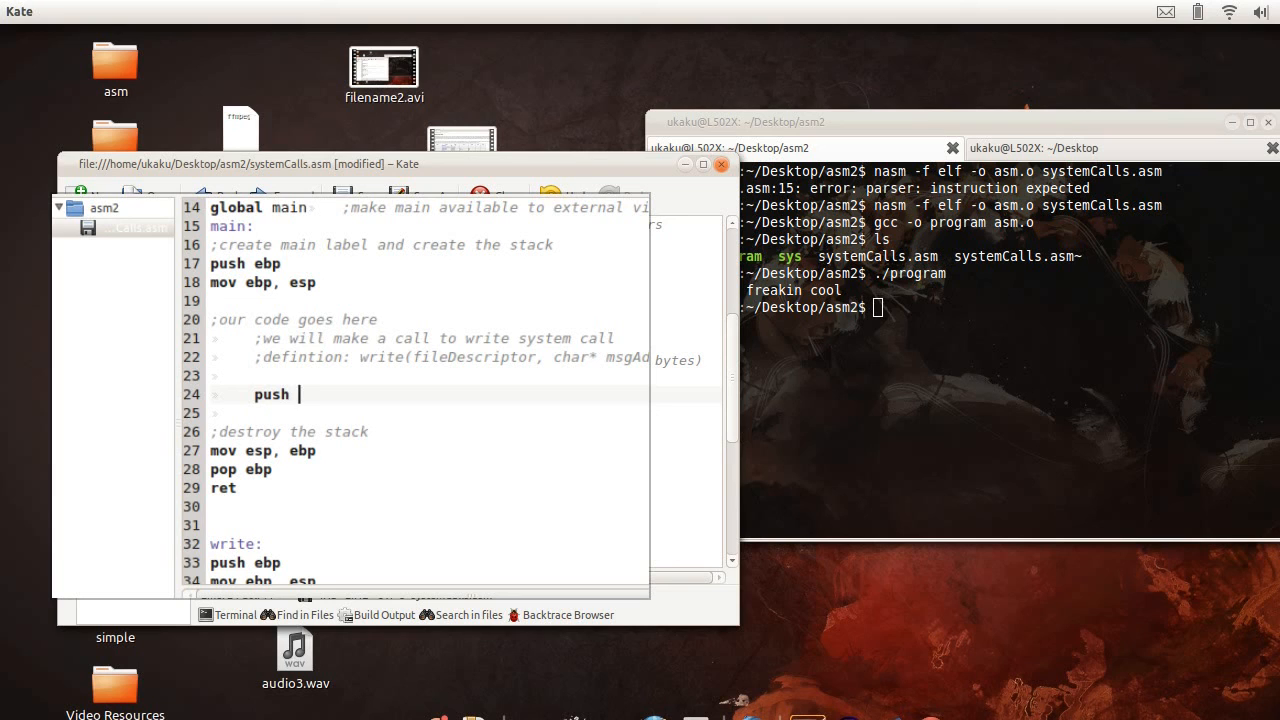
key(BackSpace)
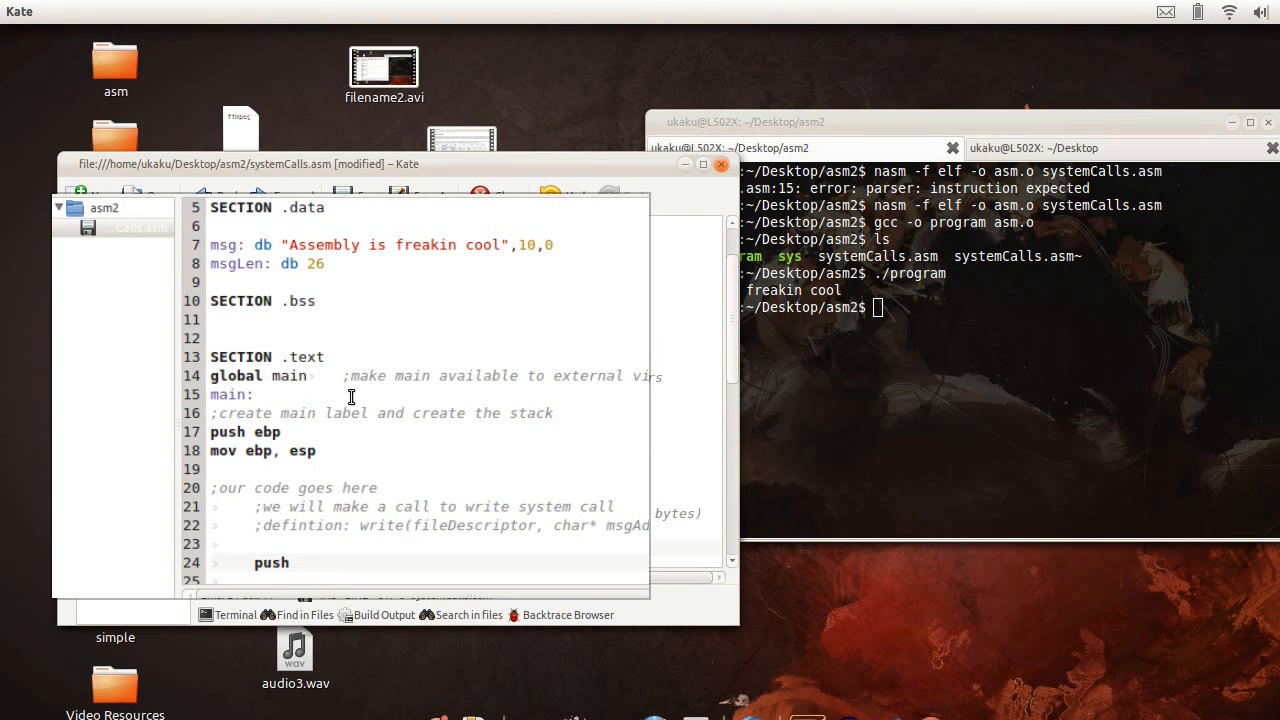
text([msgLen)
text(p)
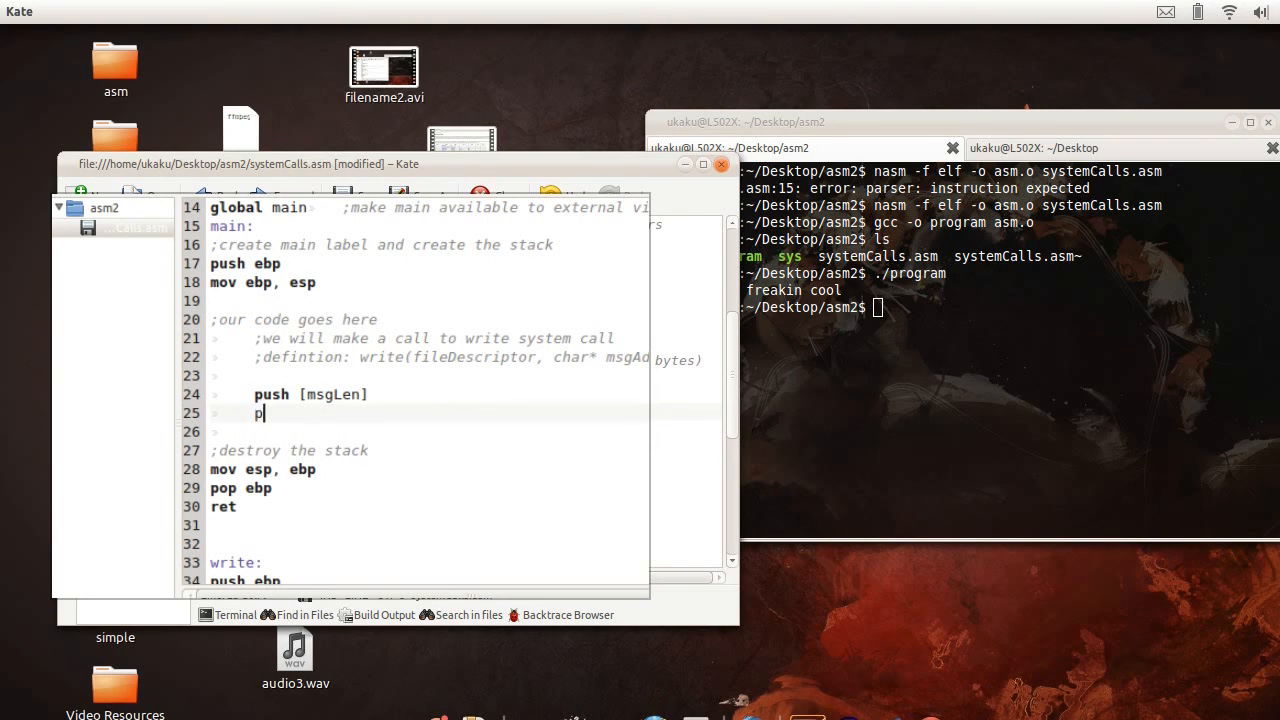
text(ush [m)
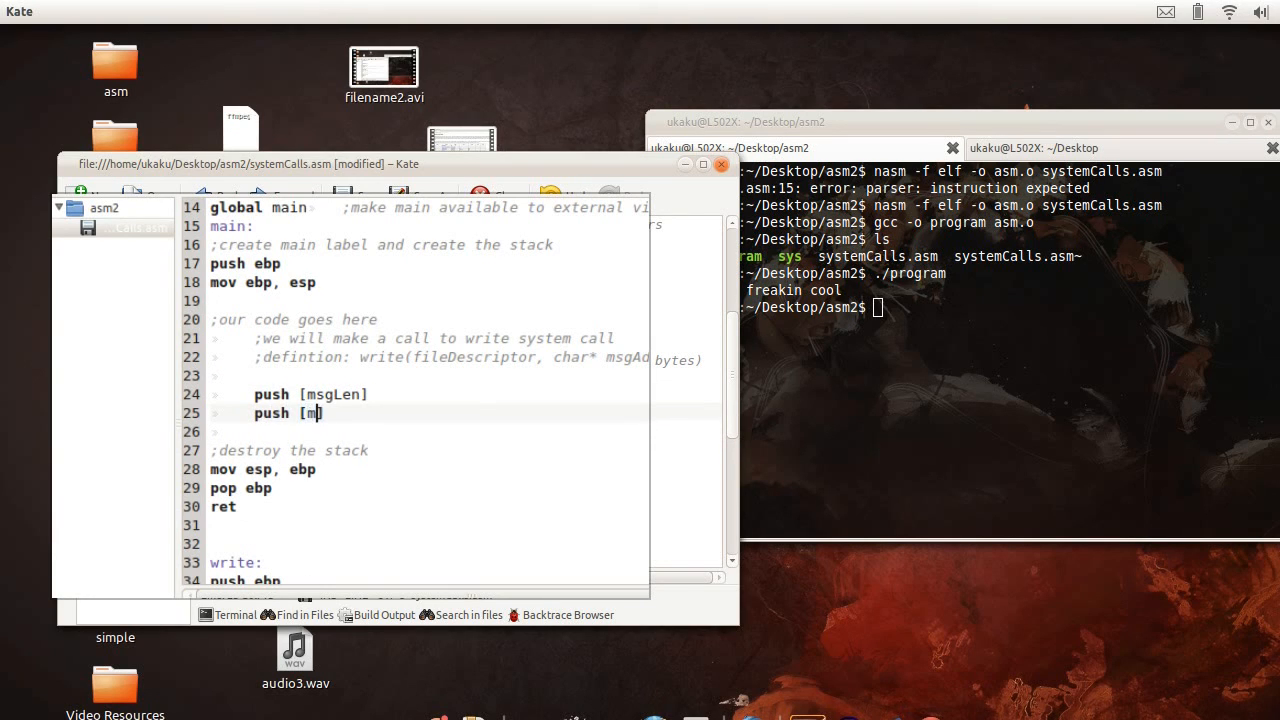
text(sgAddr)
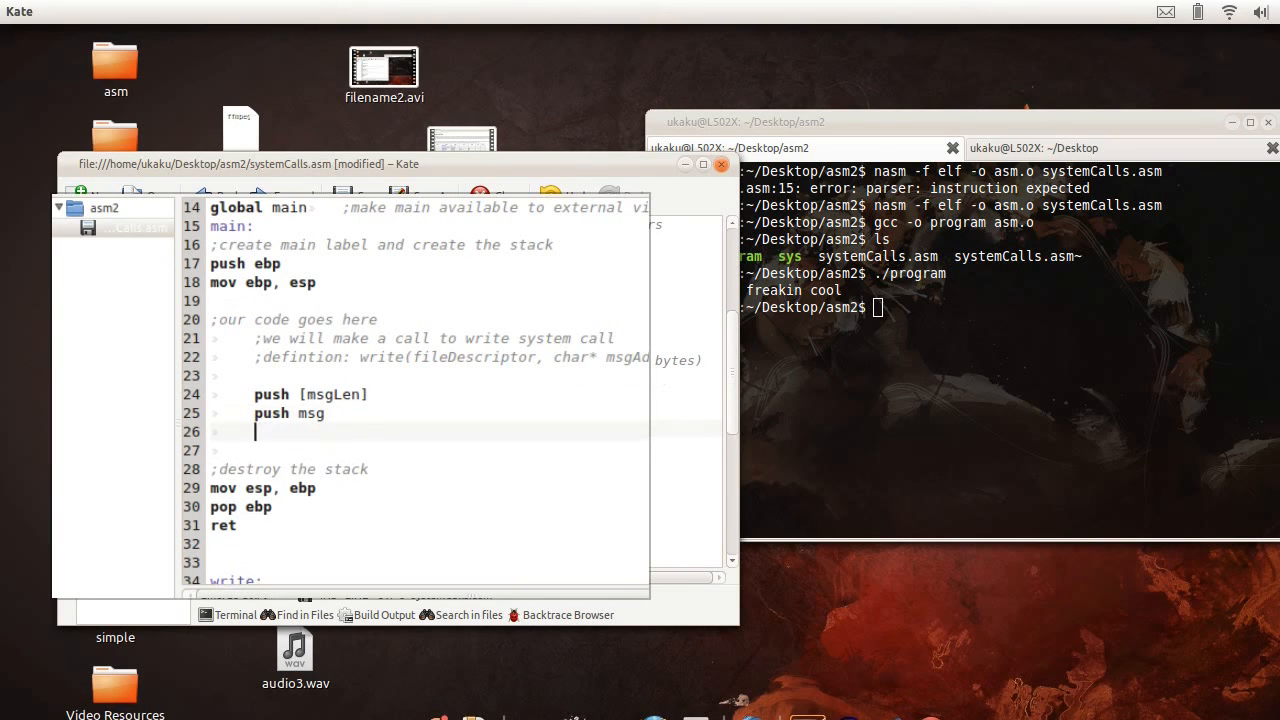
Step: Add call write after the pushes in main
text(call)
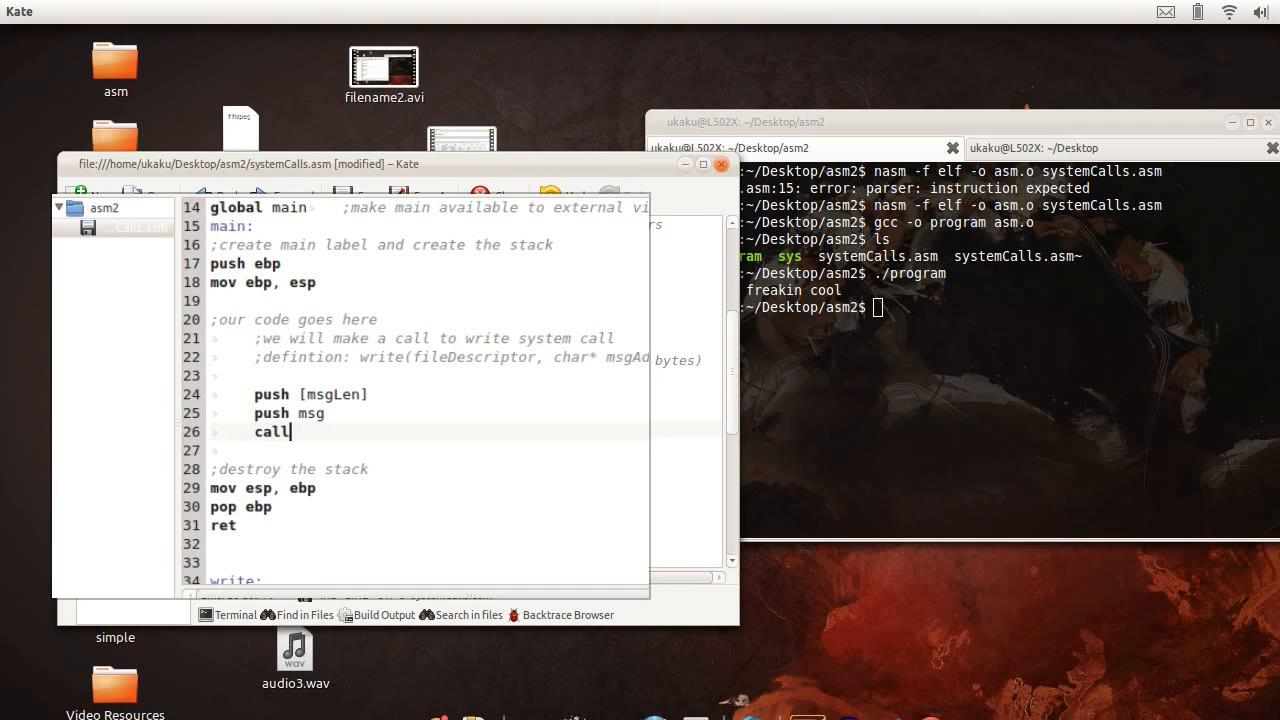
text(write)
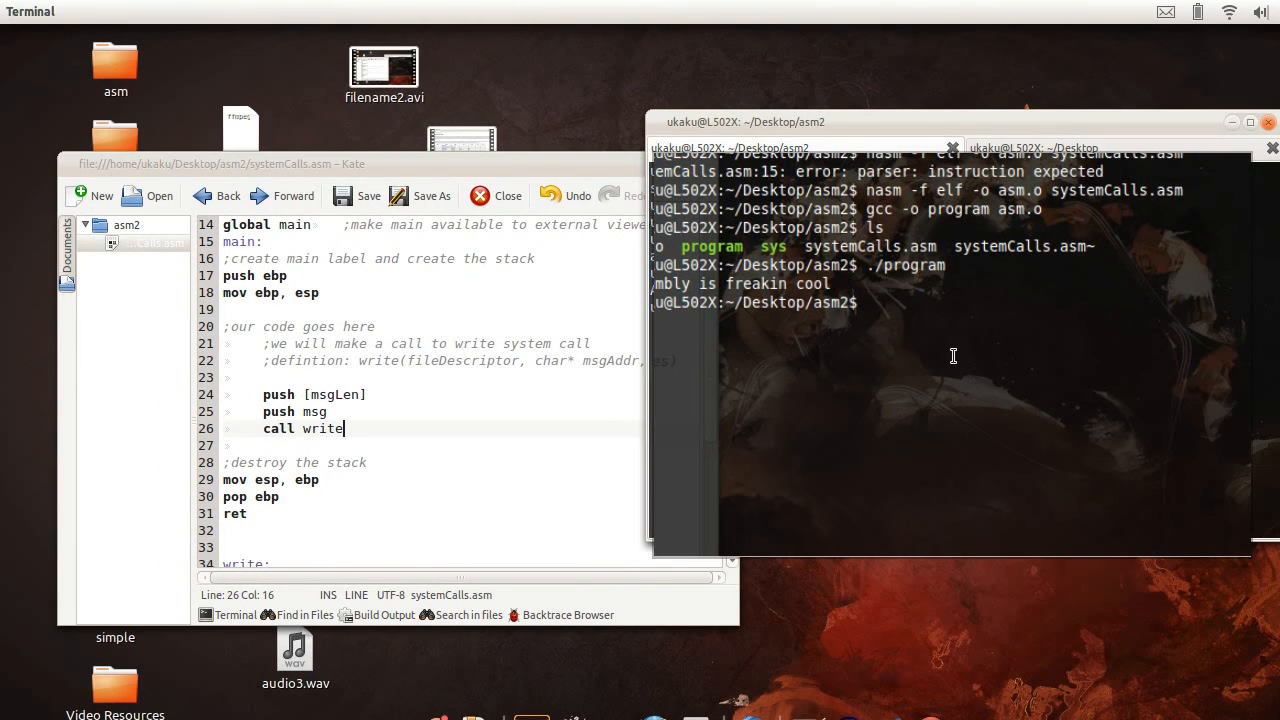
Step: Assemble with nasm, fix the line 24 size error by pushing DWORD [msgLen], then list files with ls
text(nasm -f elf -o asm.o systemCalls.asm)
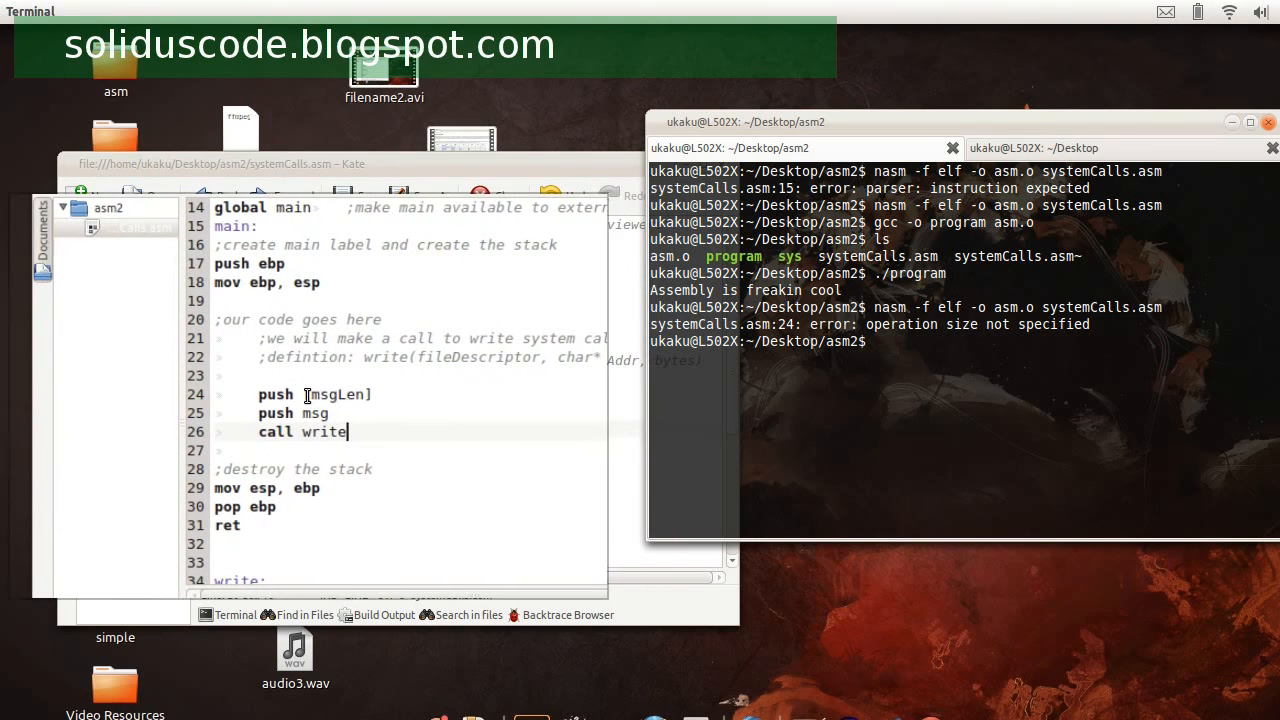
text(DWORD)
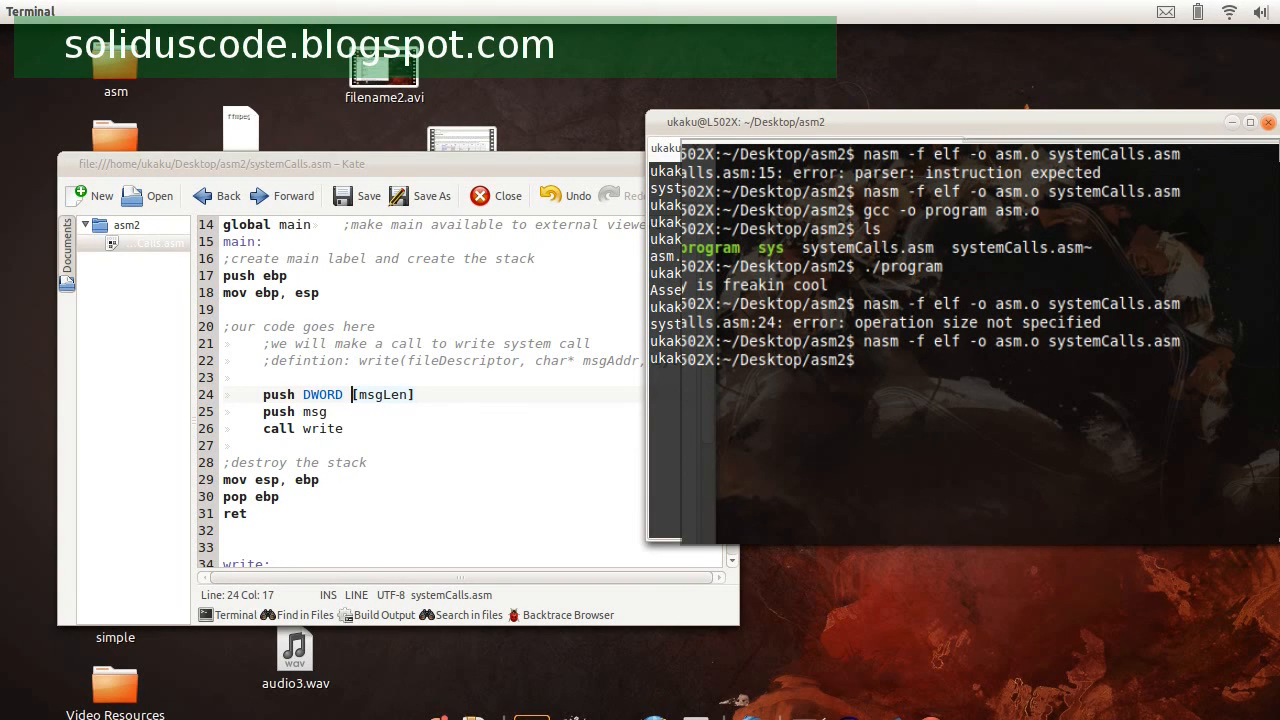
text(ls)
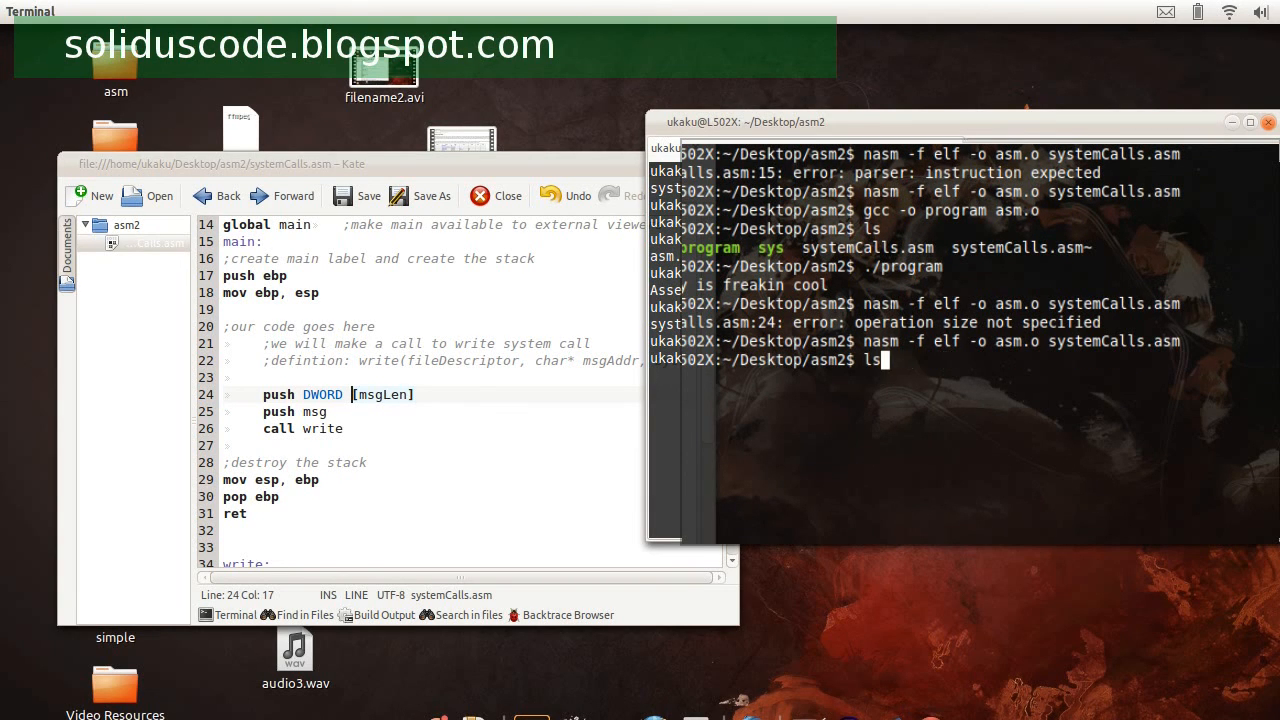